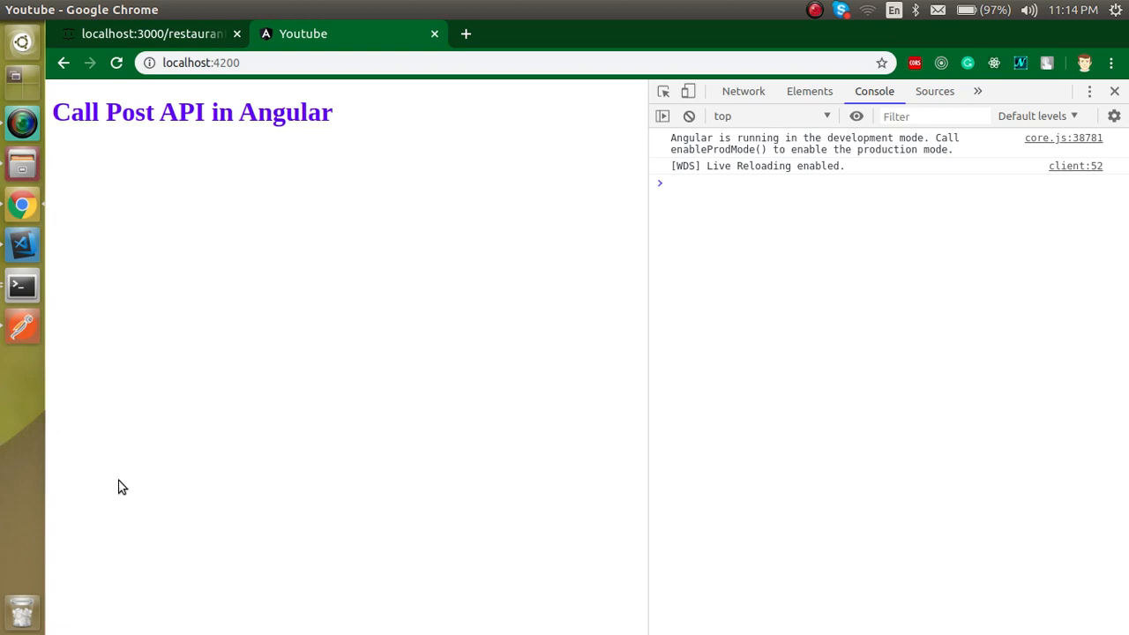
pyautogui.moveTo(22, 245)
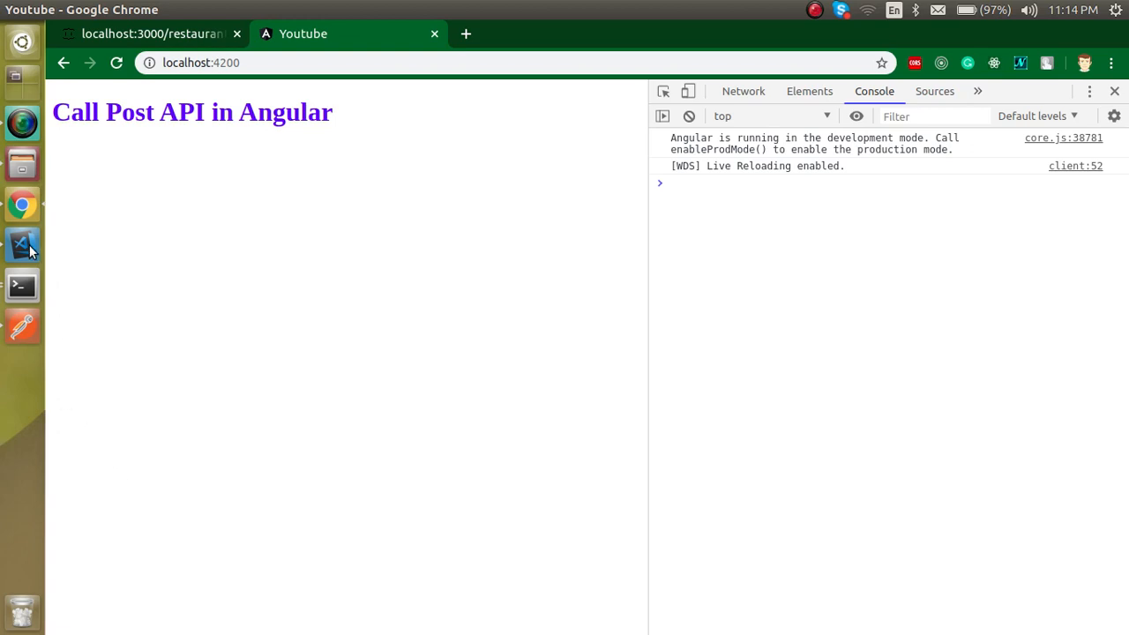
# Bring up the Untitled-1 notes listing the six steps for calling a POST API in Angular
pyautogui.click(21, 245)
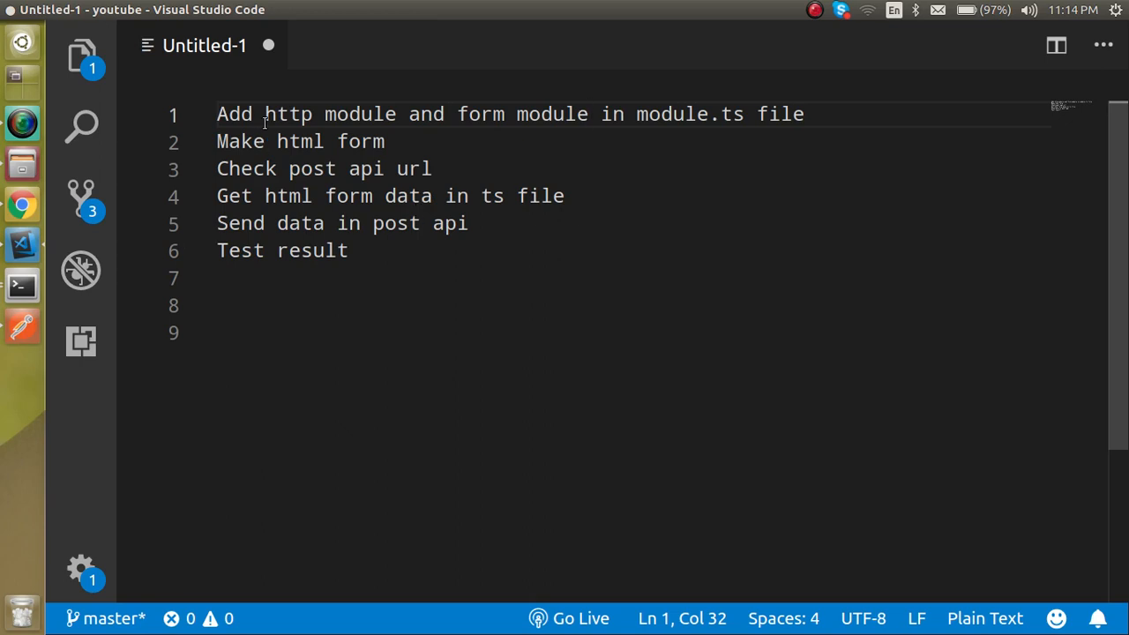
pyautogui.moveTo(751, 118)
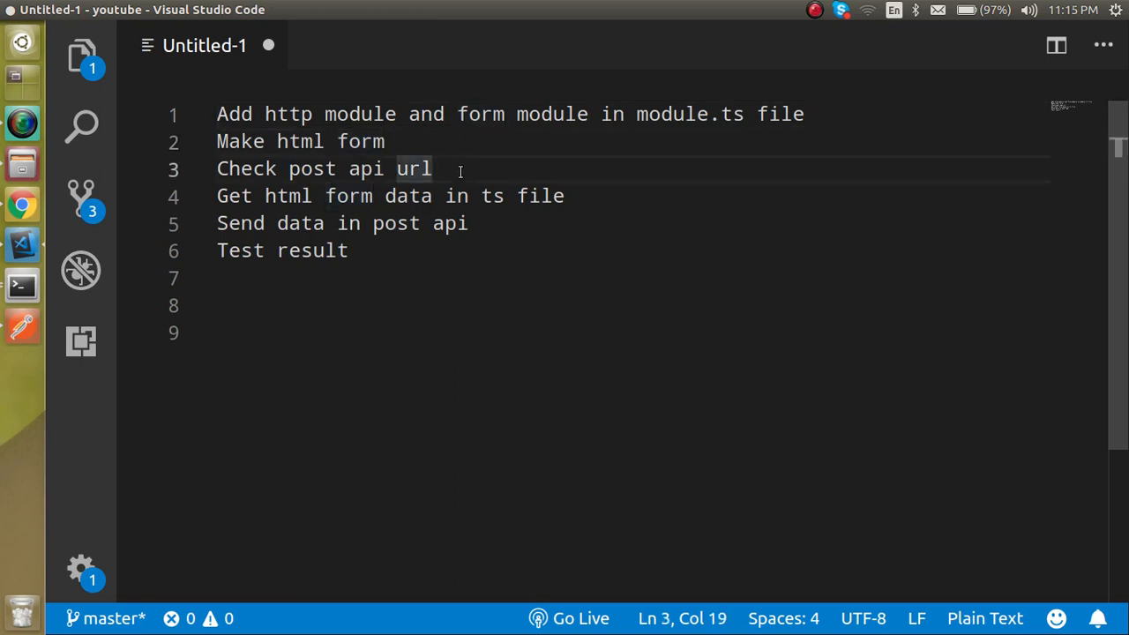
pyautogui.moveTo(579, 196)
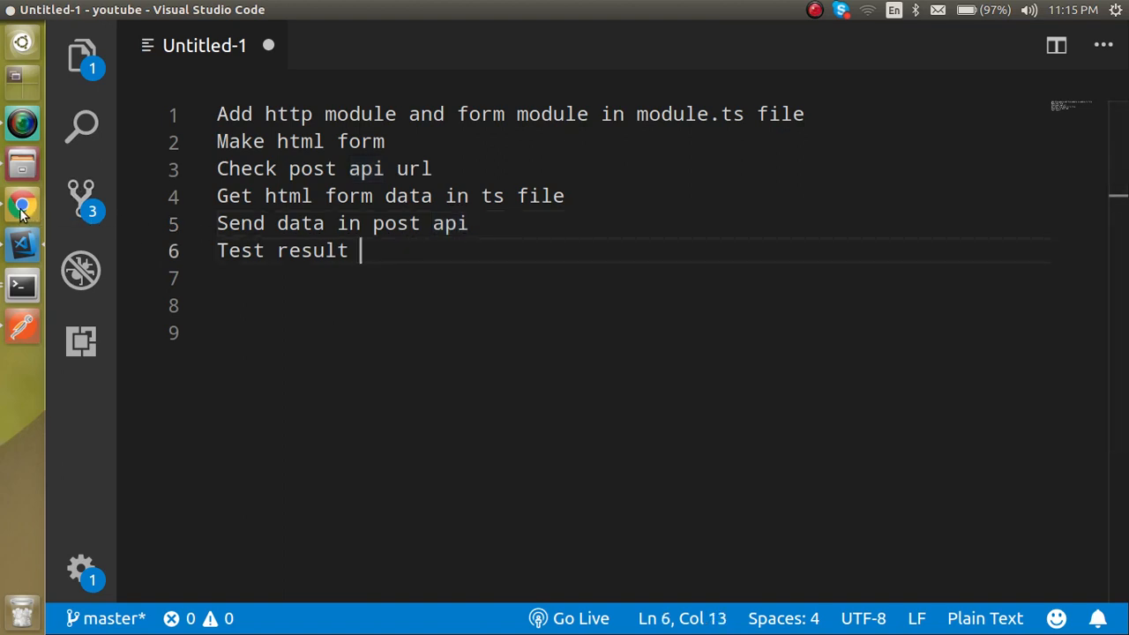
# Show the localhost:3000/restaurant JSON list in Chrome and check the last record, KFC2 at id 10
pyautogui.click(22, 205)
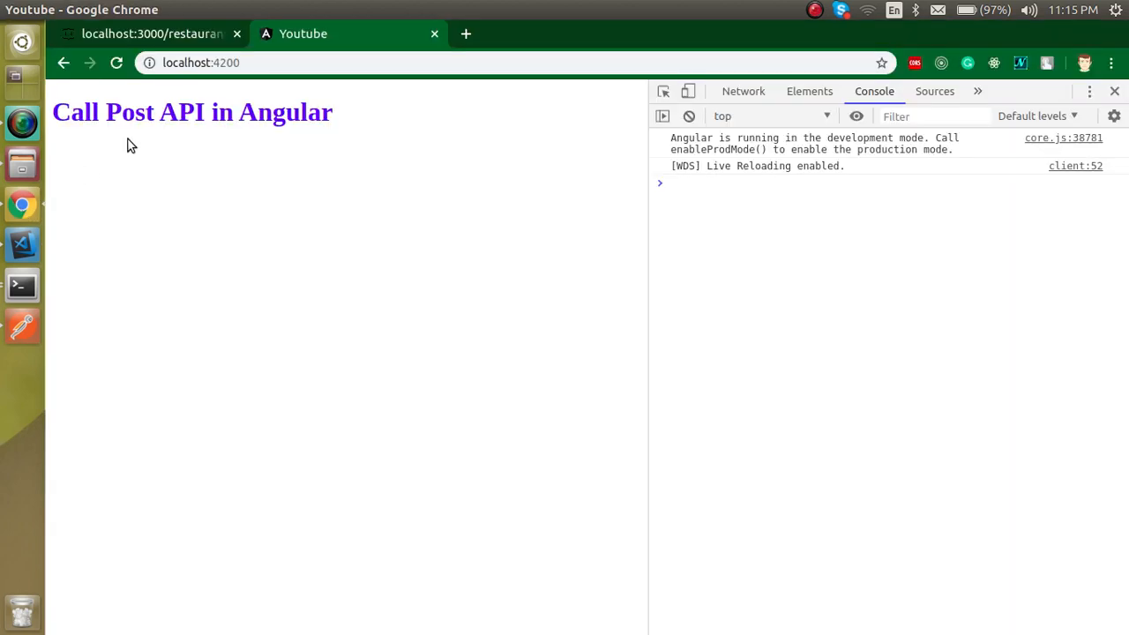
pyautogui.click(150, 34)
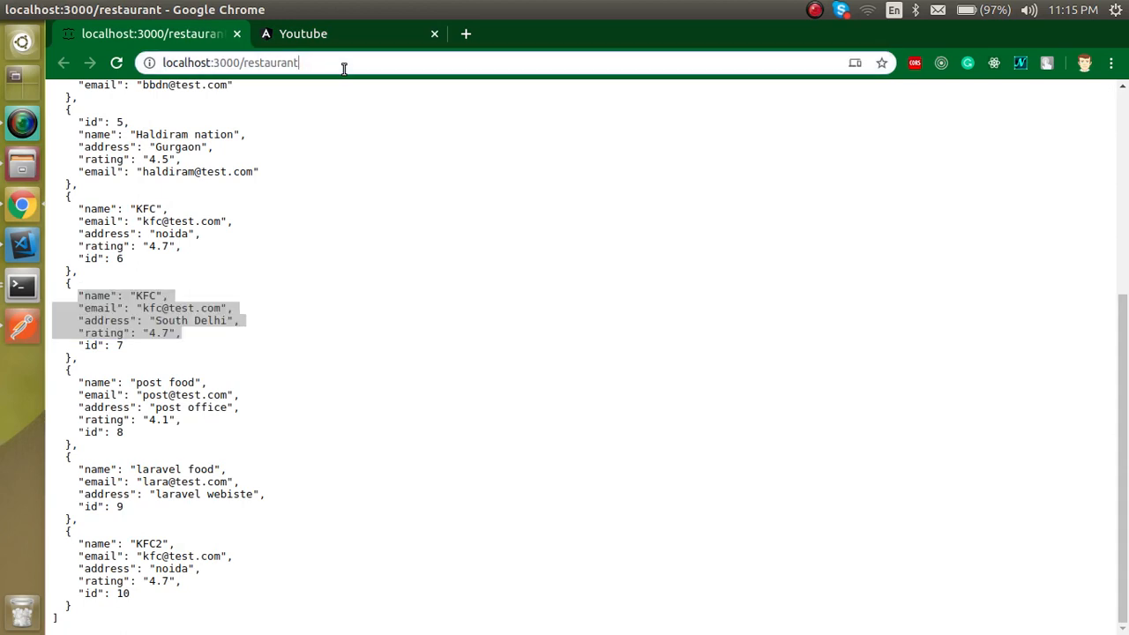
pyautogui.click(230, 62)
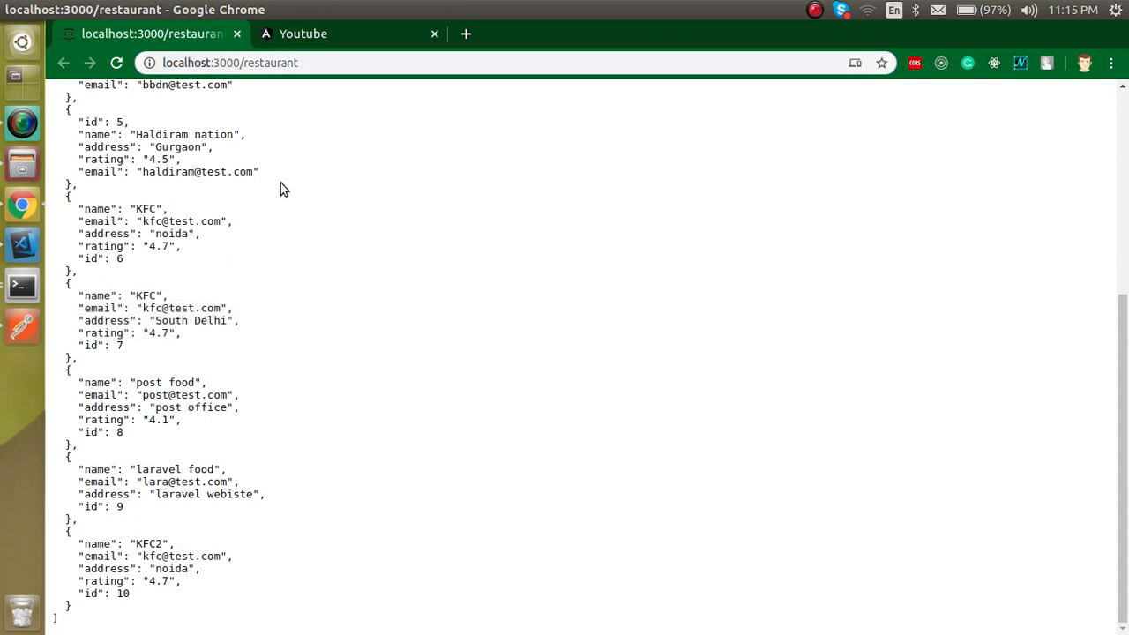
pyautogui.moveTo(132, 320); pyautogui.dragTo(130, 594)
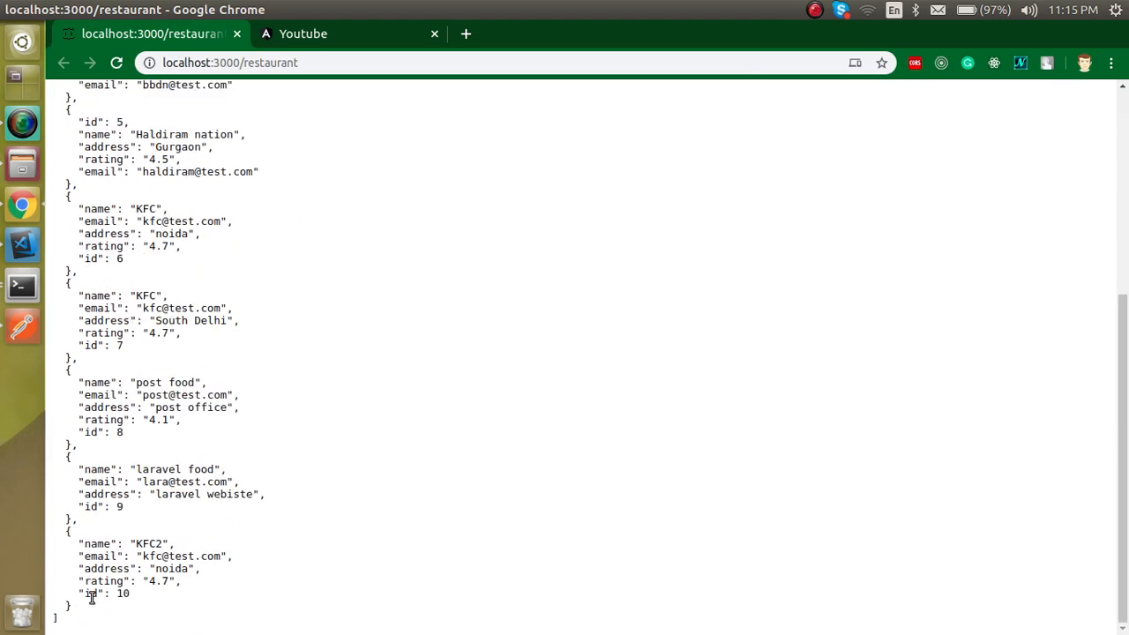
pyautogui.moveTo(84, 611)
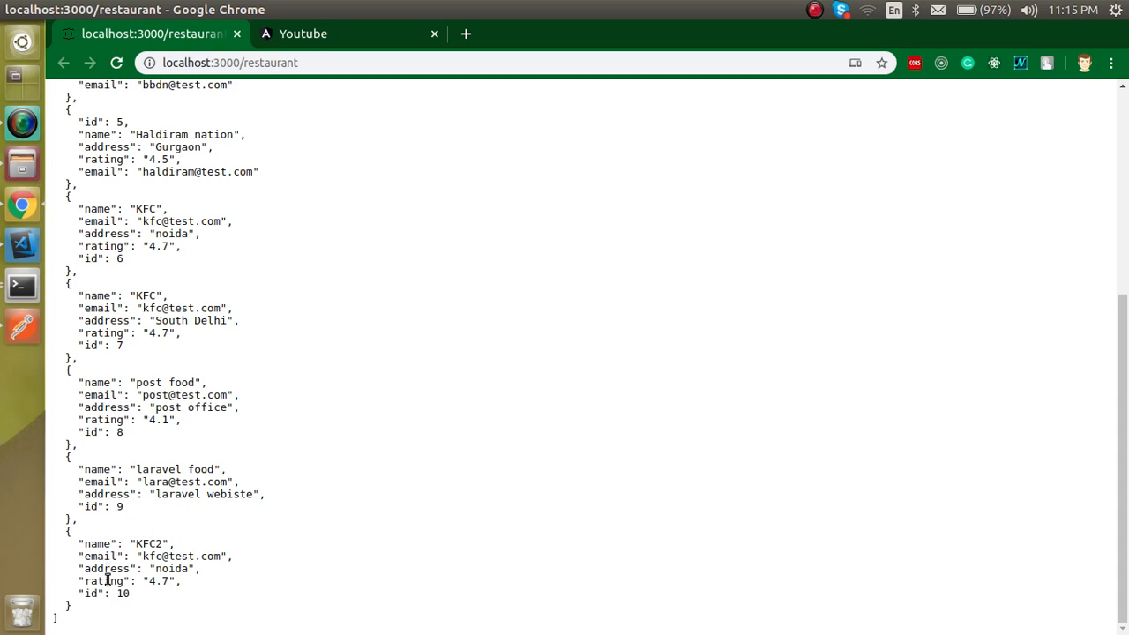
pyautogui.moveTo(139, 597)
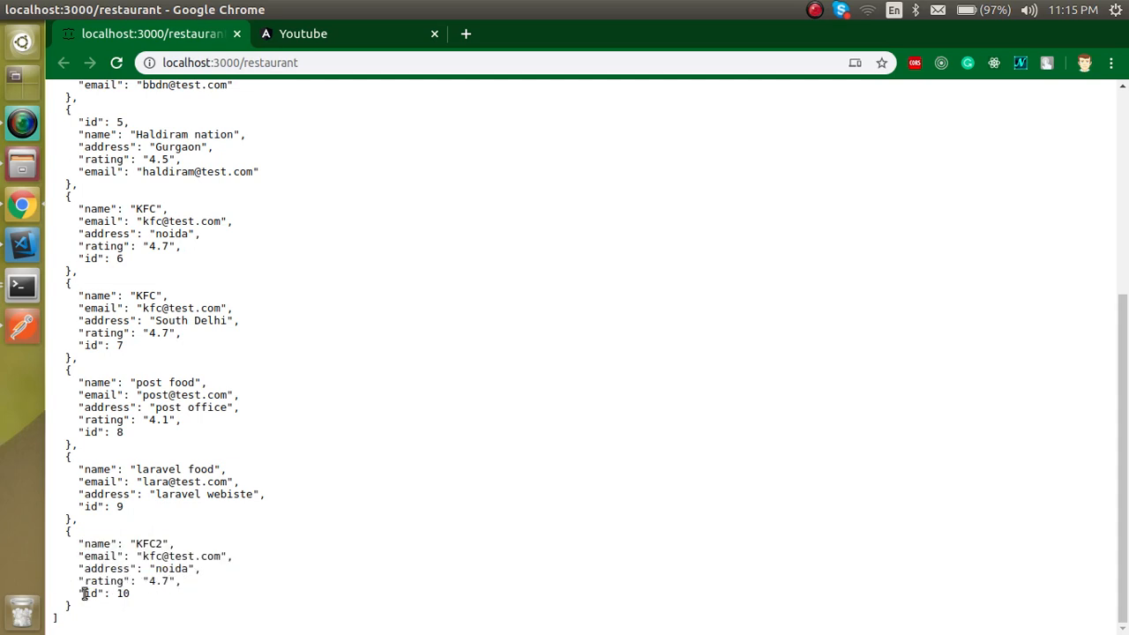
pyautogui.doubleClick(101, 592)
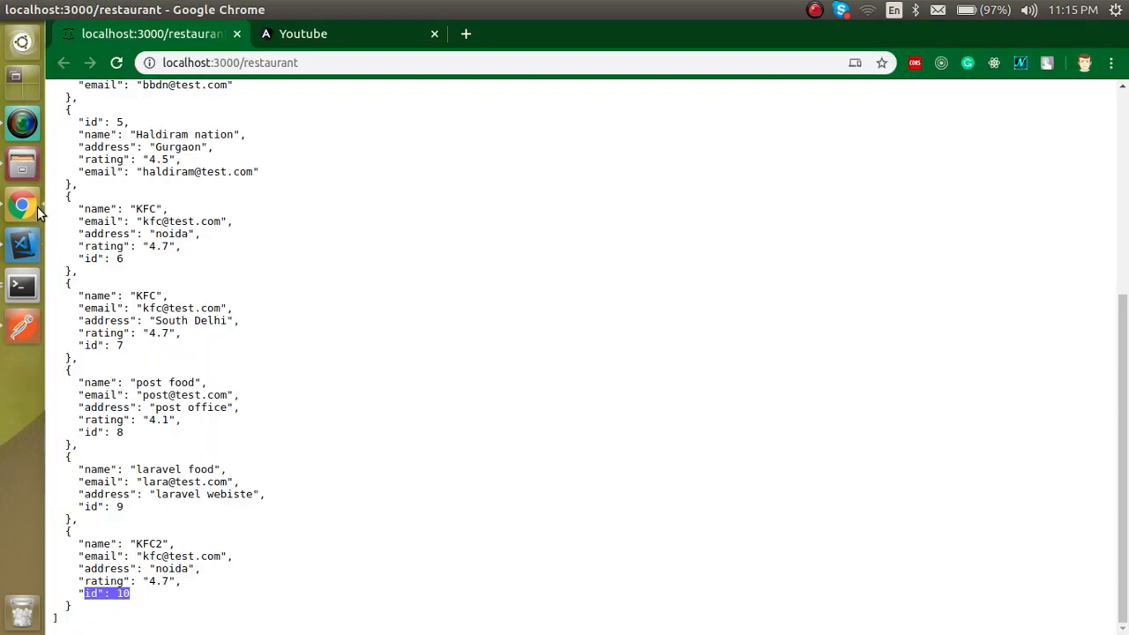
pyautogui.moveTo(392, 197)
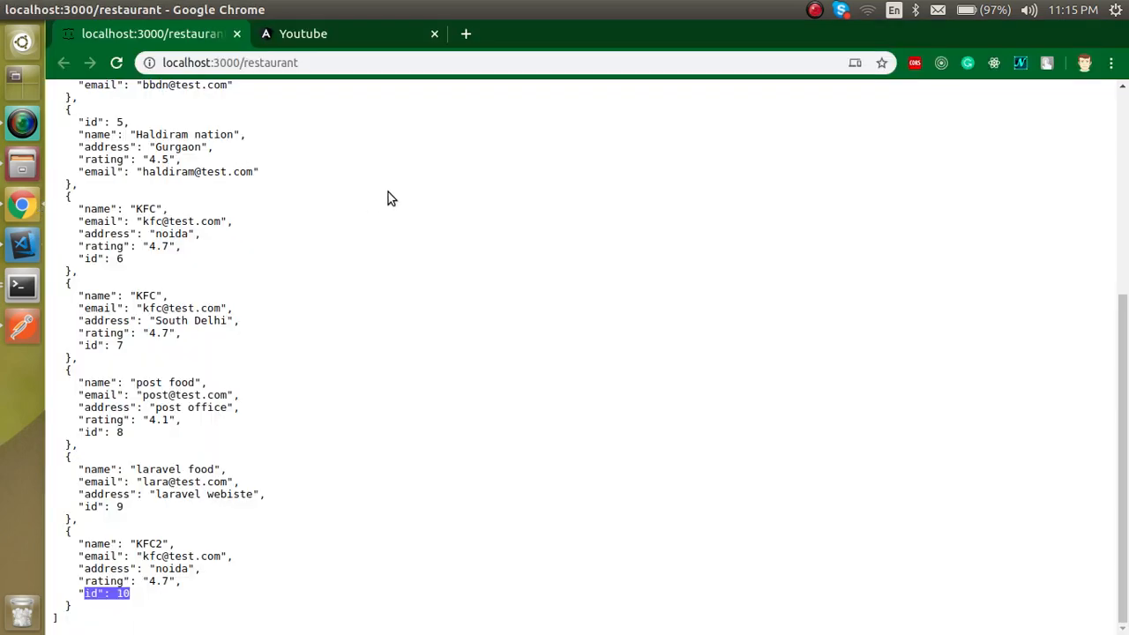
pyautogui.moveTo(161, 260)
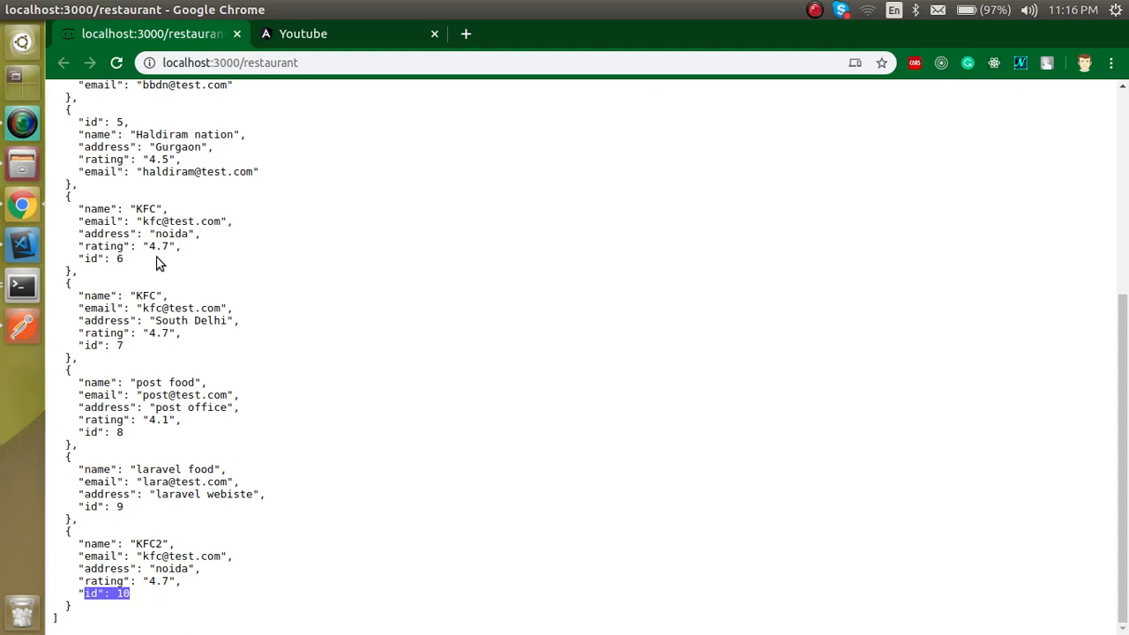
pyautogui.moveTo(7, 245)
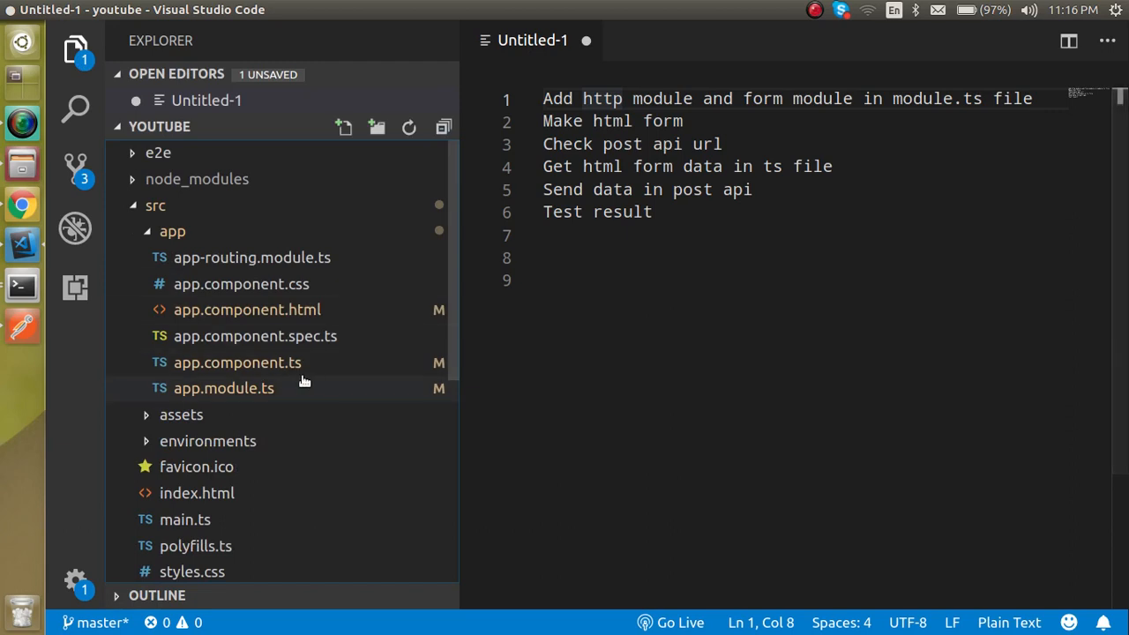
pyautogui.moveTo(224, 388)
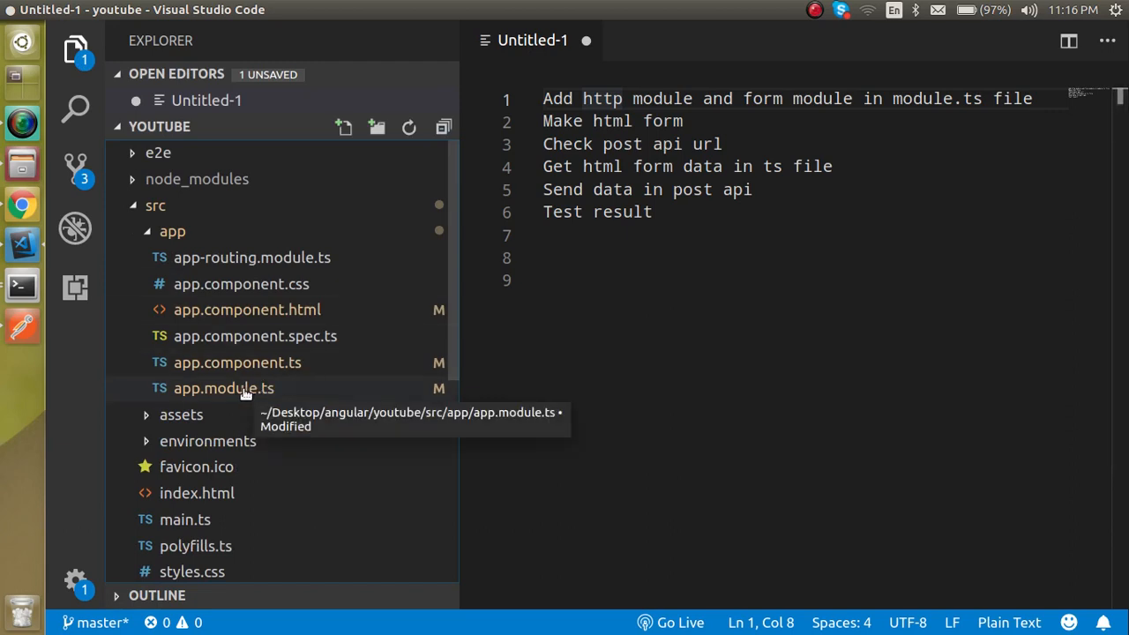
pyautogui.moveTo(246, 309)
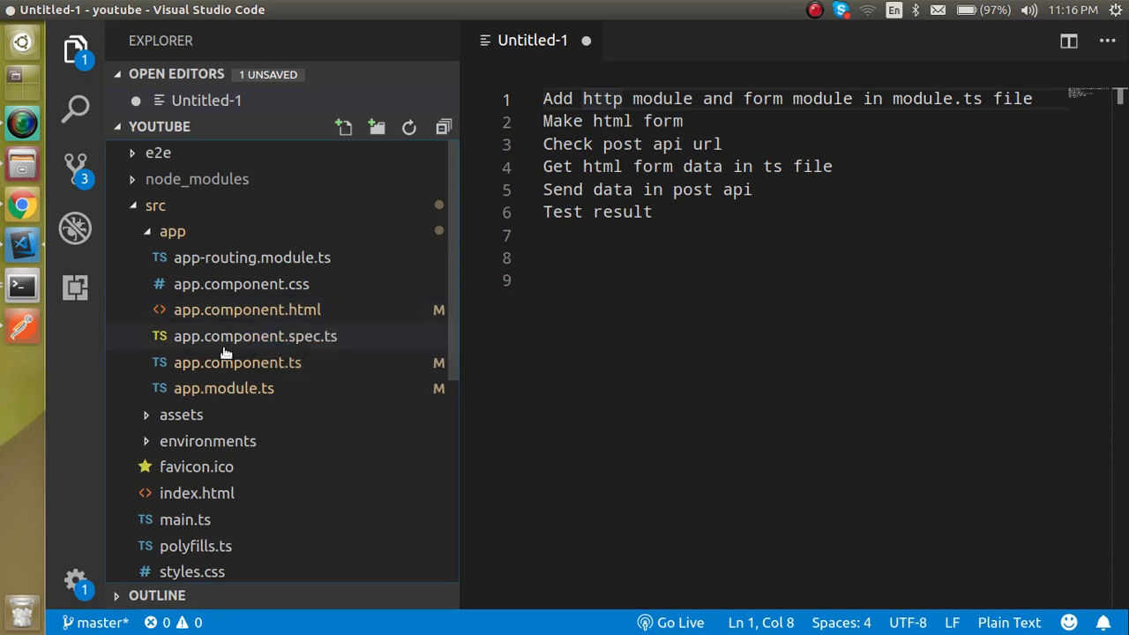
pyautogui.moveTo(237, 363)
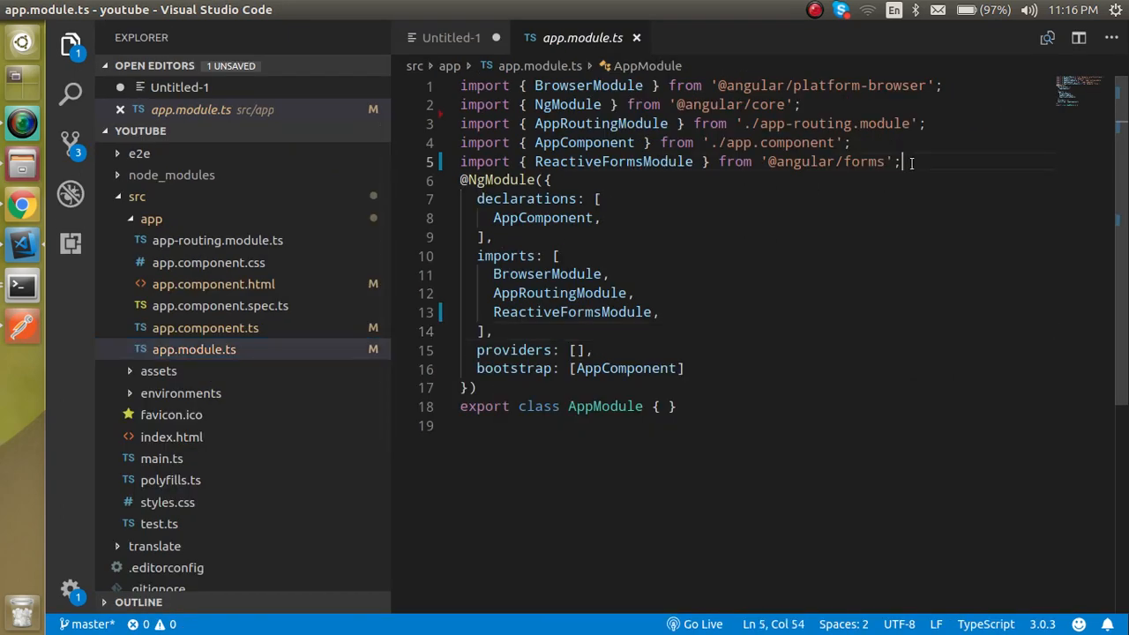
pyautogui.write('import {} f')
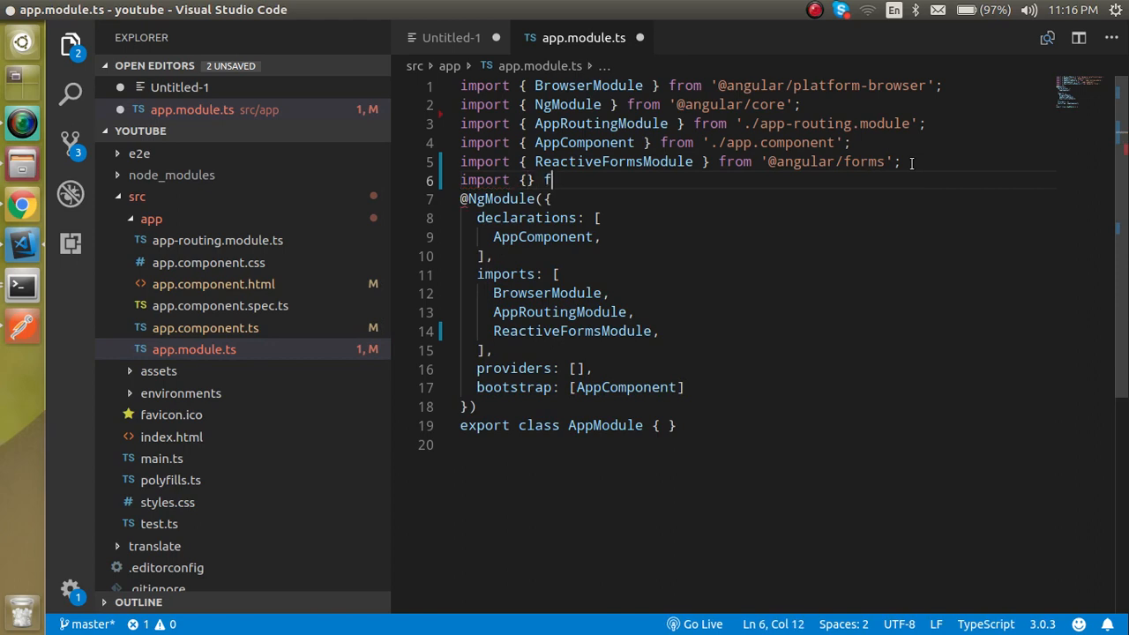
pyautogui.write("rom '")
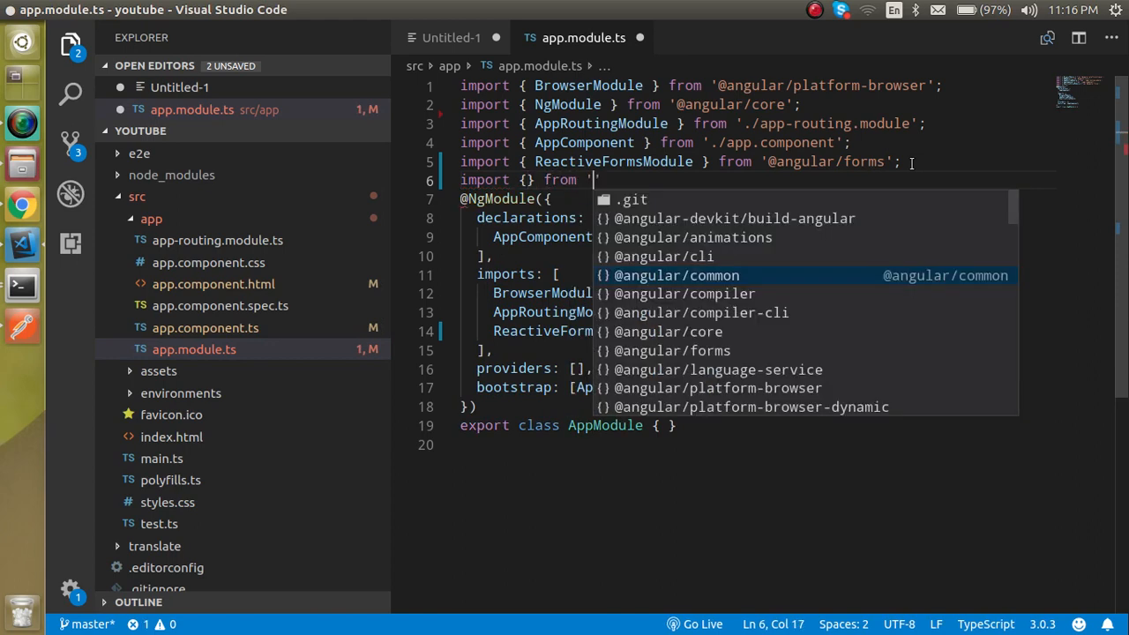
pyautogui.write('angular/common/')
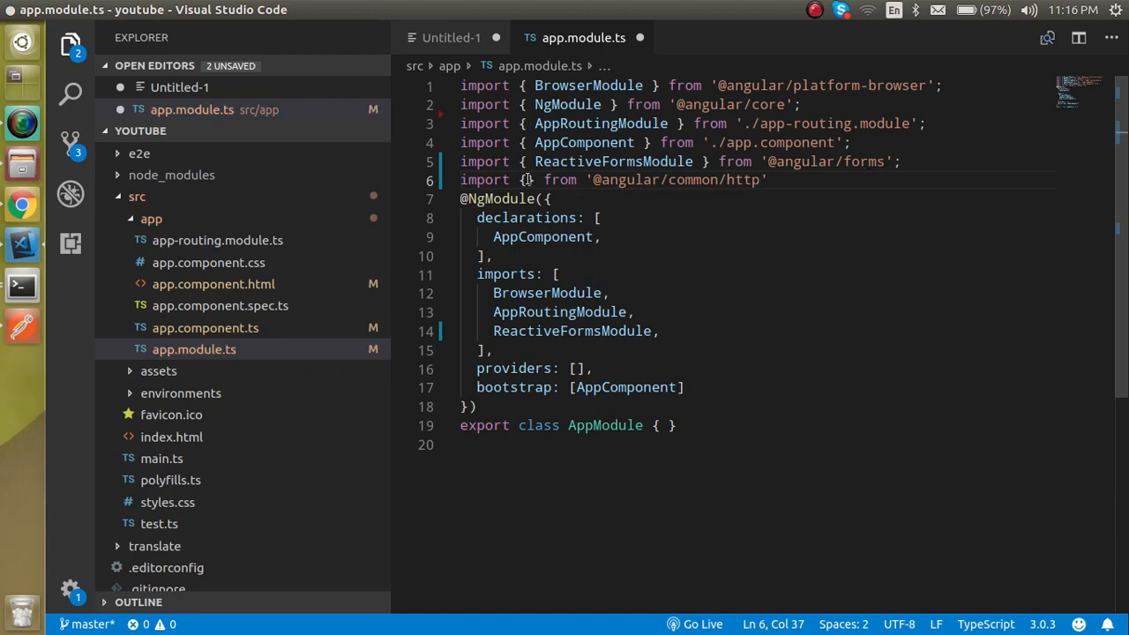
pyautogui.write('http')
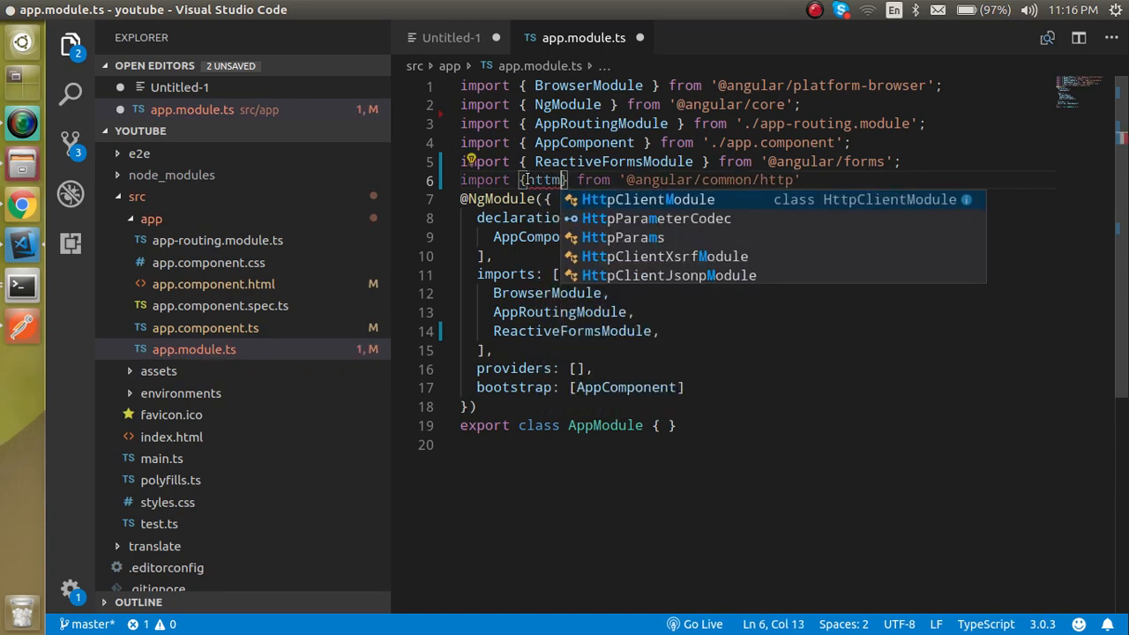
pyautogui.press('Backspace')
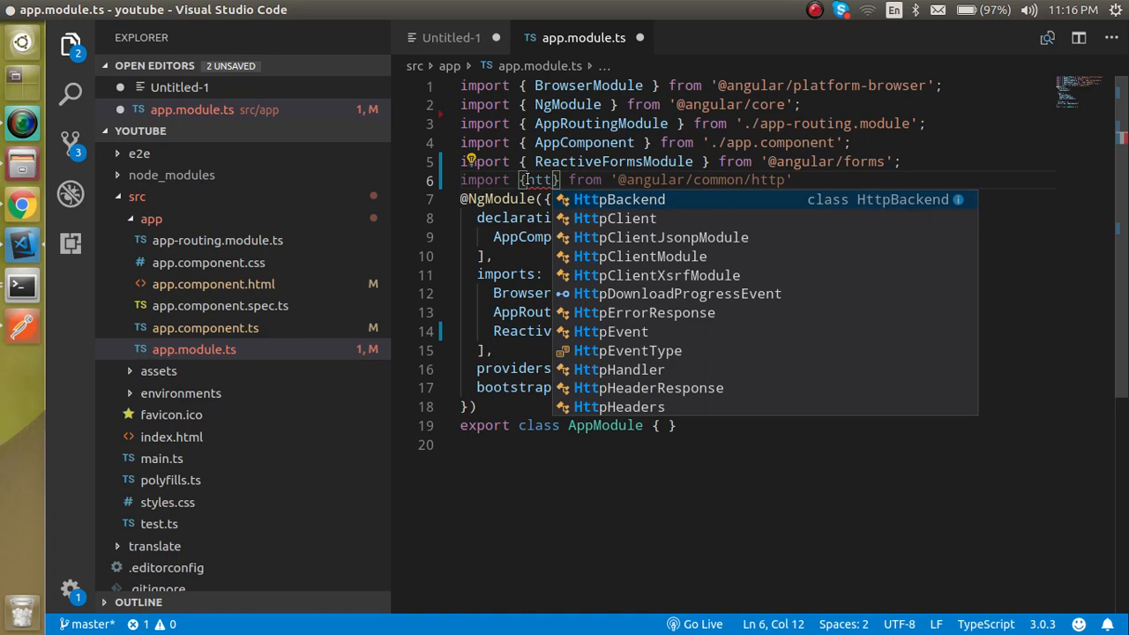
pyautogui.click(642, 255)
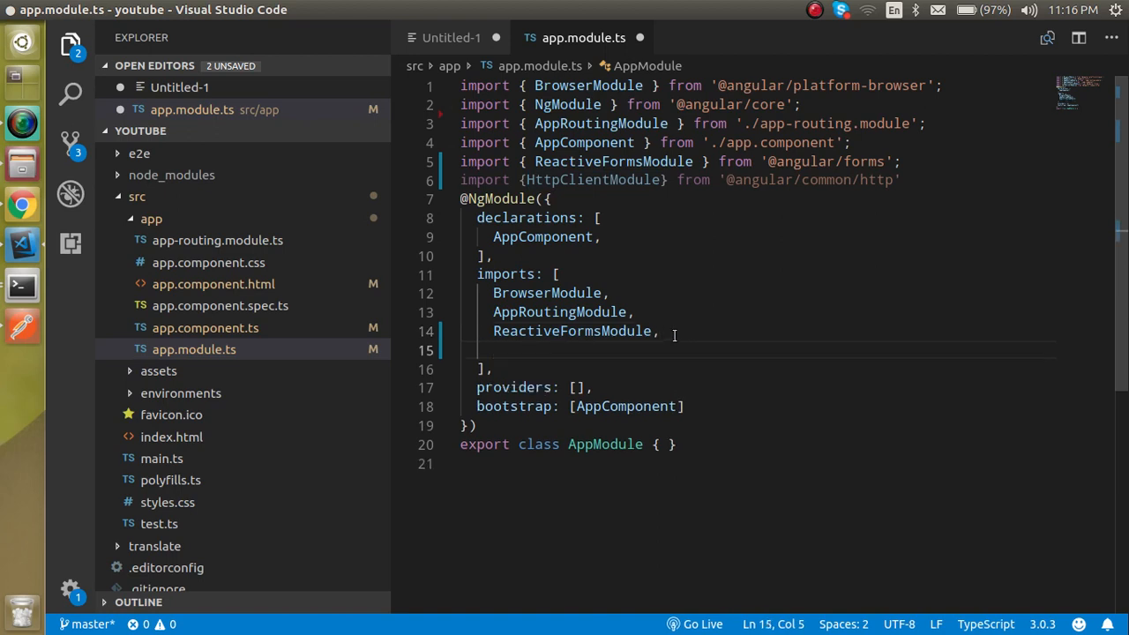
pyautogui.write('HttpClientModule,')
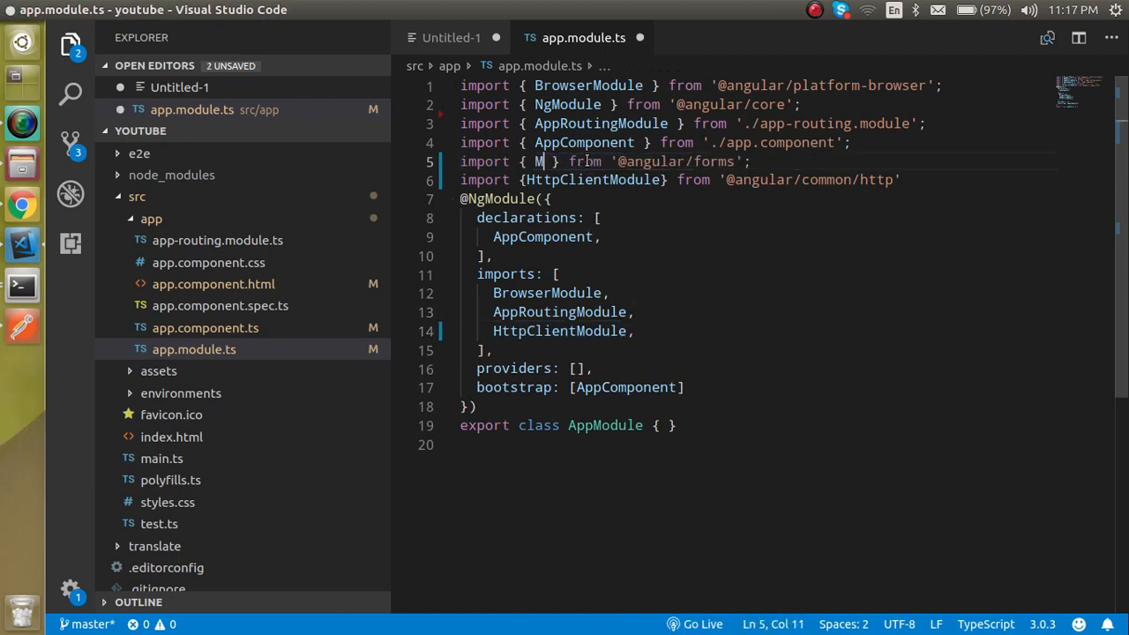
pyautogui.write('ormsModule')
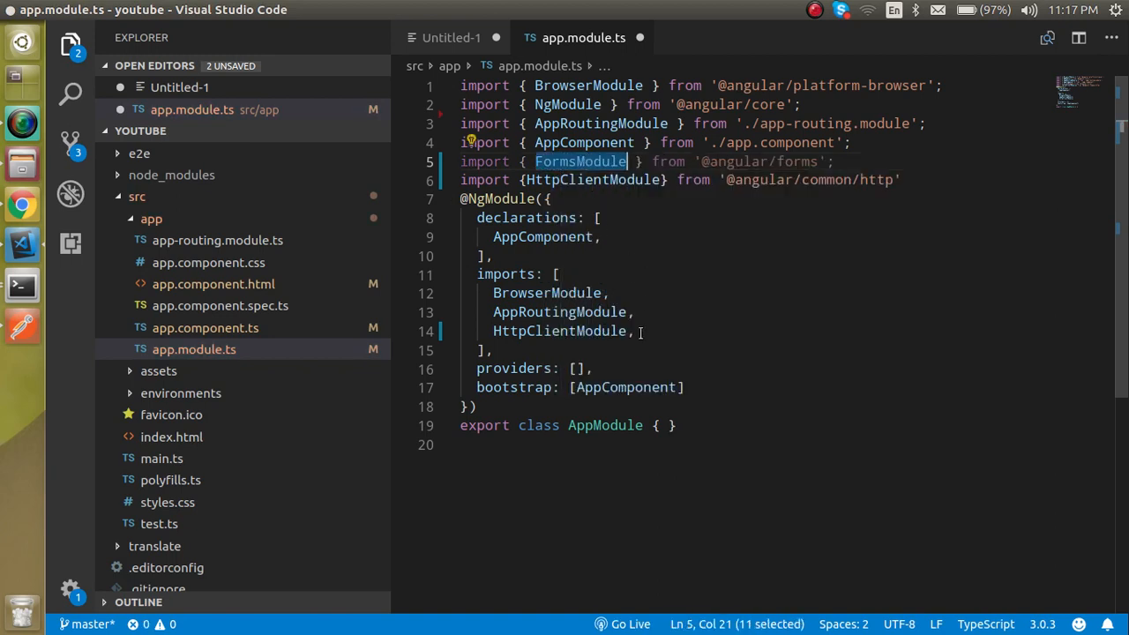
pyautogui.write('FormsModule,')
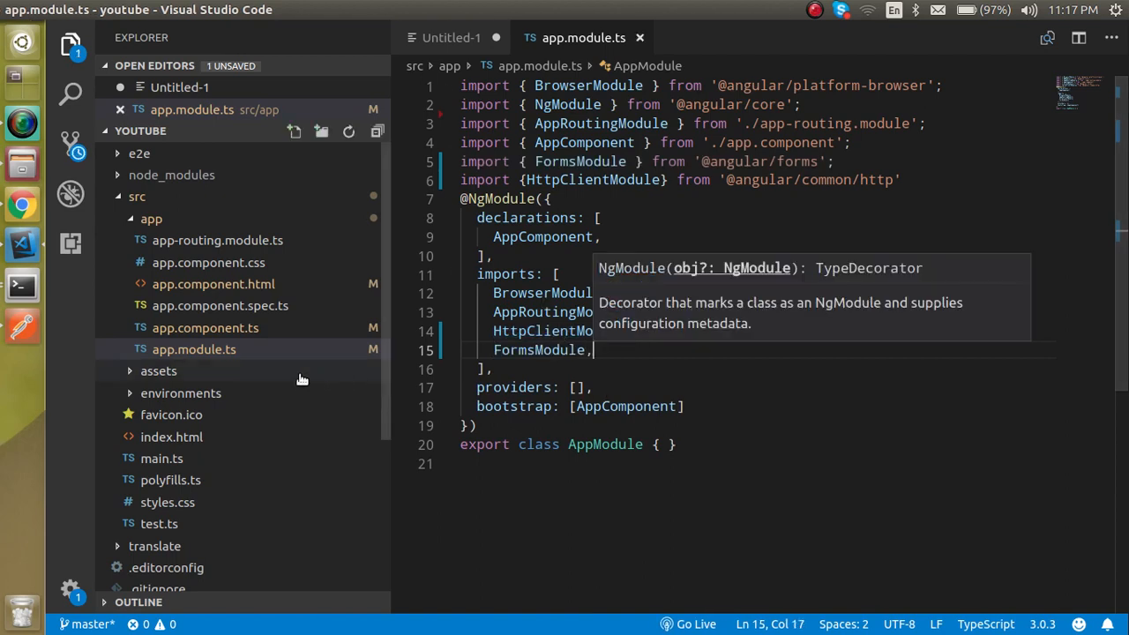
pyautogui.moveTo(641, 37)
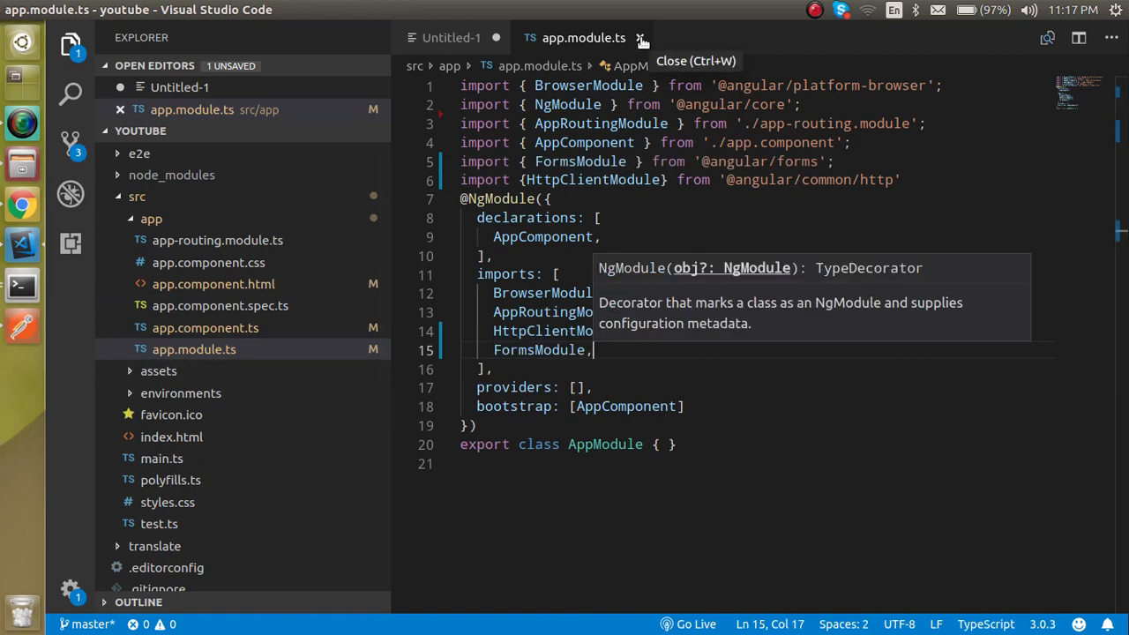
# Give the form a #userPost ngForm reference and add a name input bound with ngModel
pyautogui.click(642, 37)
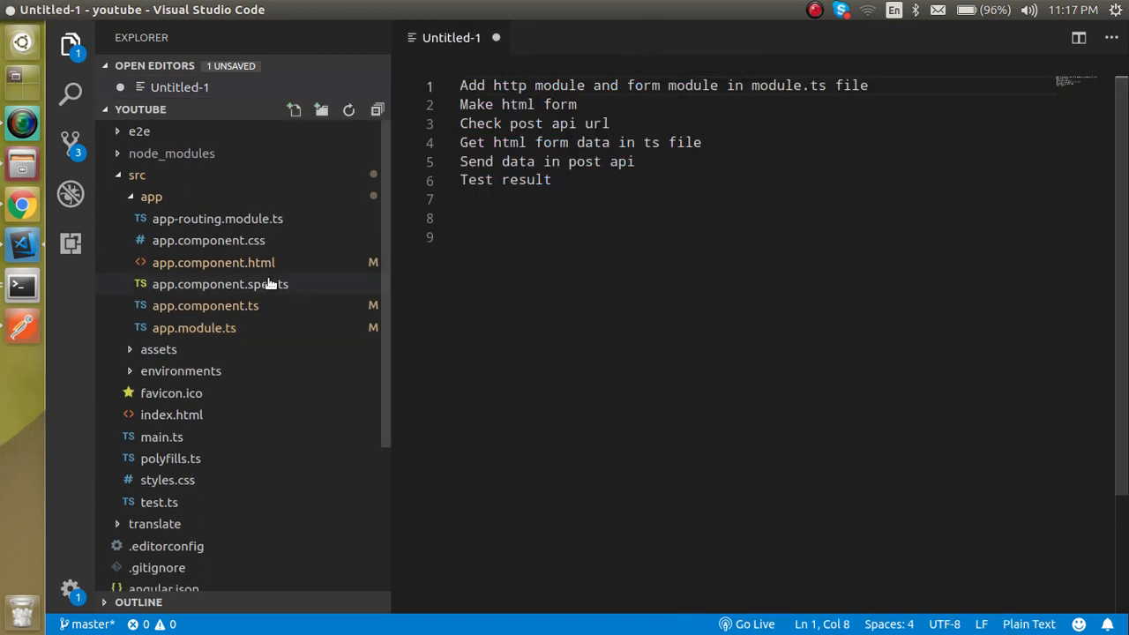
pyautogui.moveTo(213, 262)
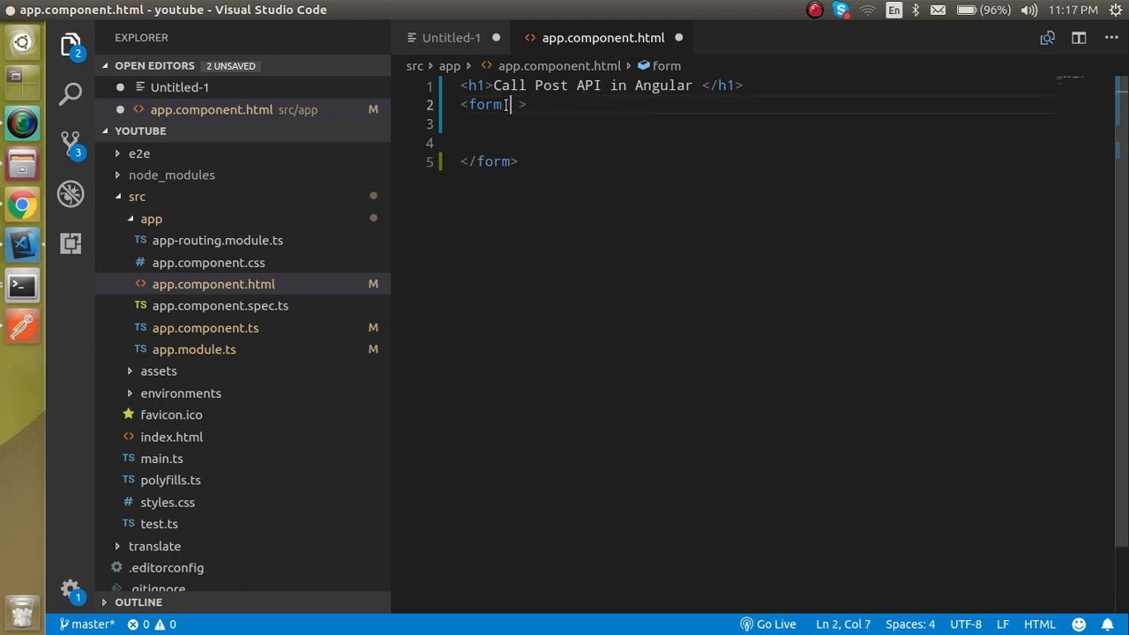
pyautogui.write('#user')
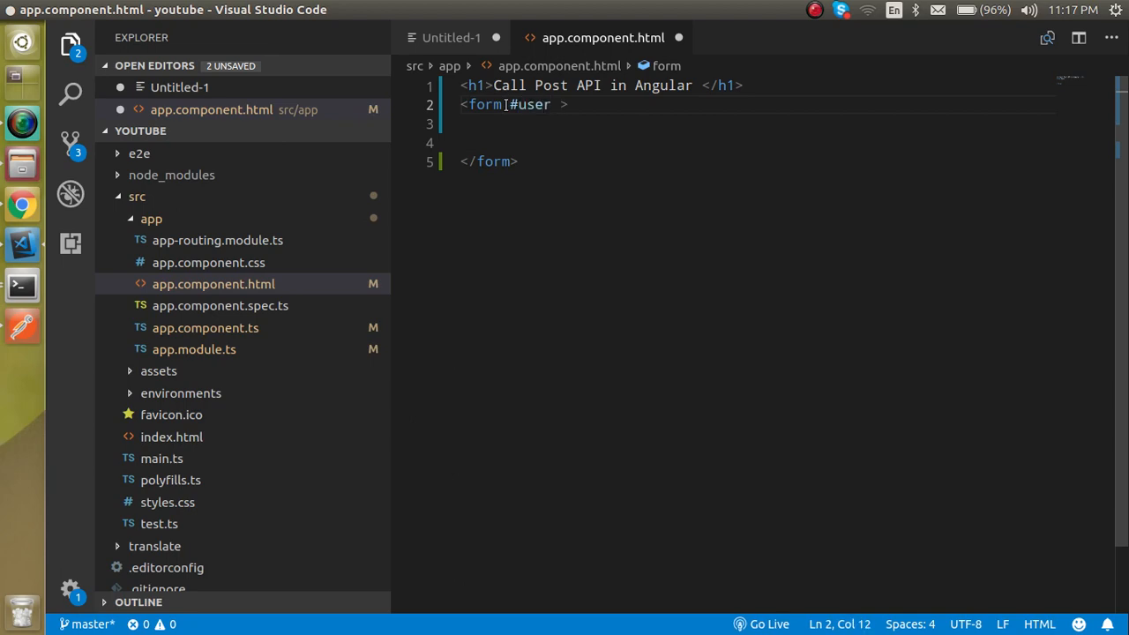
pyautogui.write('Post="')
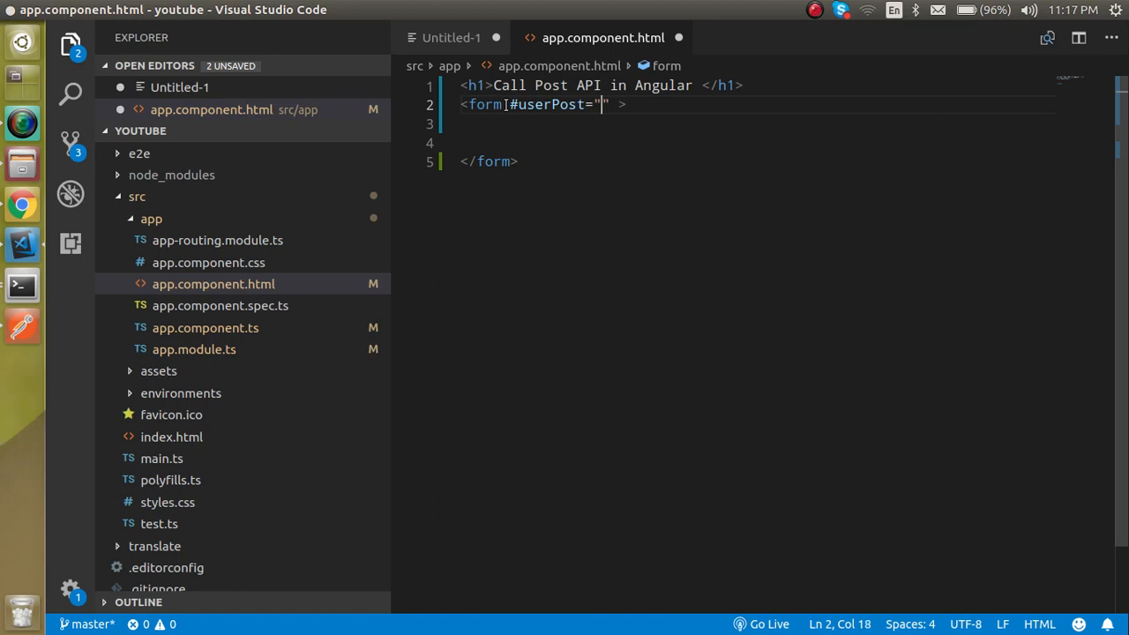
pyautogui.write('ngM')
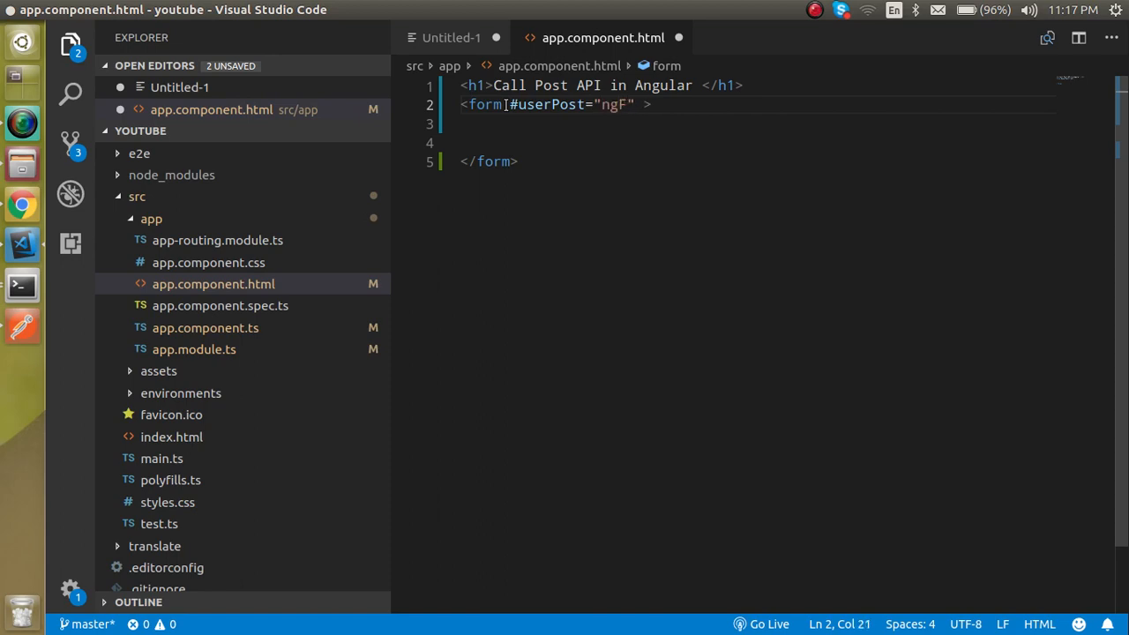
pyautogui.write('i')
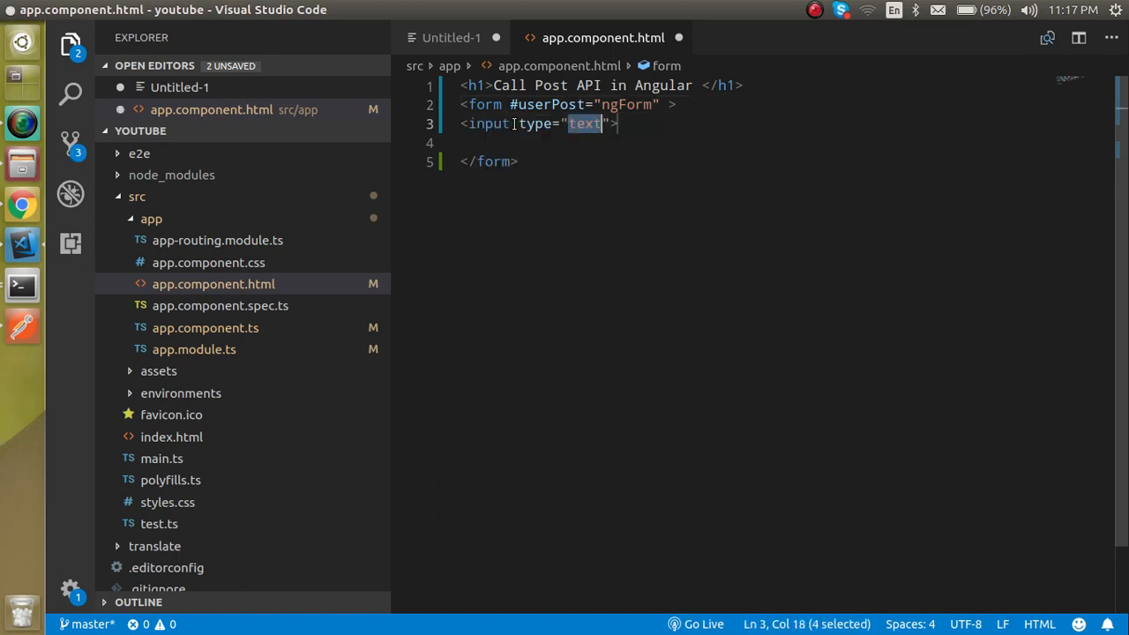
pyautogui.write('name=""')
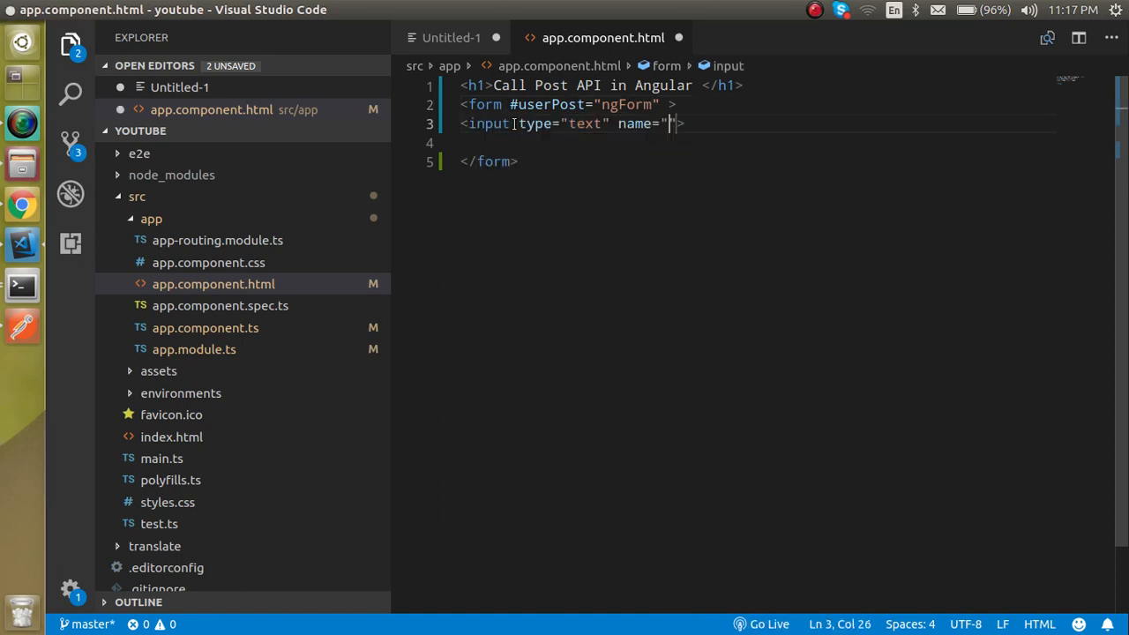
pyautogui.write('name')
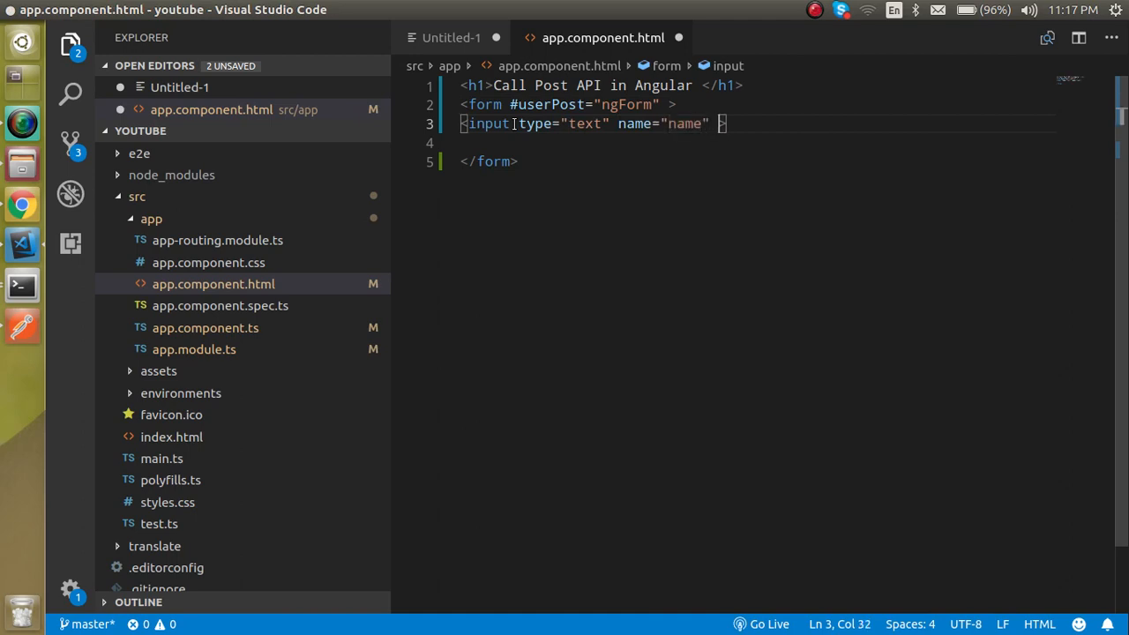
pyautogui.write('ngMO')
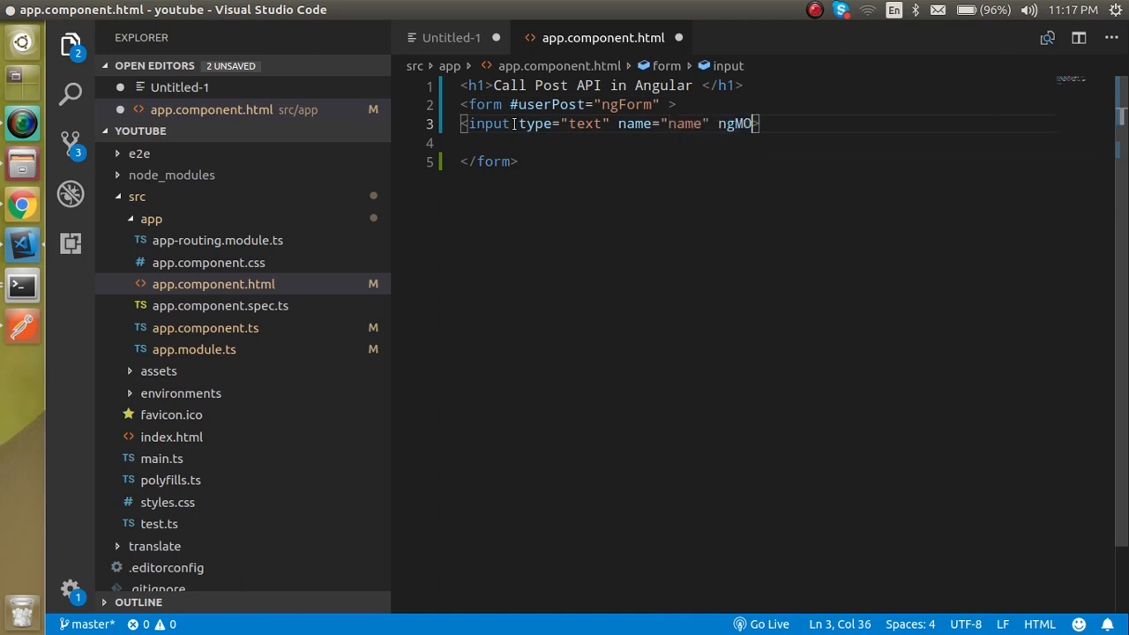
pyautogui.write('del')
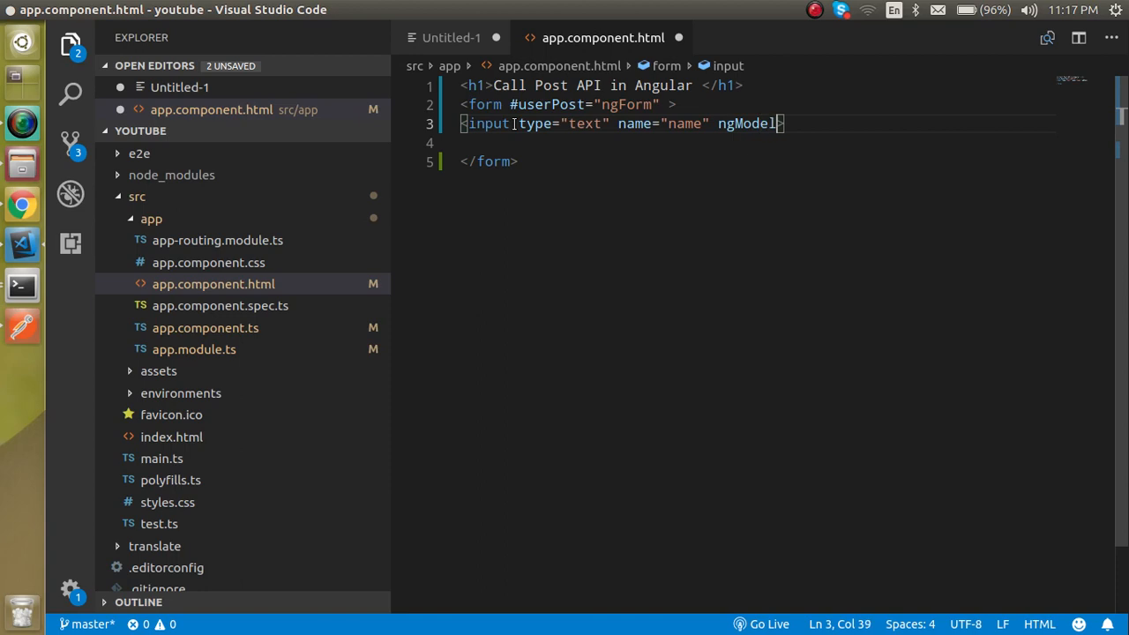
pyautogui.moveTo(509, 124); pyautogui.dragTo(783, 123)
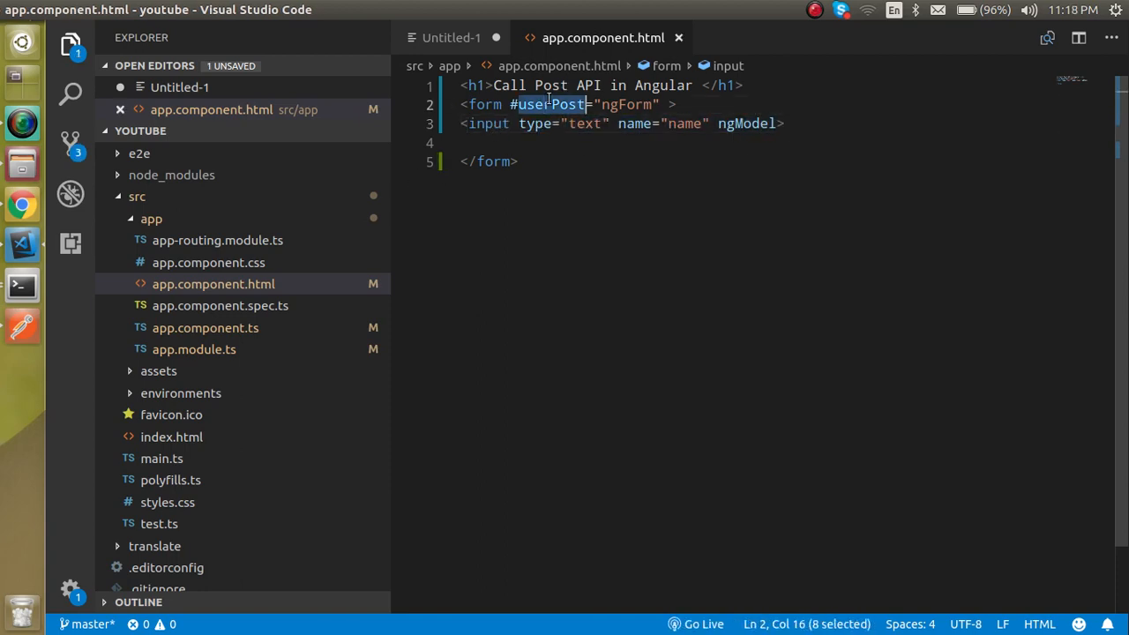
# Add address, email and rating ngModel inputs separated by <br>, plus a 'submit data' button
pyautogui.write('br><br>')
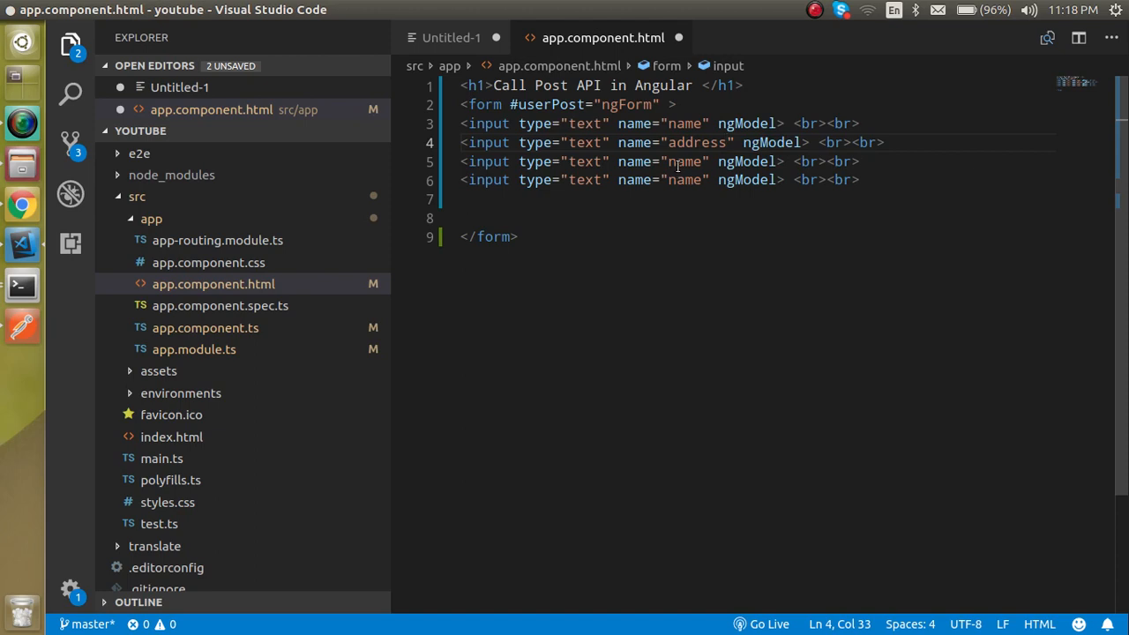
pyautogui.write('email')
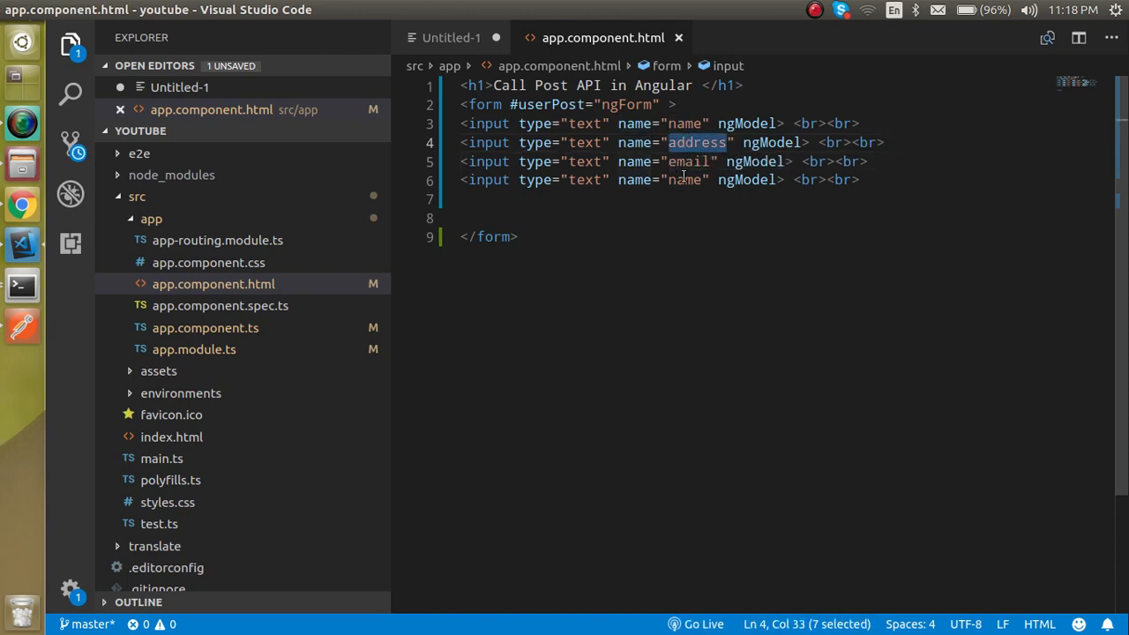
pyautogui.write('r')
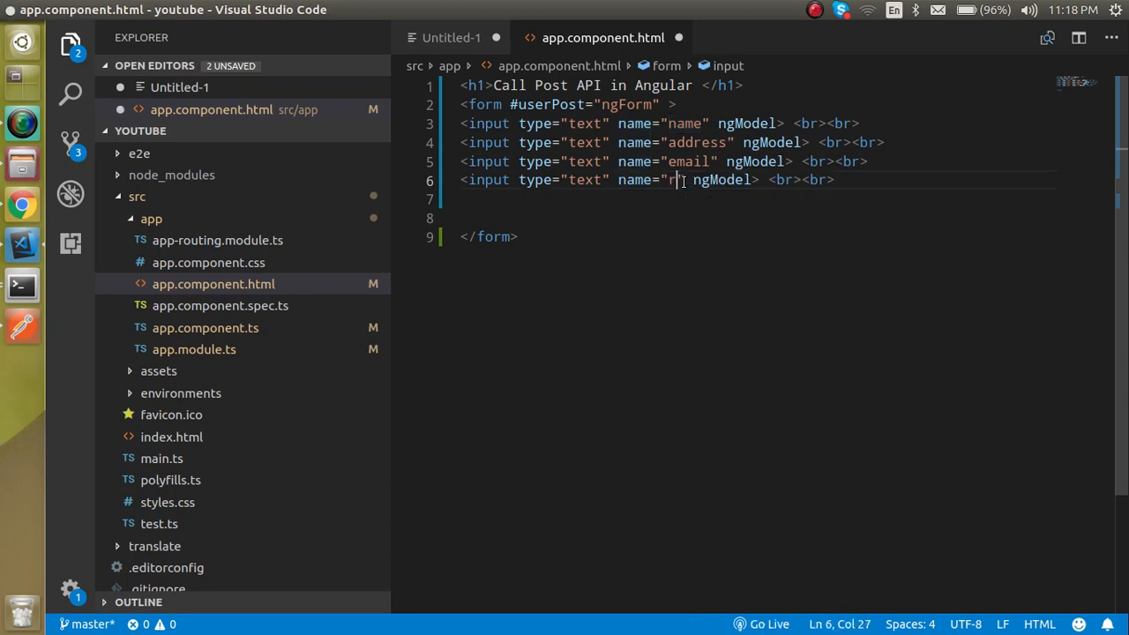
pyautogui.write('ating')
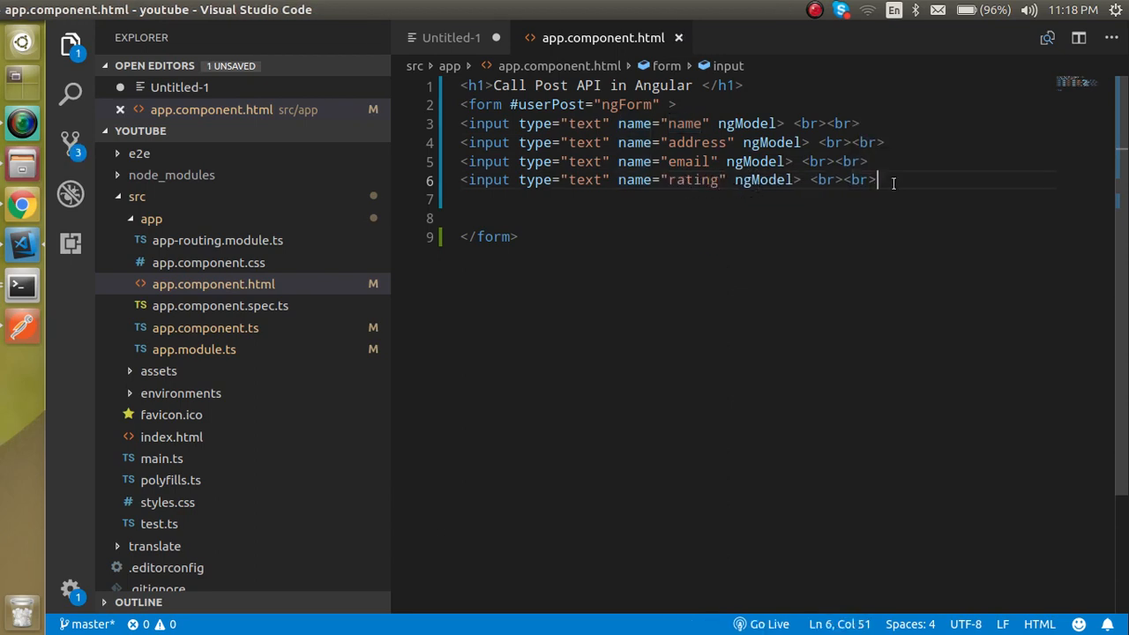
pyautogui.write('<button></button>')
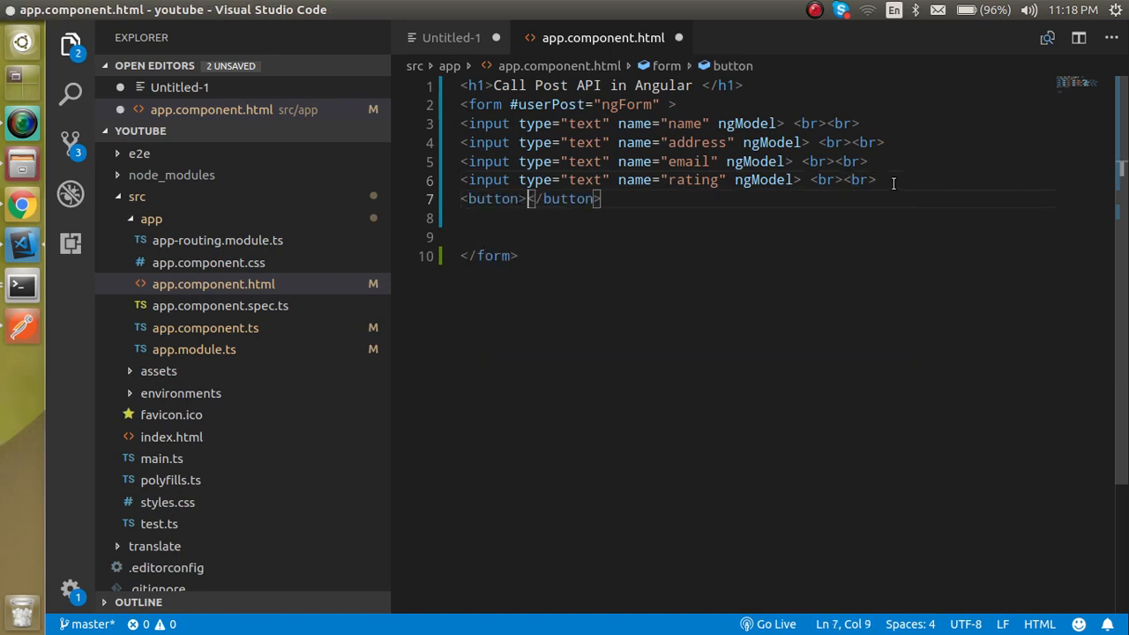
pyautogui.write('submit')
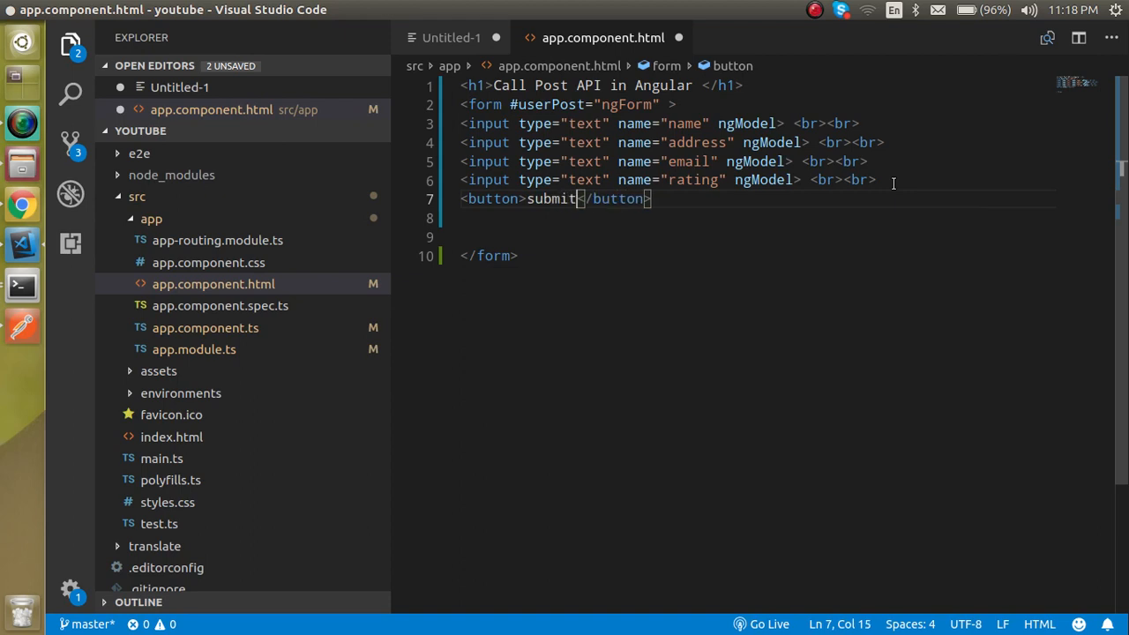
pyautogui.write('data')
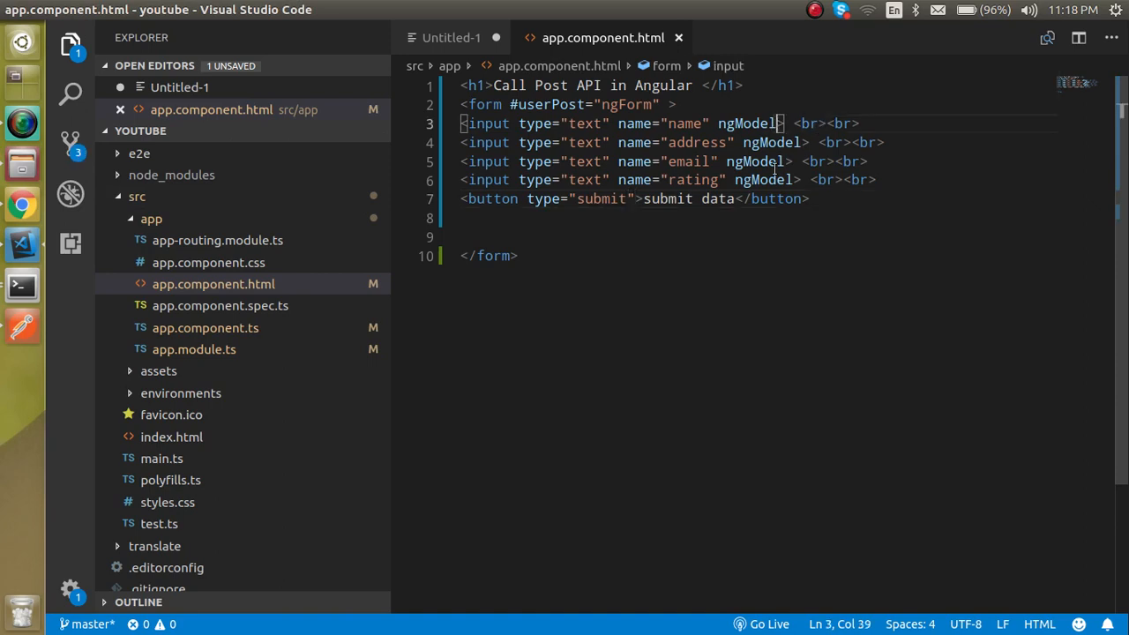
# Add placeholders 'name', 'address' and 'email' to the first three inputs and check the page
pyautogui.write('placeholder=""')
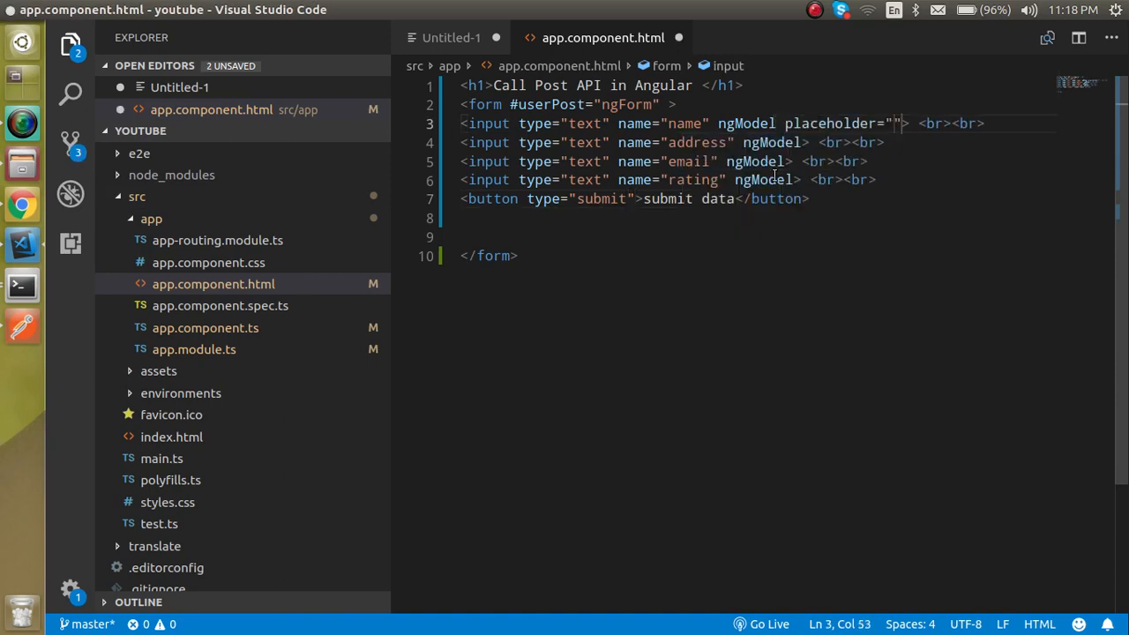
pyautogui.write('name')
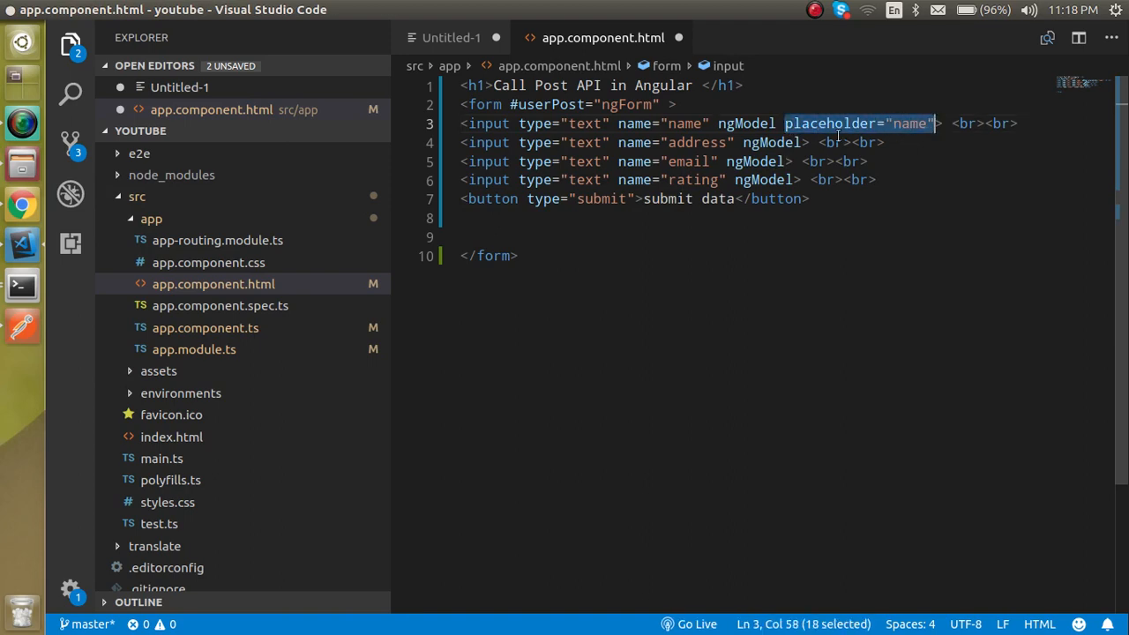
pyautogui.write('placeholder="name"')
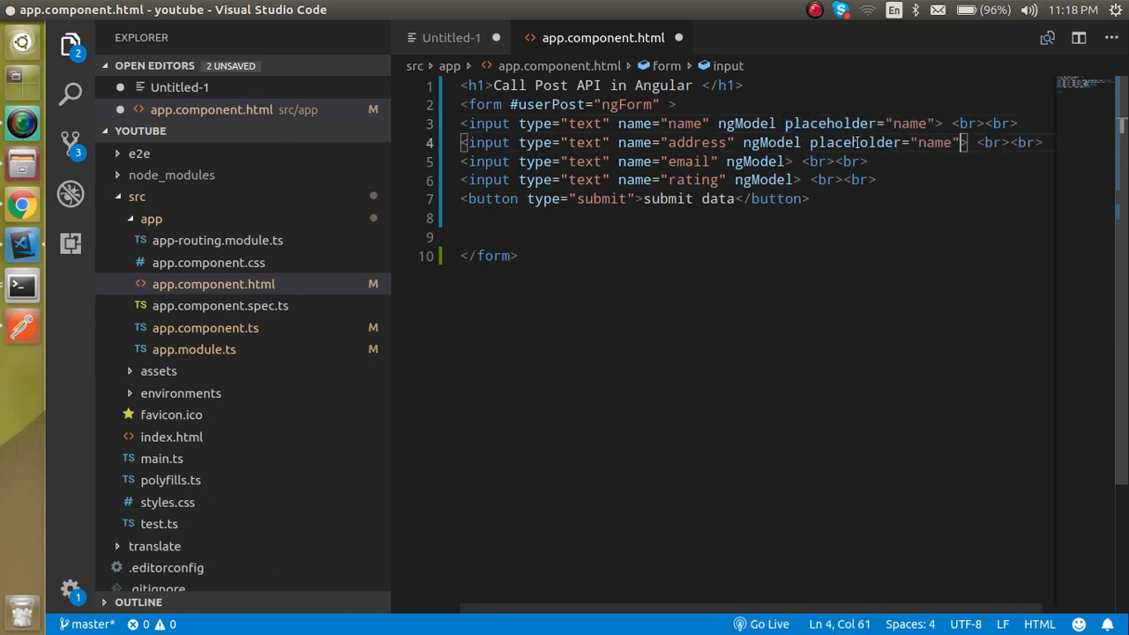
pyautogui.write('address')
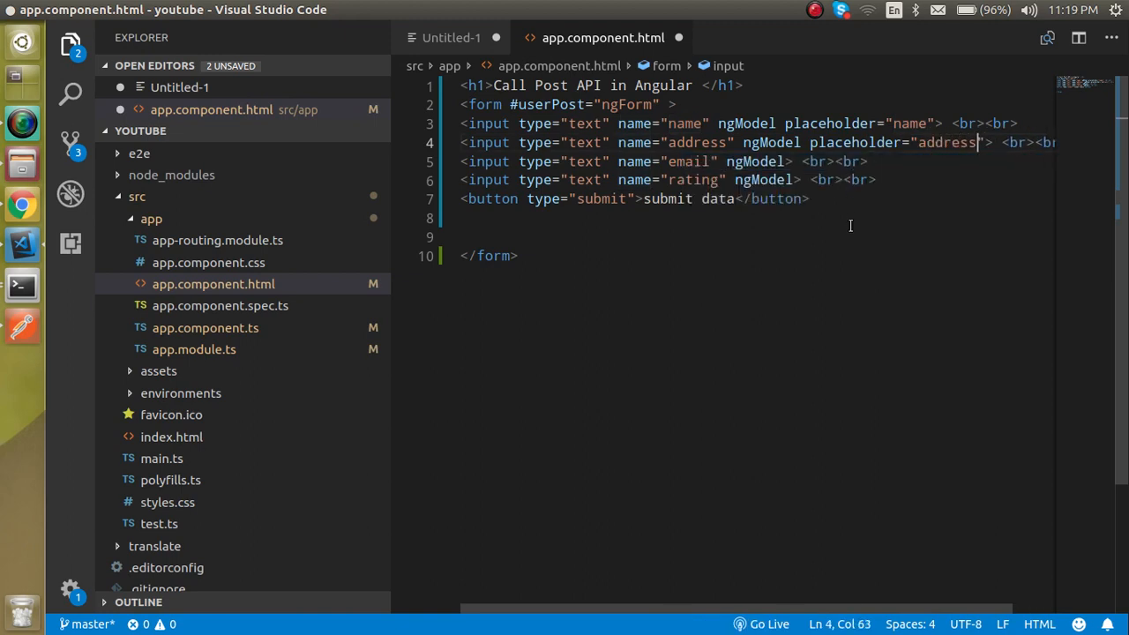
pyautogui.write('placeholder="name"')
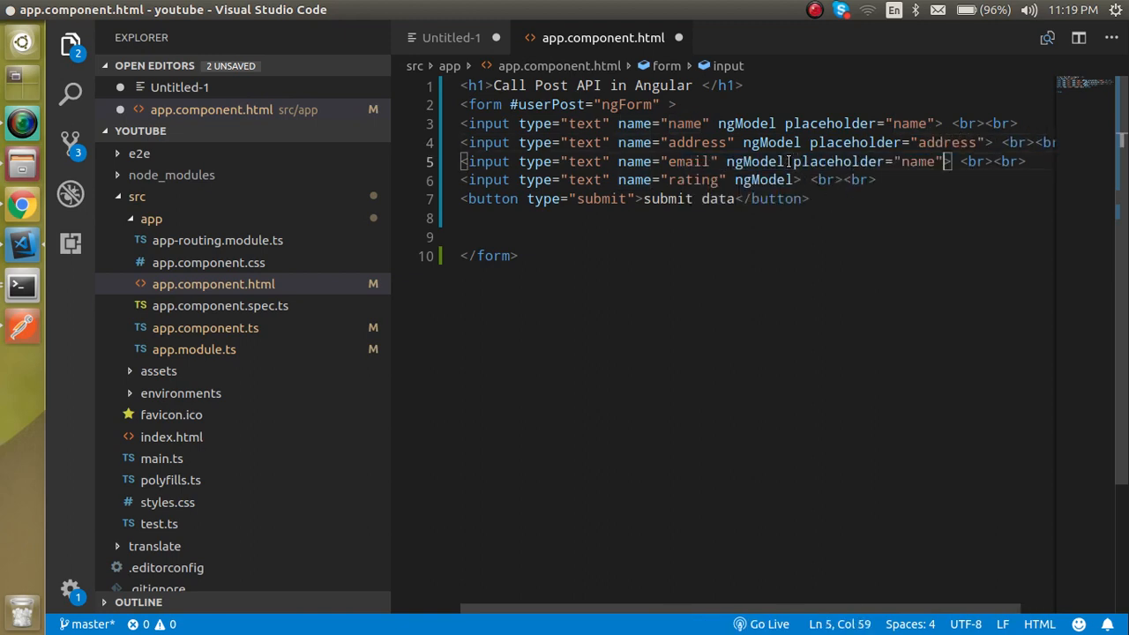
pyautogui.doubleClick(917, 162)
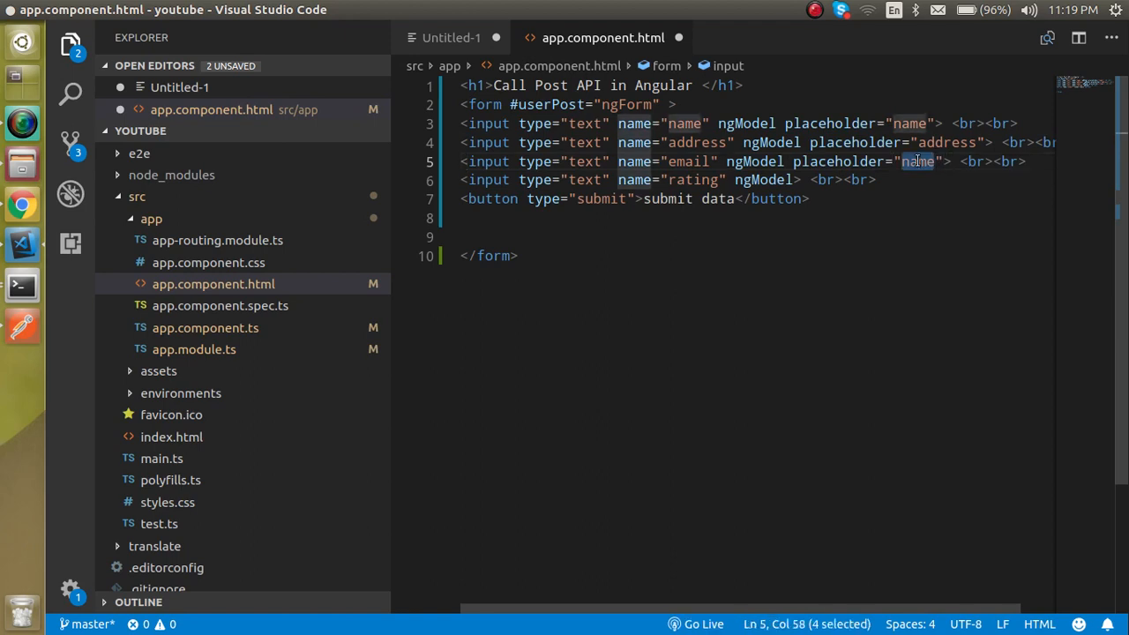
pyautogui.write('email')
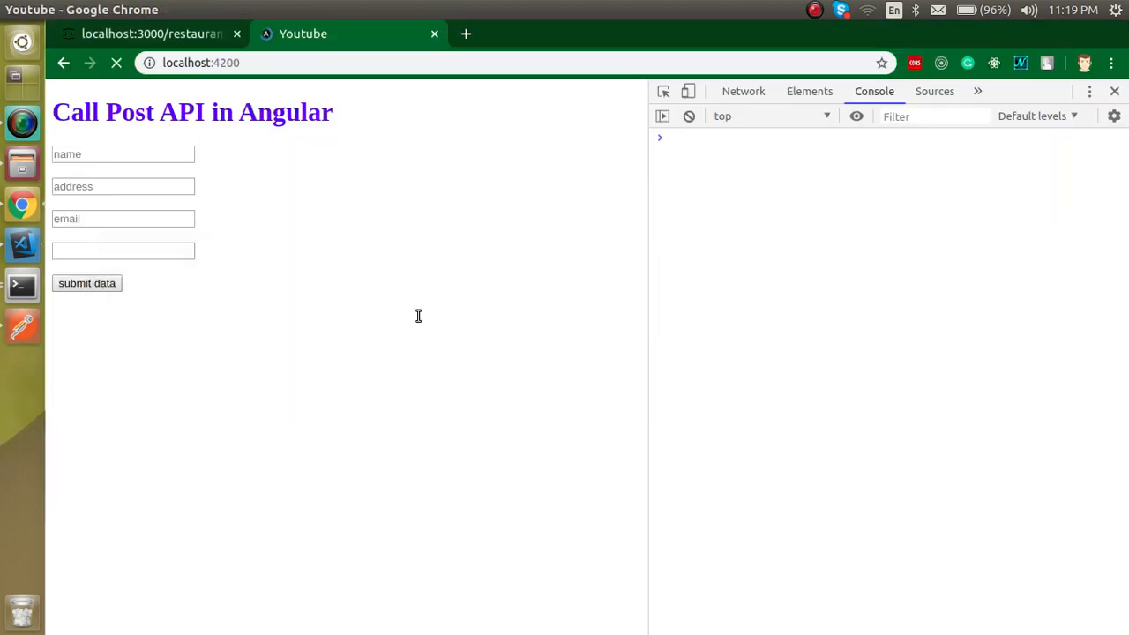
pyautogui.click(116, 63)
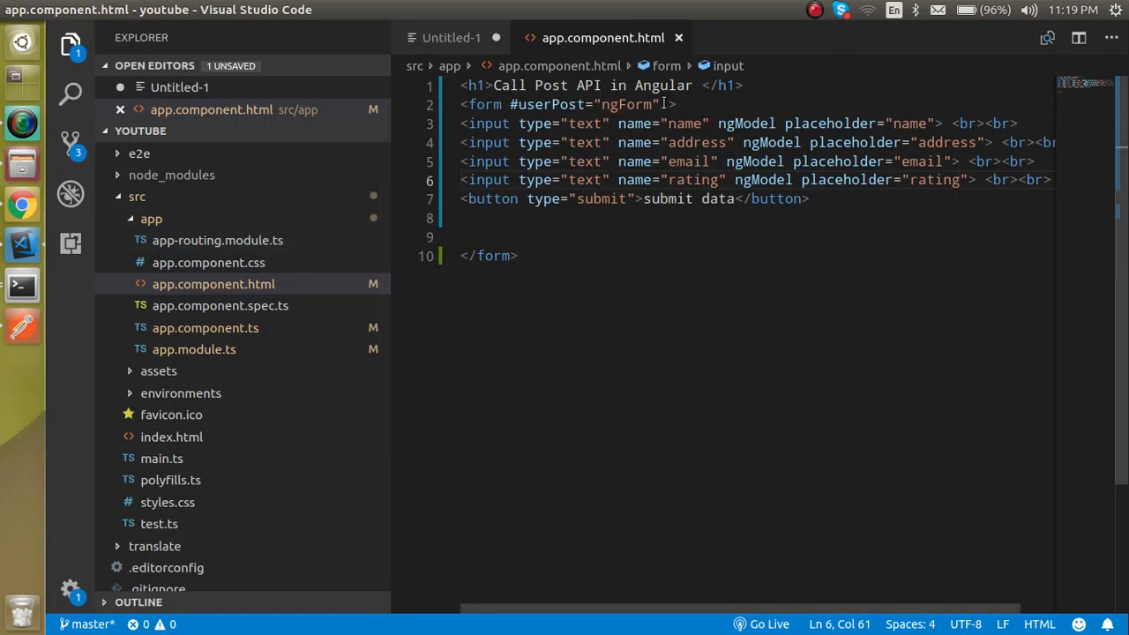
# Bind the form's (ngSubmit) to onSubmit(userPost), replacing the ngForm argument
pyautogui.write('()')
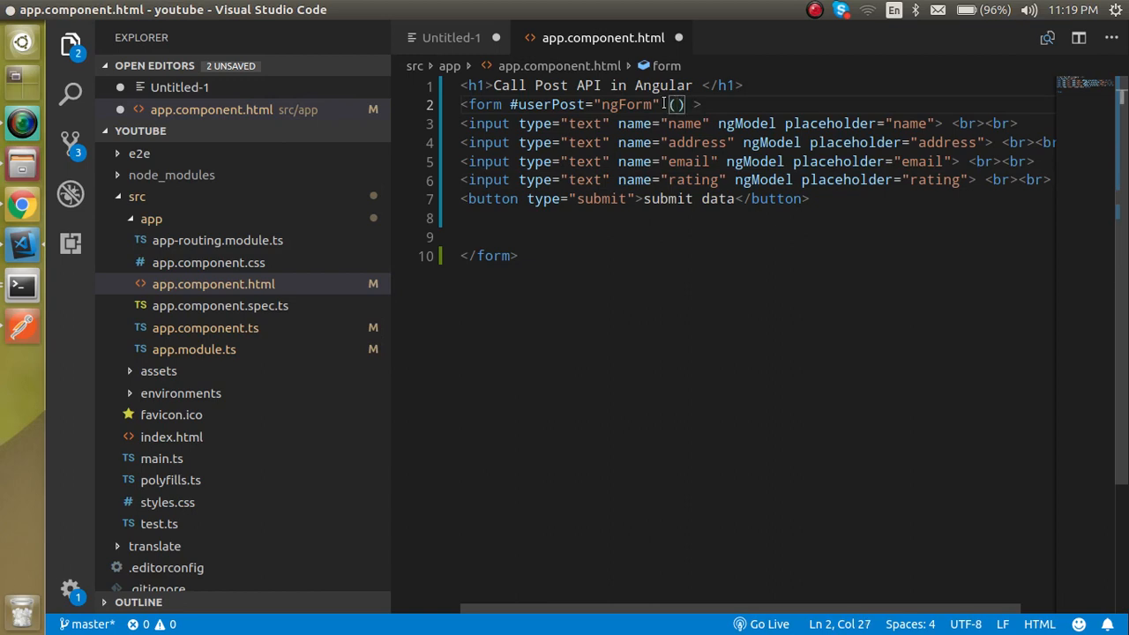
pyautogui.write('ngSub')
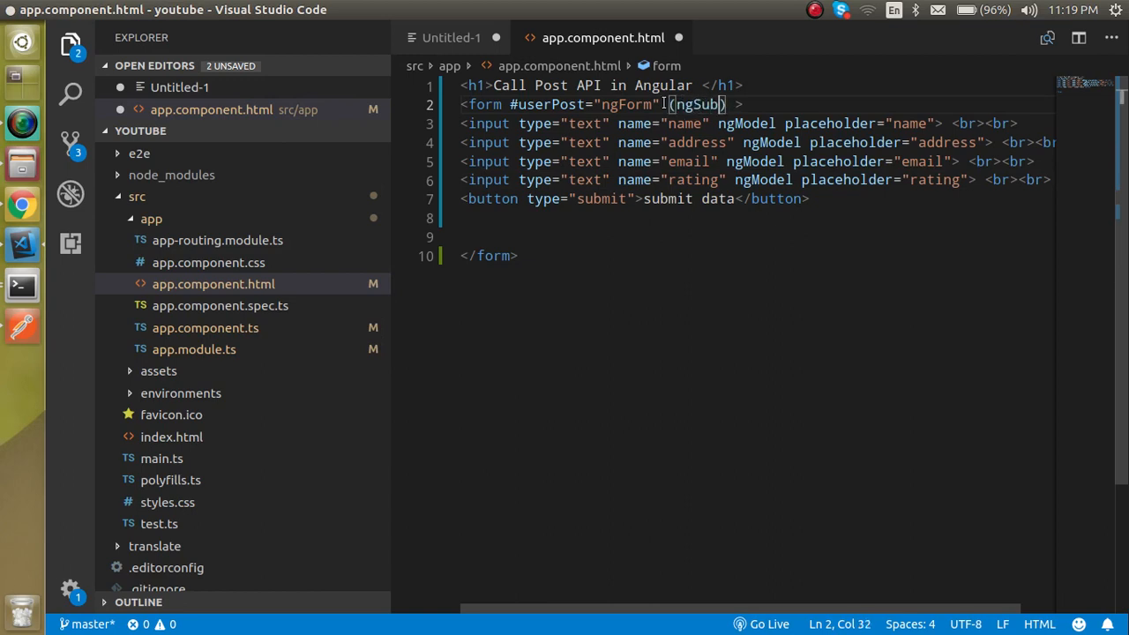
pyautogui.write('mit)')
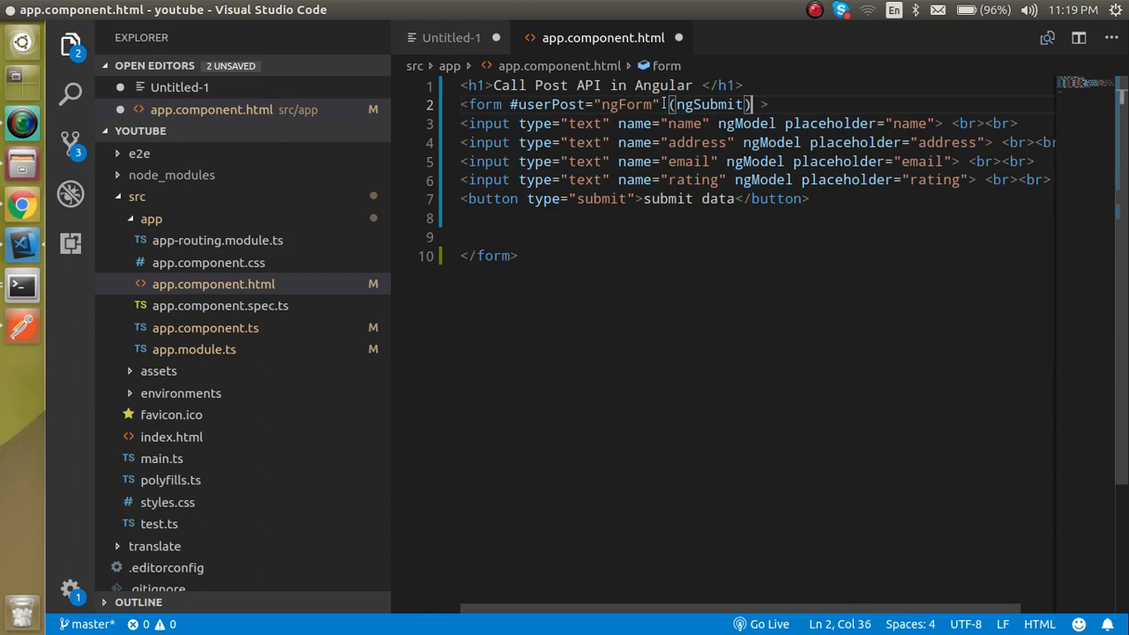
pyautogui.write('=""')
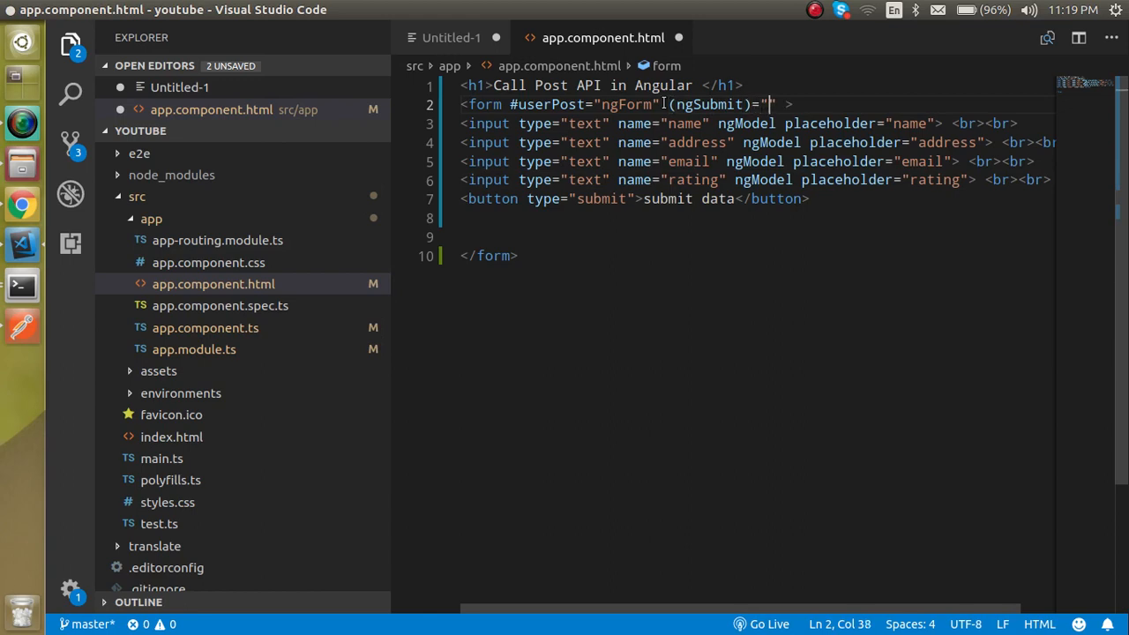
pyautogui.write('onS')
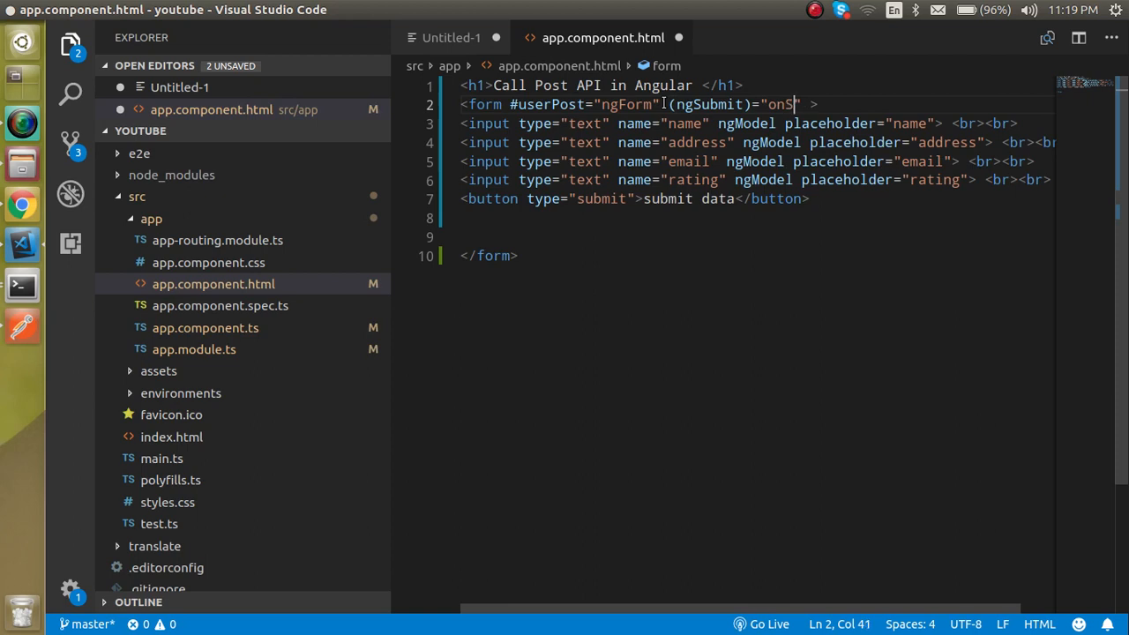
pyautogui.write('ubmit')
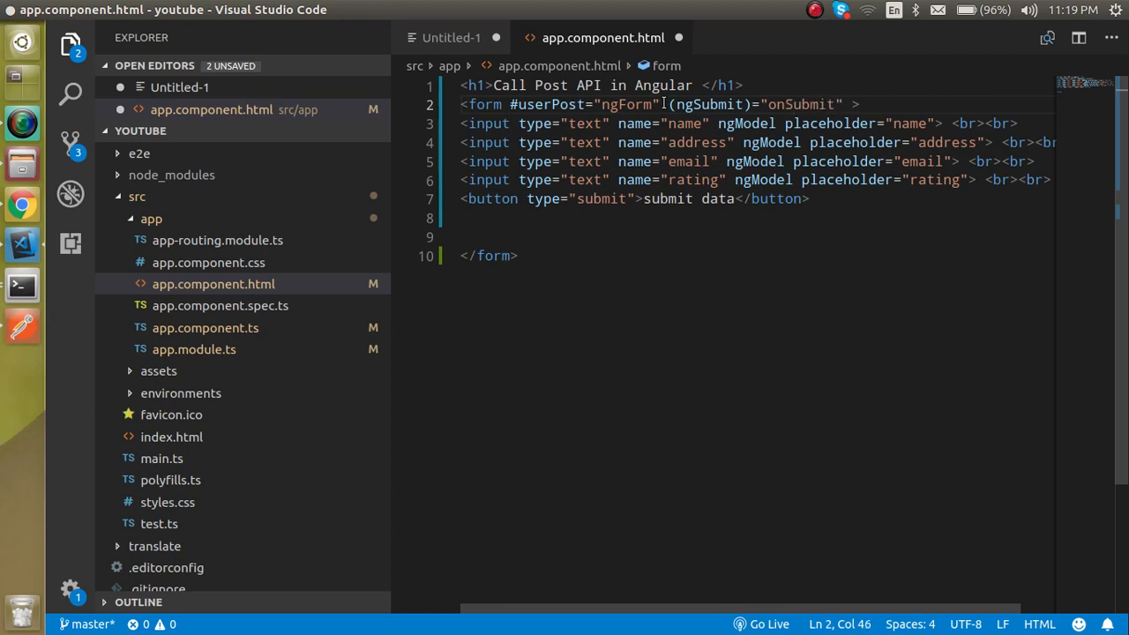
pyautogui.write('()')
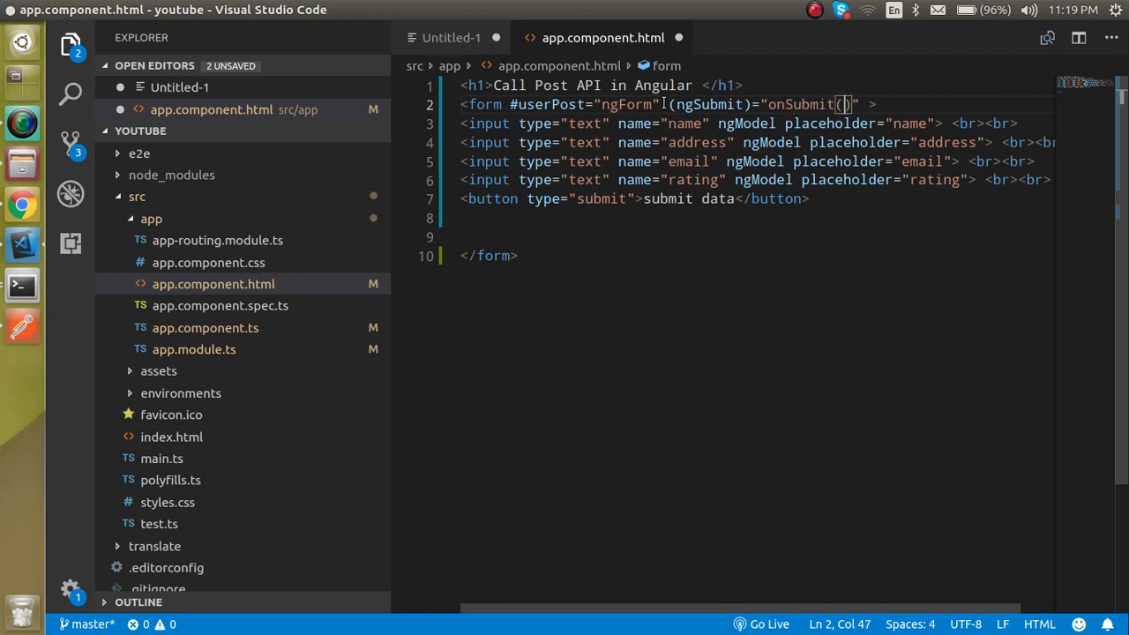
pyautogui.write('ngForm')
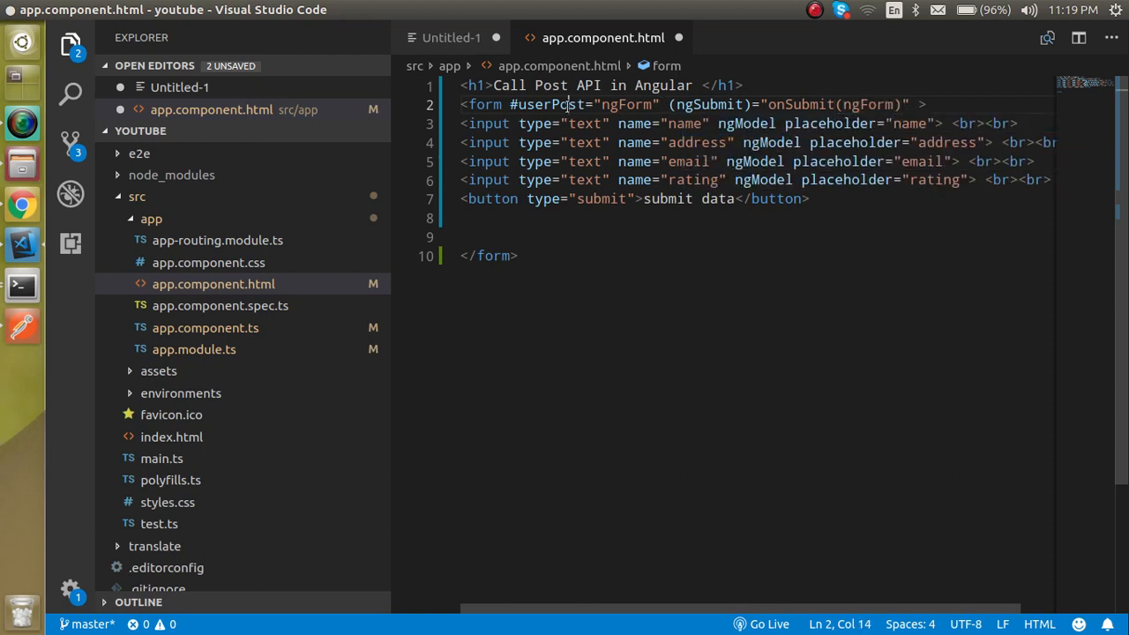
pyautogui.doubleClick(868, 104)
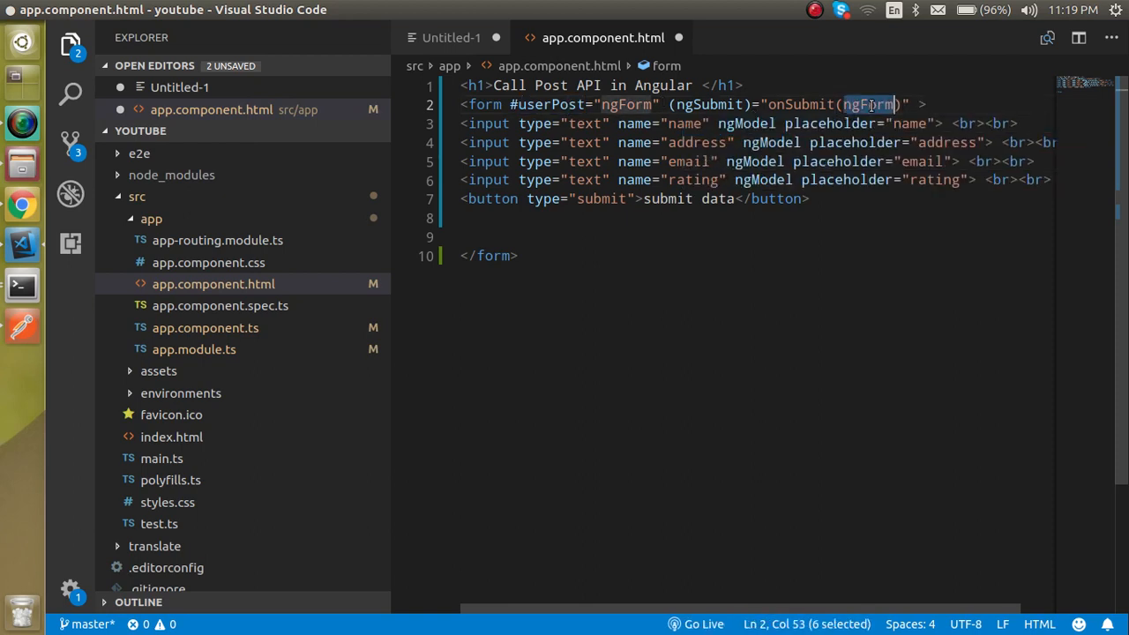
pyautogui.write('userPost')
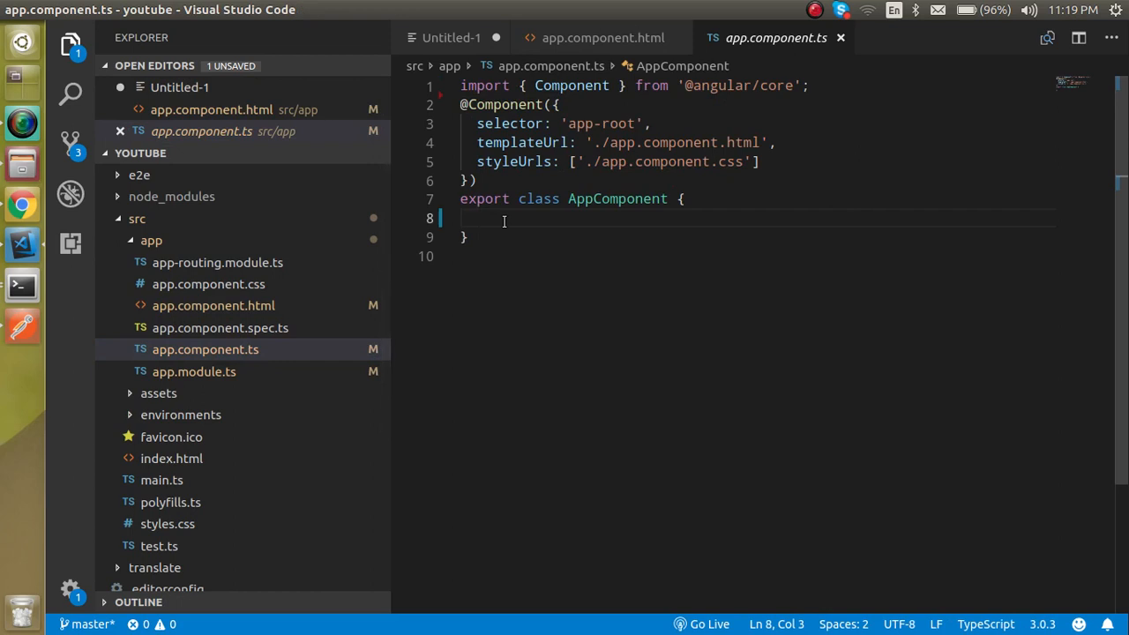
# Add an onSubmit(data) method to AppComponent and pass userPost.value from the template
pyautogui.write('onSu')
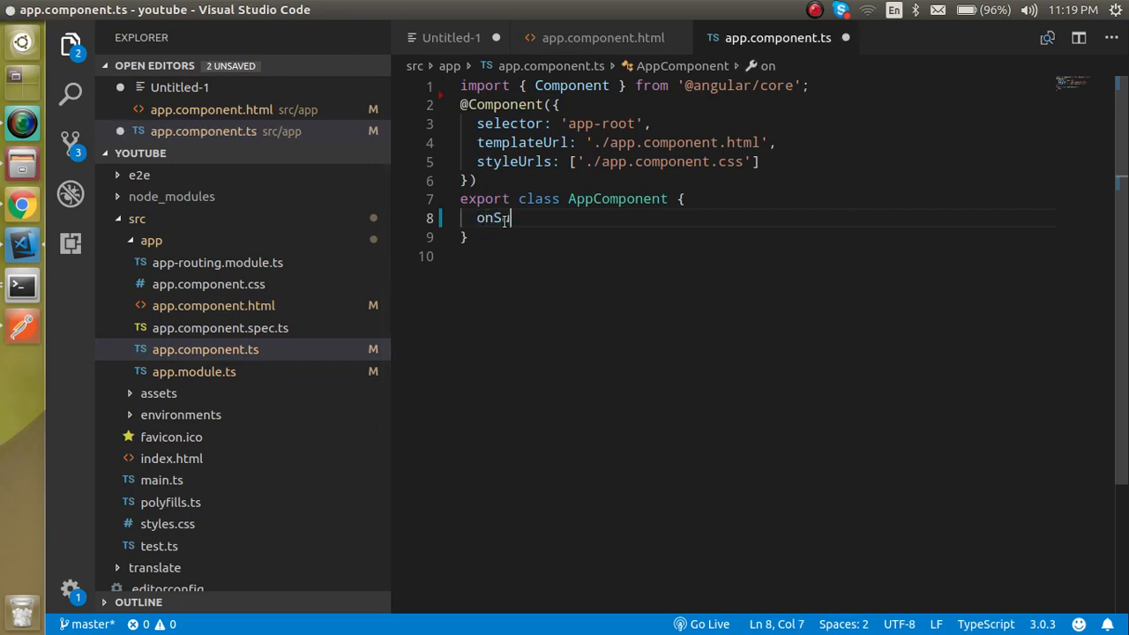
pyautogui.write('ubmit()')
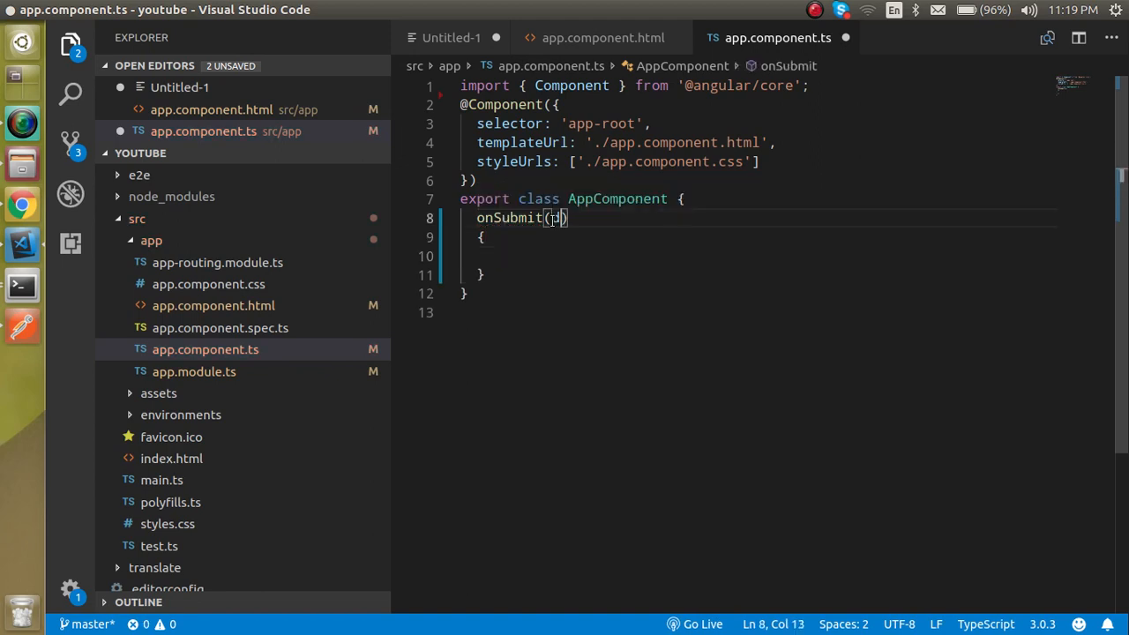
pyautogui.write('data')
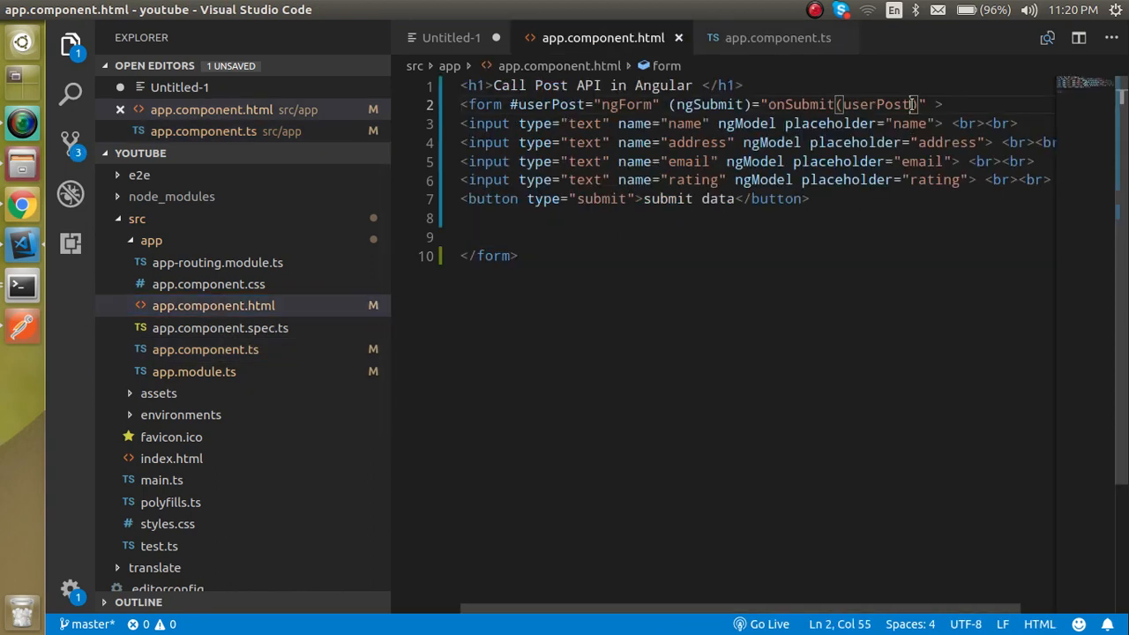
pyautogui.write('.value')
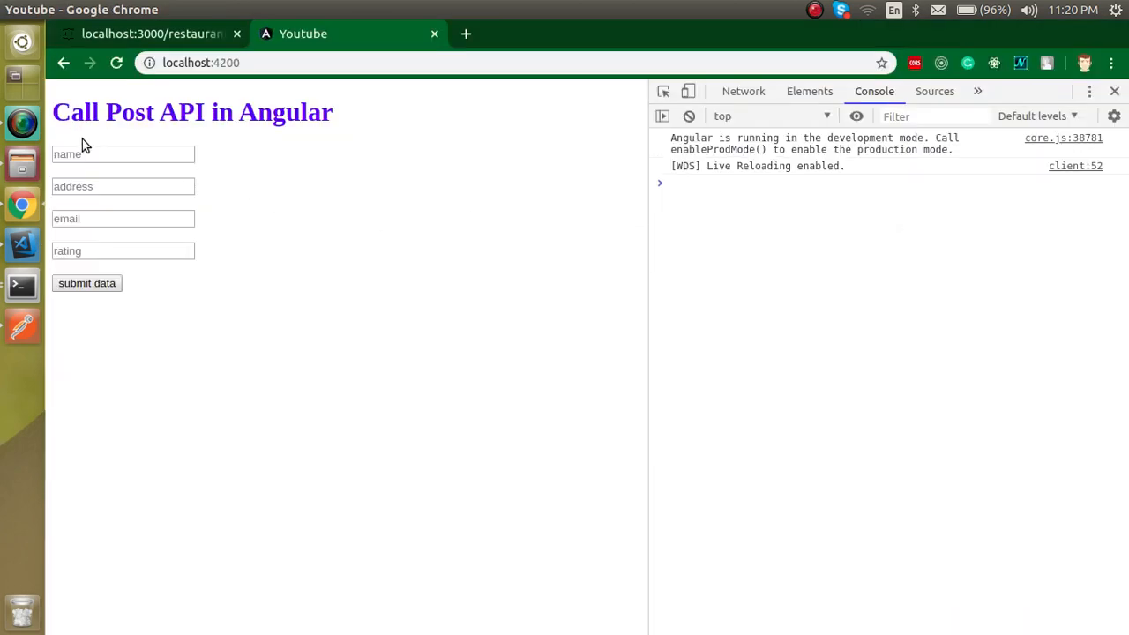
pyautogui.write('anil')
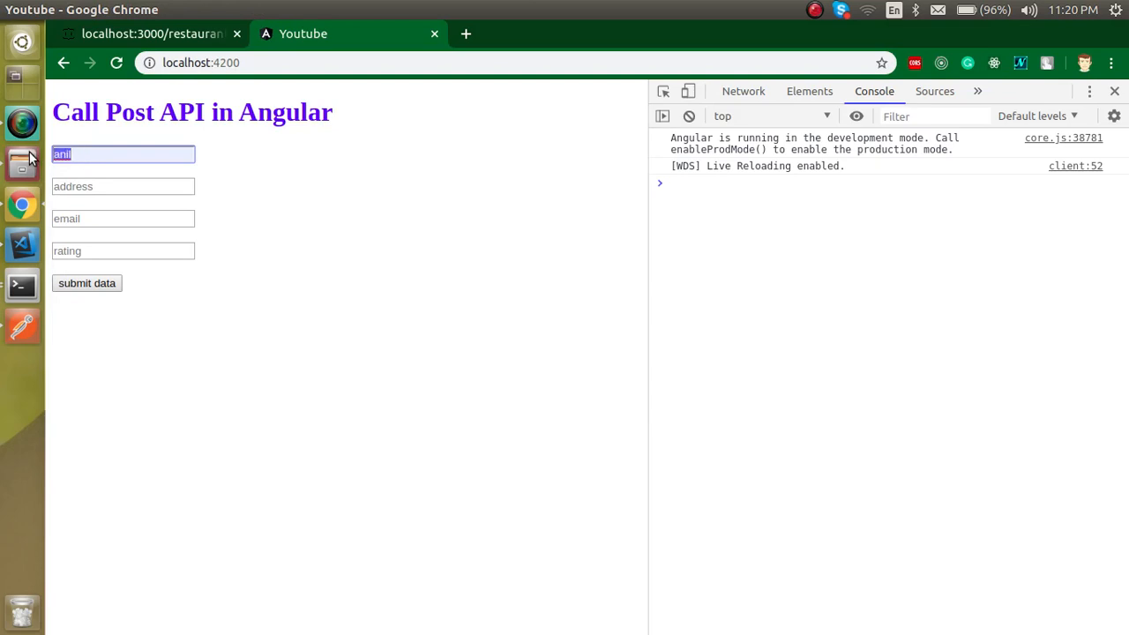
pyautogui.write('mc d')
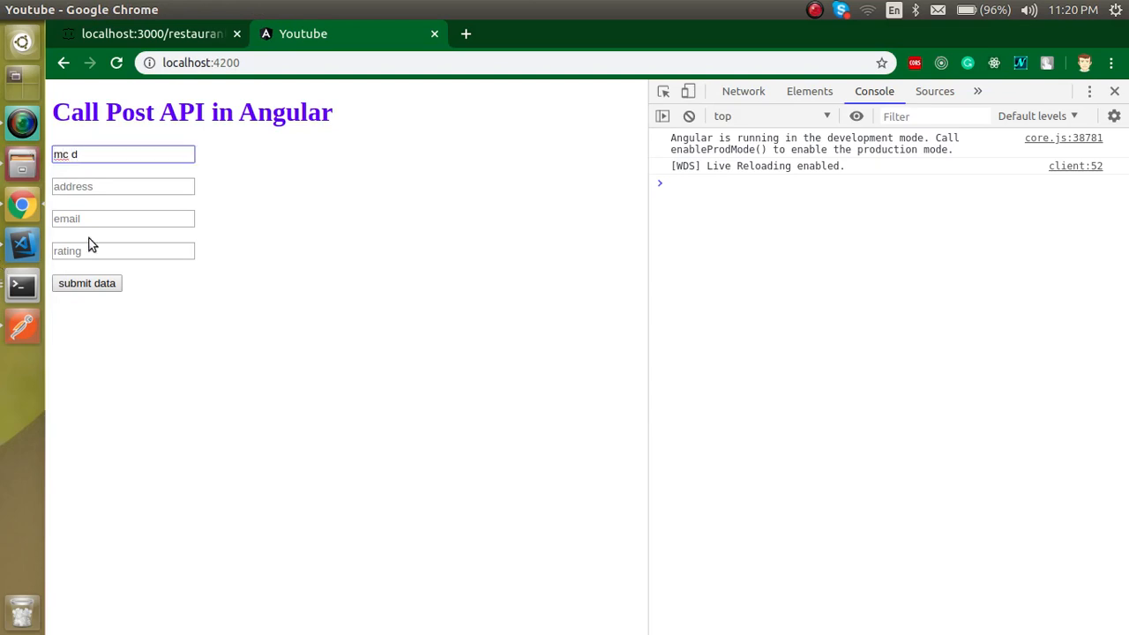
pyautogui.write('noida')
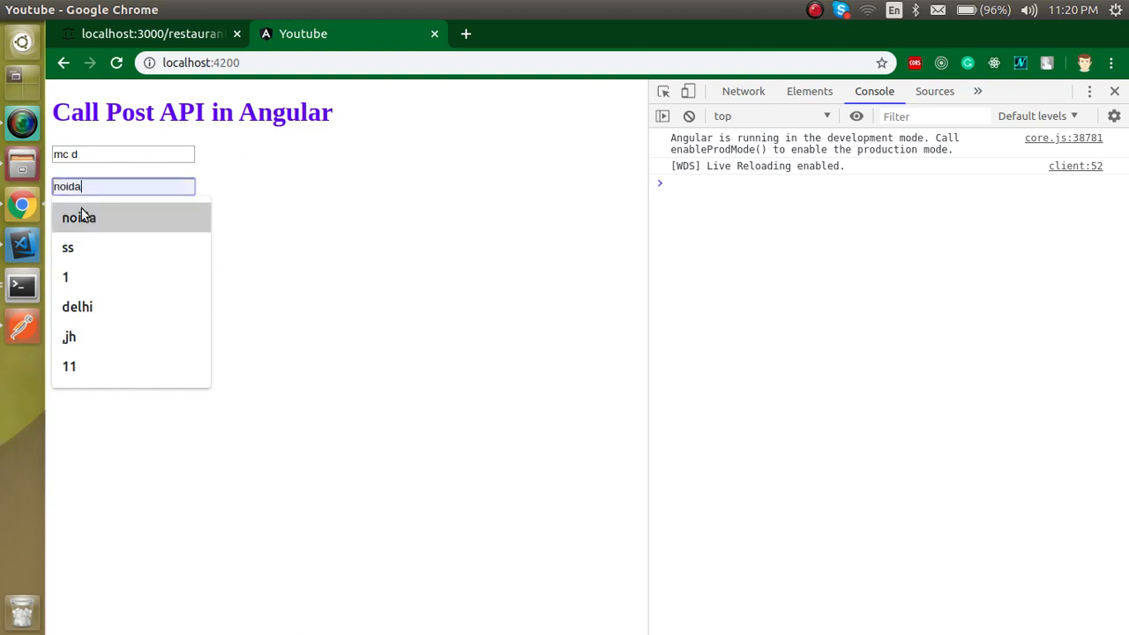
pyautogui.write('anil@test.com')
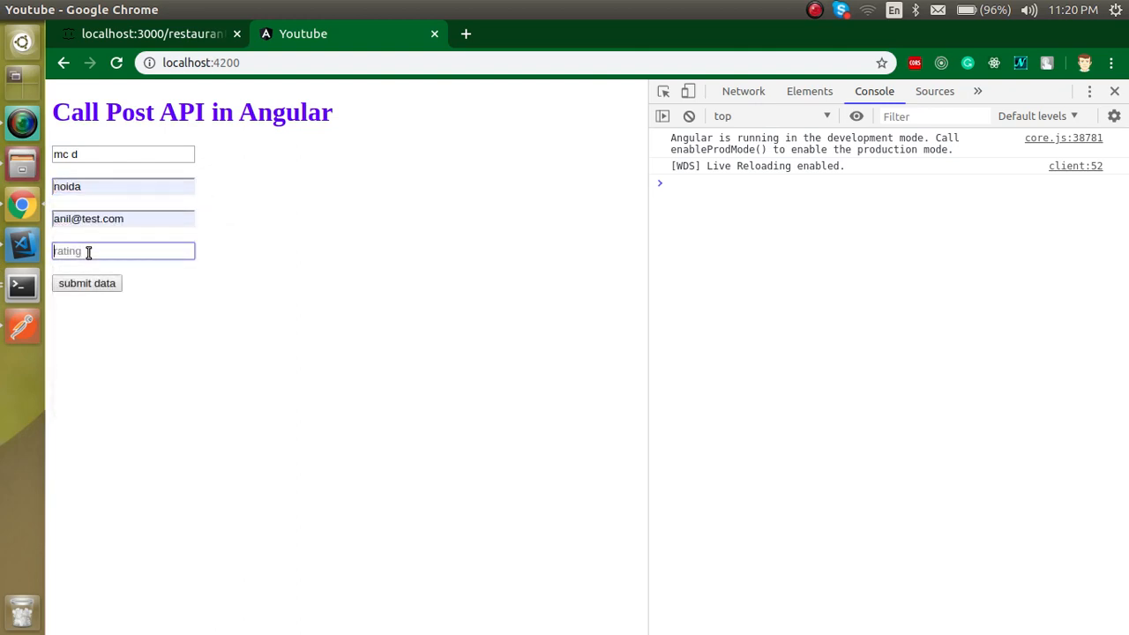
pyautogui.write('5')
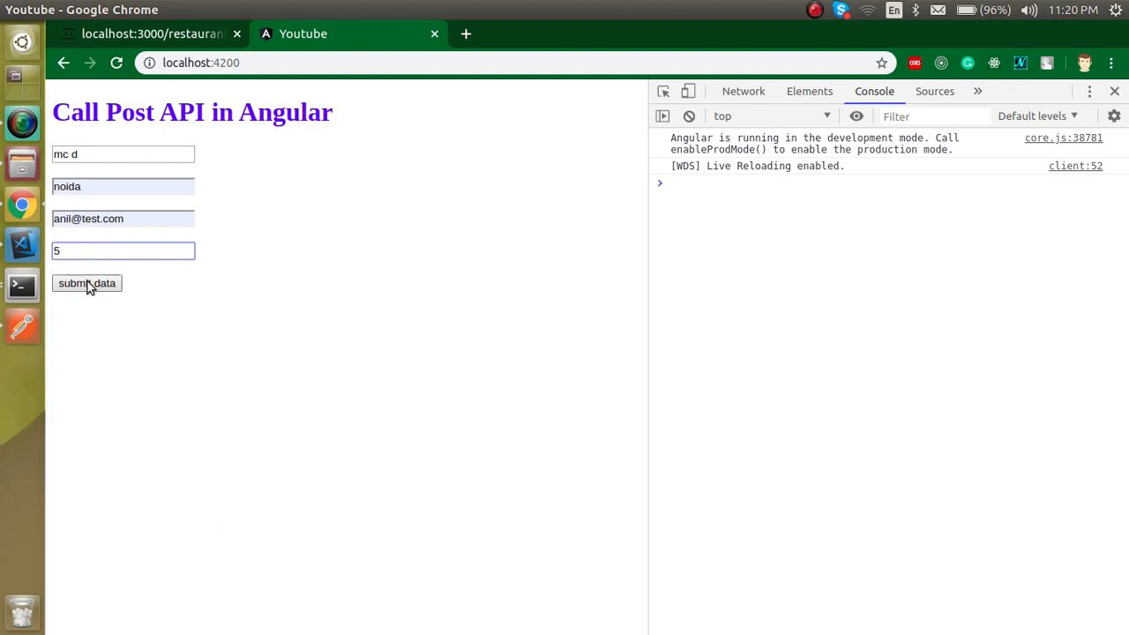
pyautogui.click(87, 283)
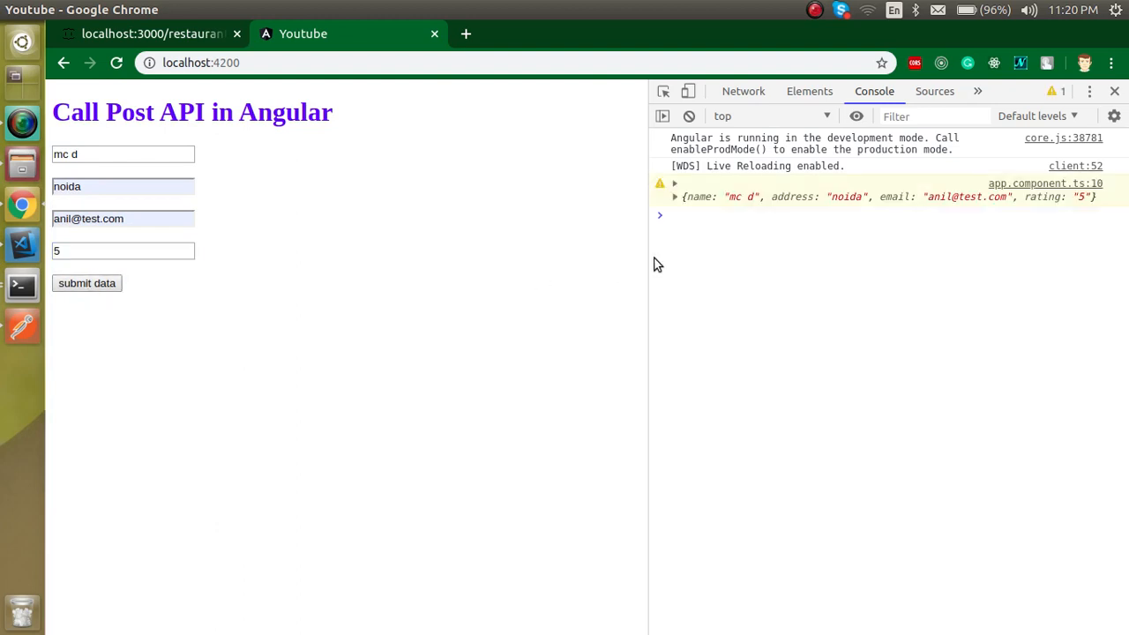
pyautogui.click(675, 196)
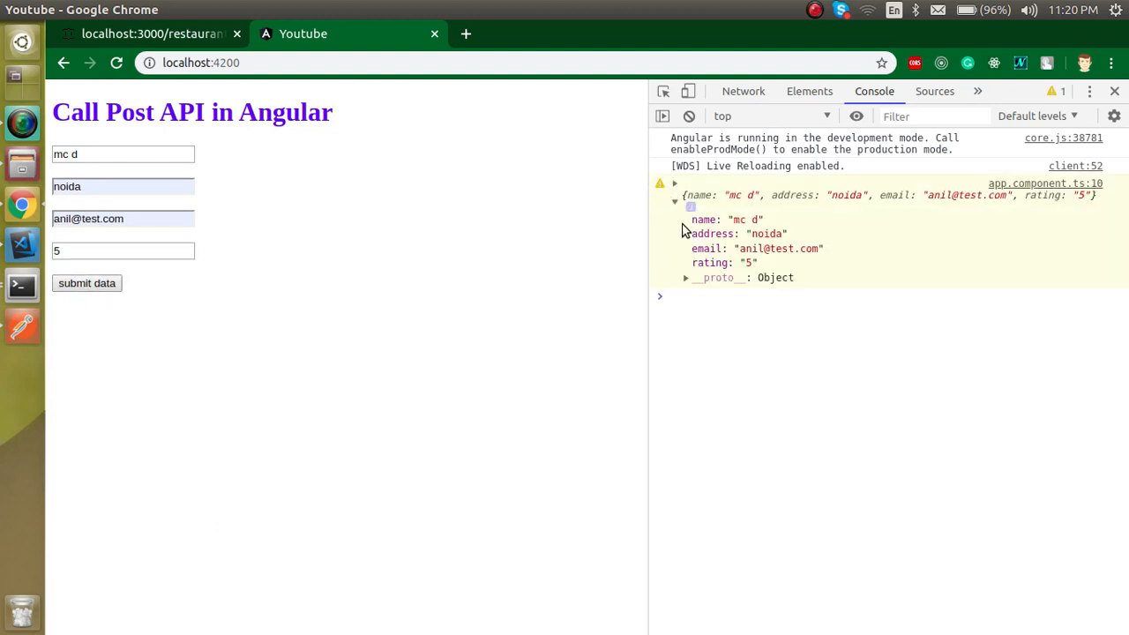
pyautogui.moveTo(710, 262)
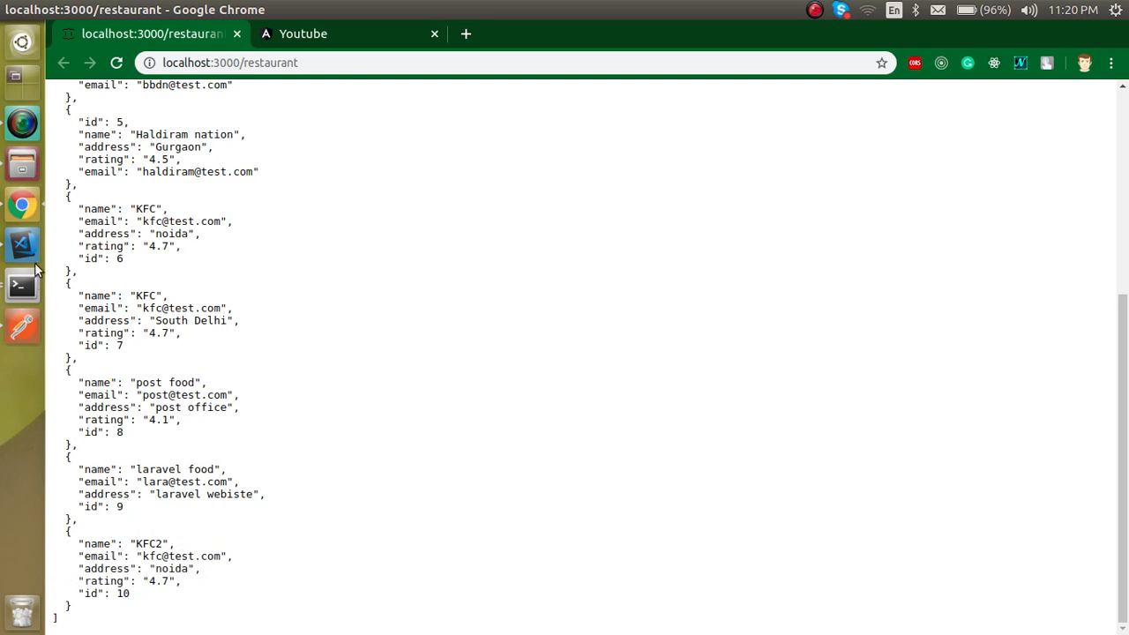
pyautogui.moveTo(22, 247)
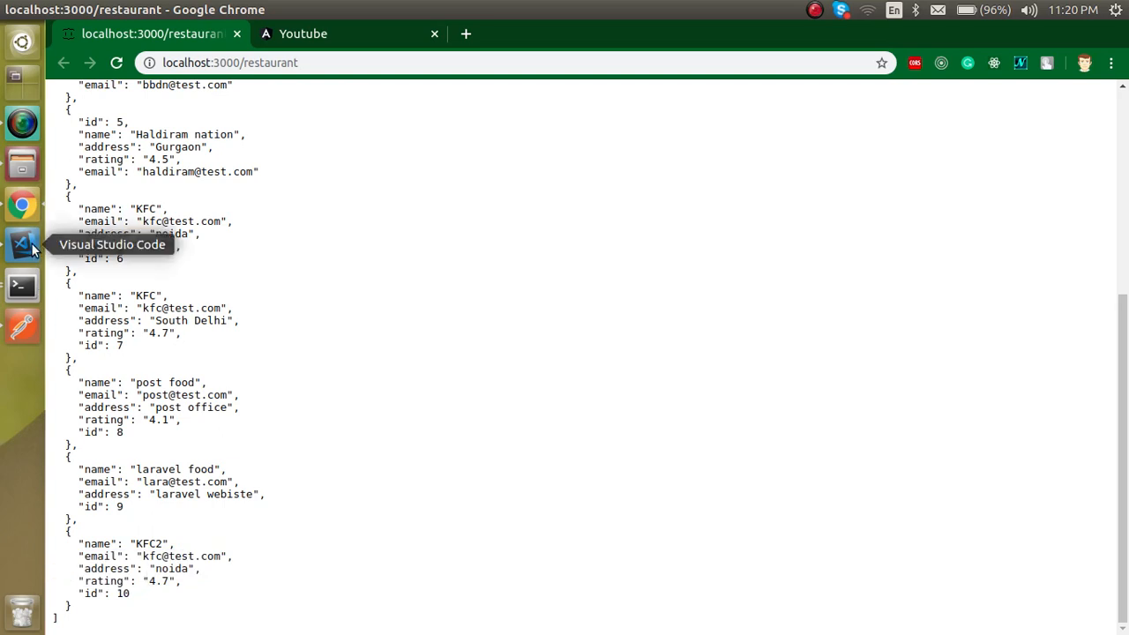
pyautogui.click(21, 244)
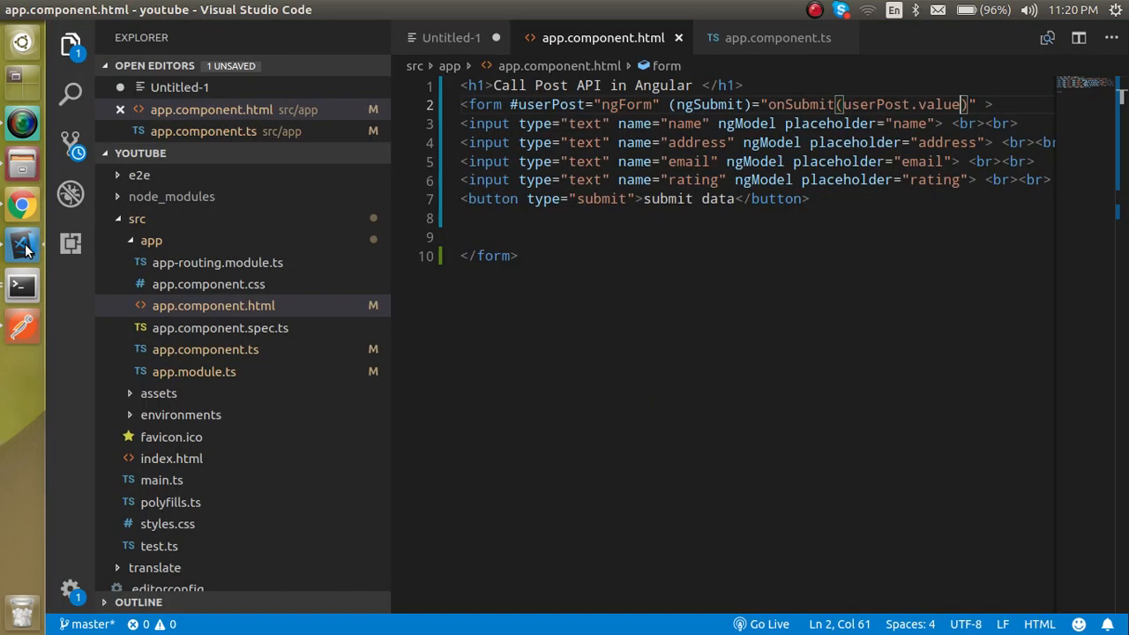
pyautogui.click(777, 37)
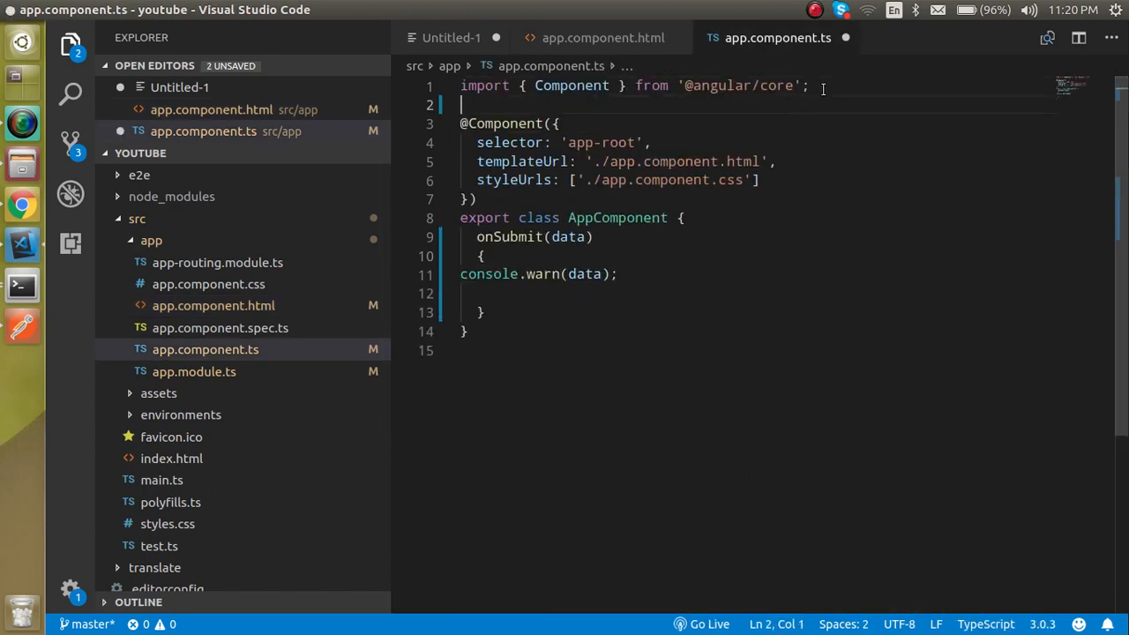
pyautogui.write('import')
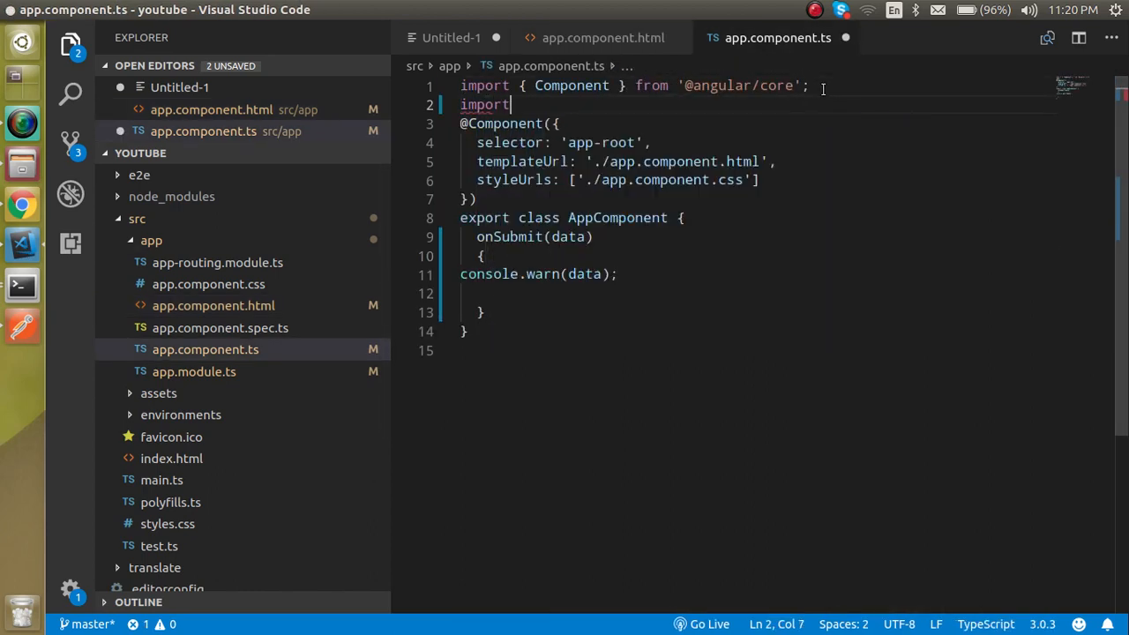
pyautogui.write('{')
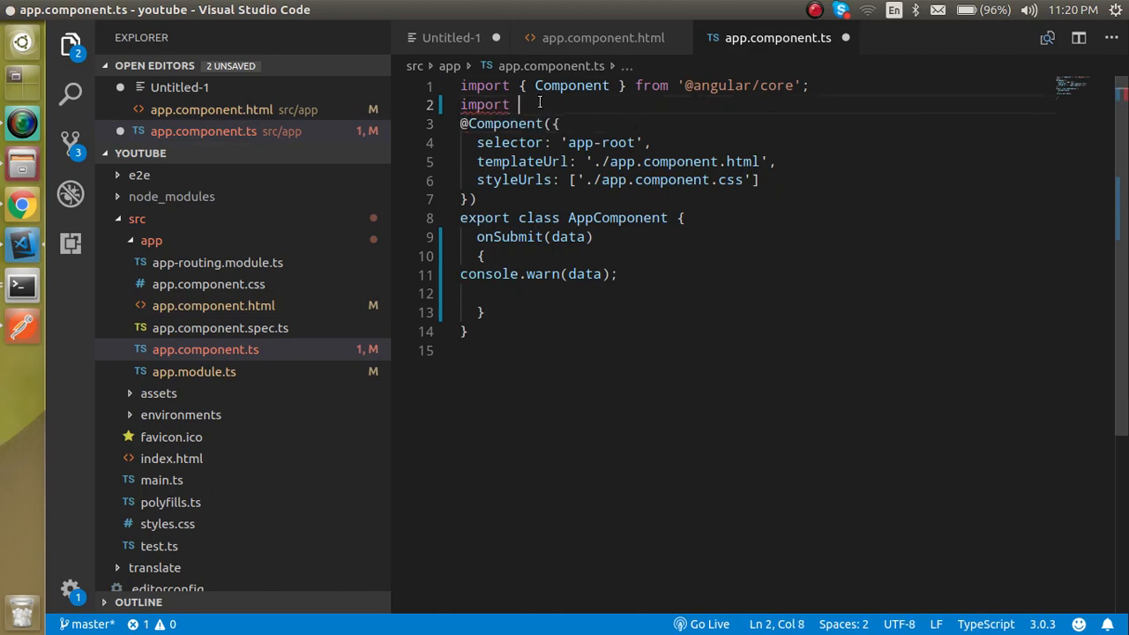
pyautogui.write('{}')
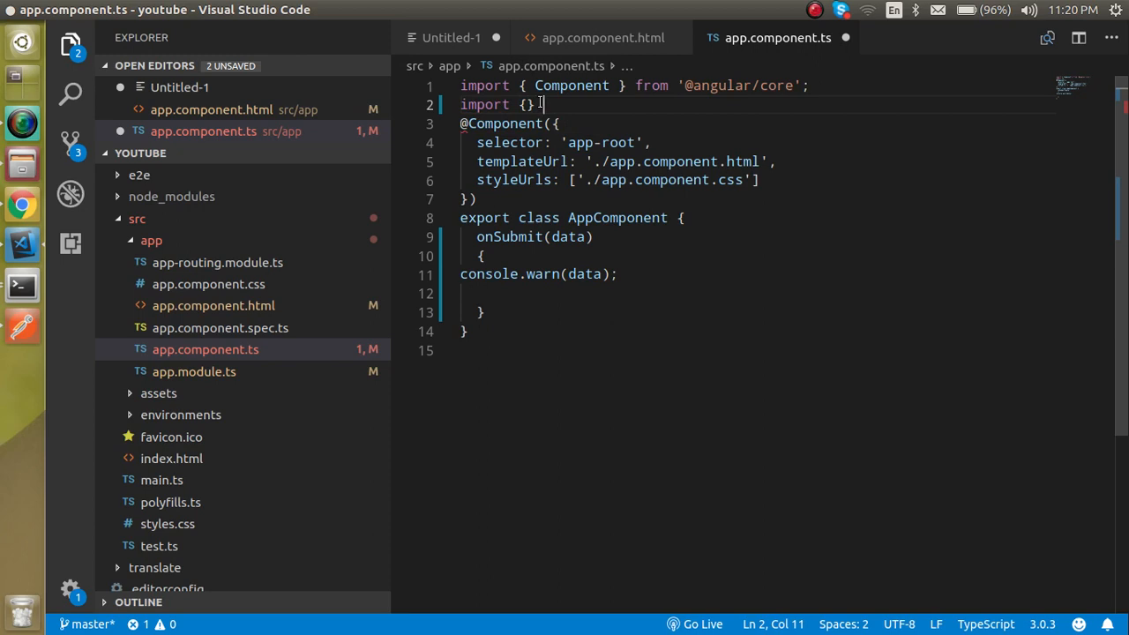
pyautogui.write('for')
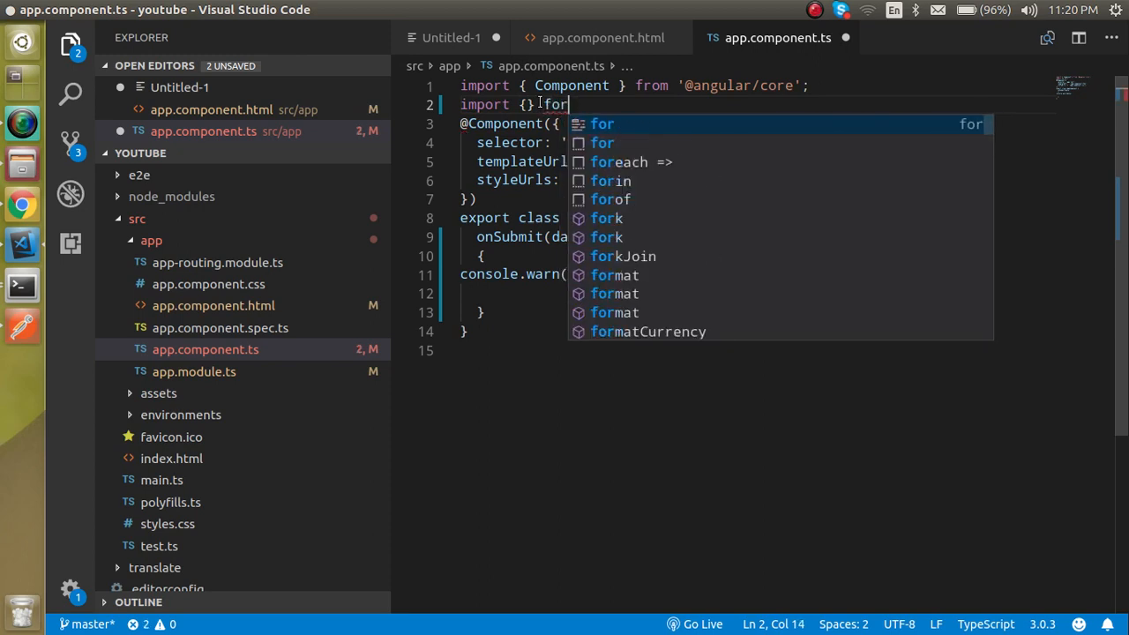
pyautogui.write('m')
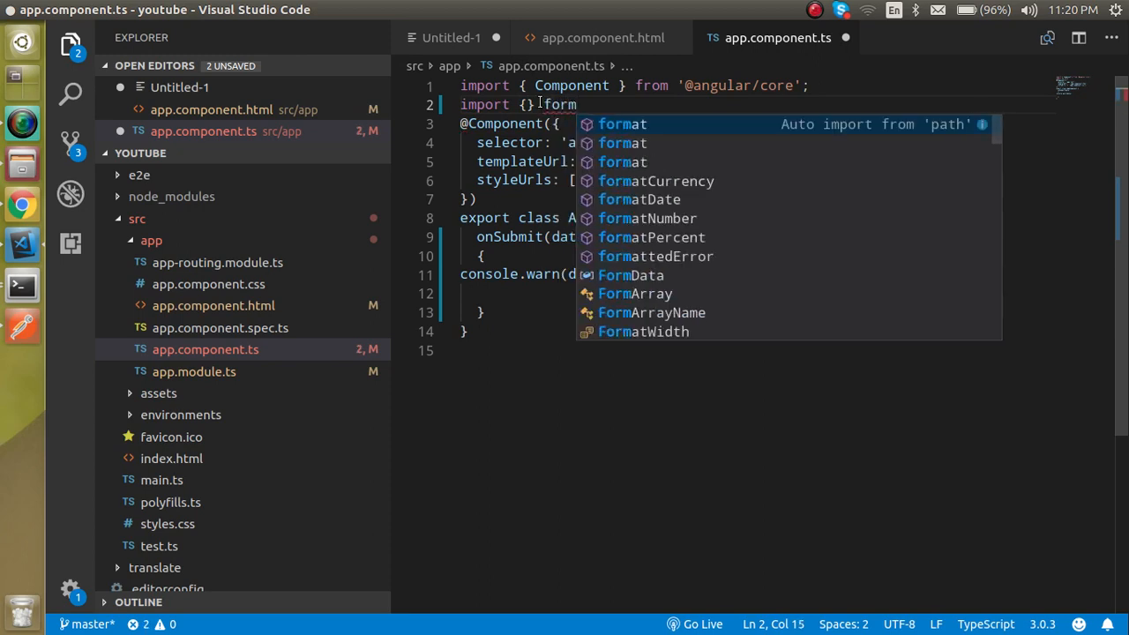
pyautogui.press('BackSpace')
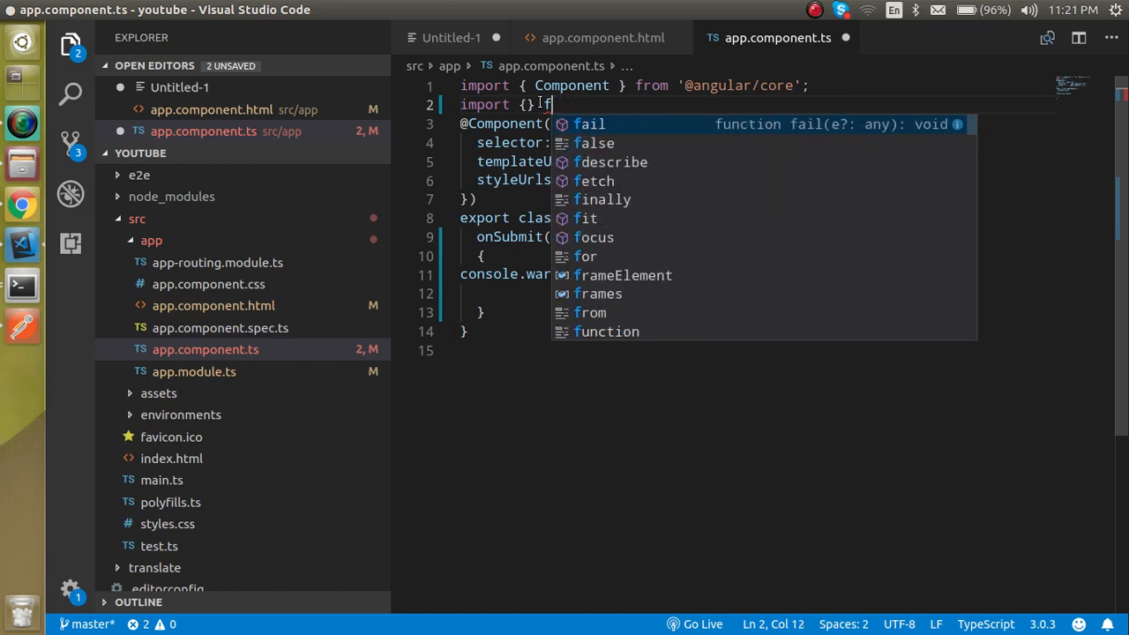
pyautogui.write('rom')
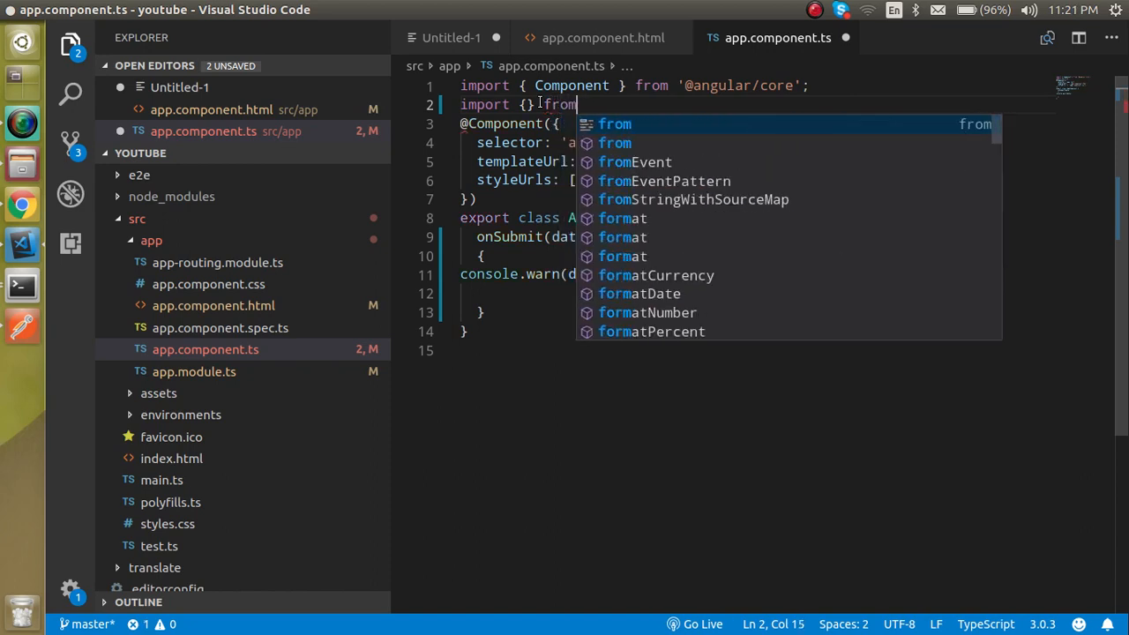
pyautogui.write("'")
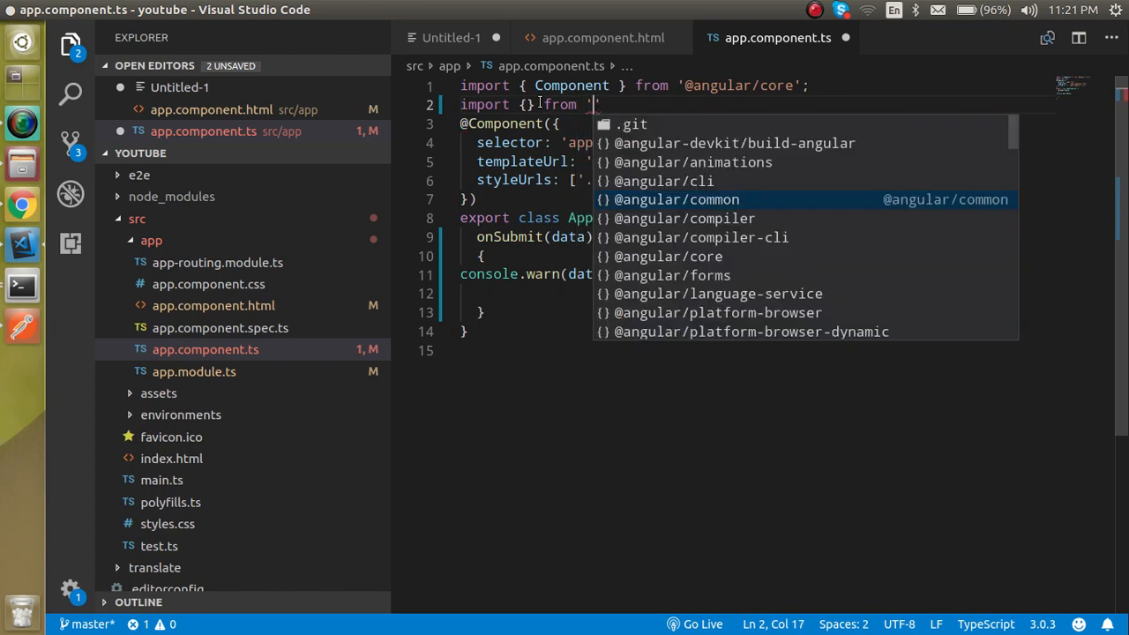
pyautogui.write('@')
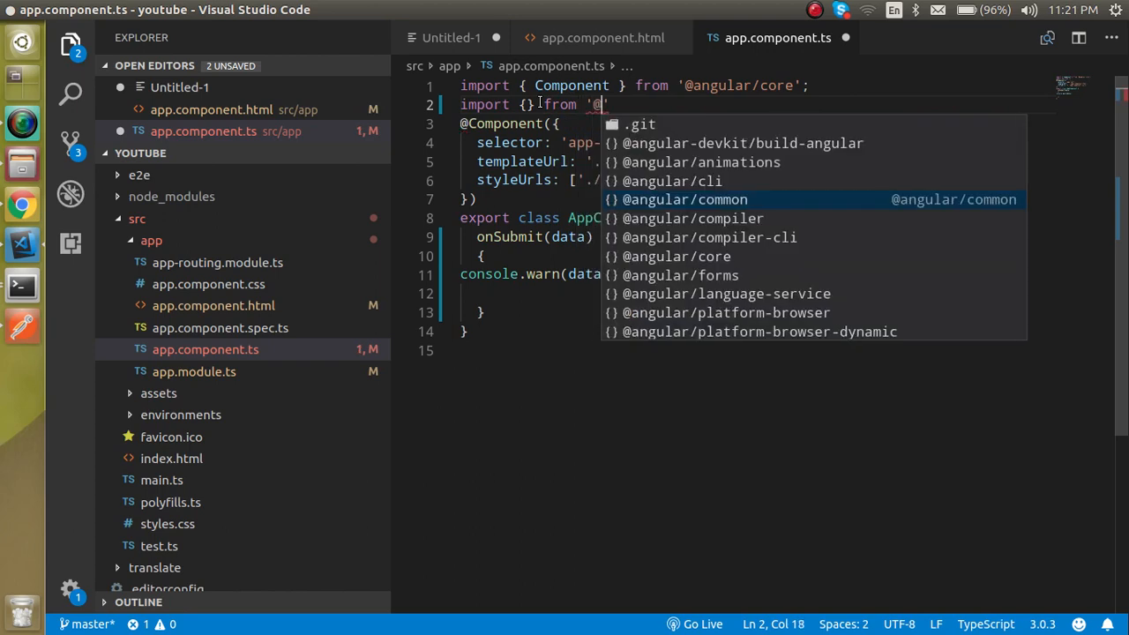
pyautogui.write('angular/common')
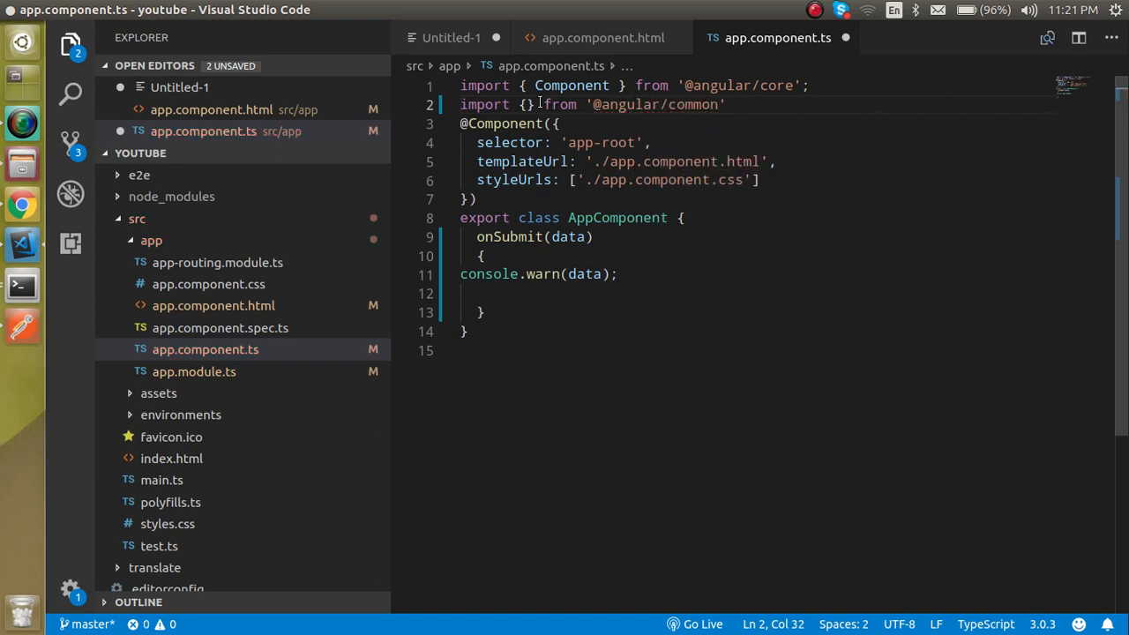
pyautogui.write('/http')
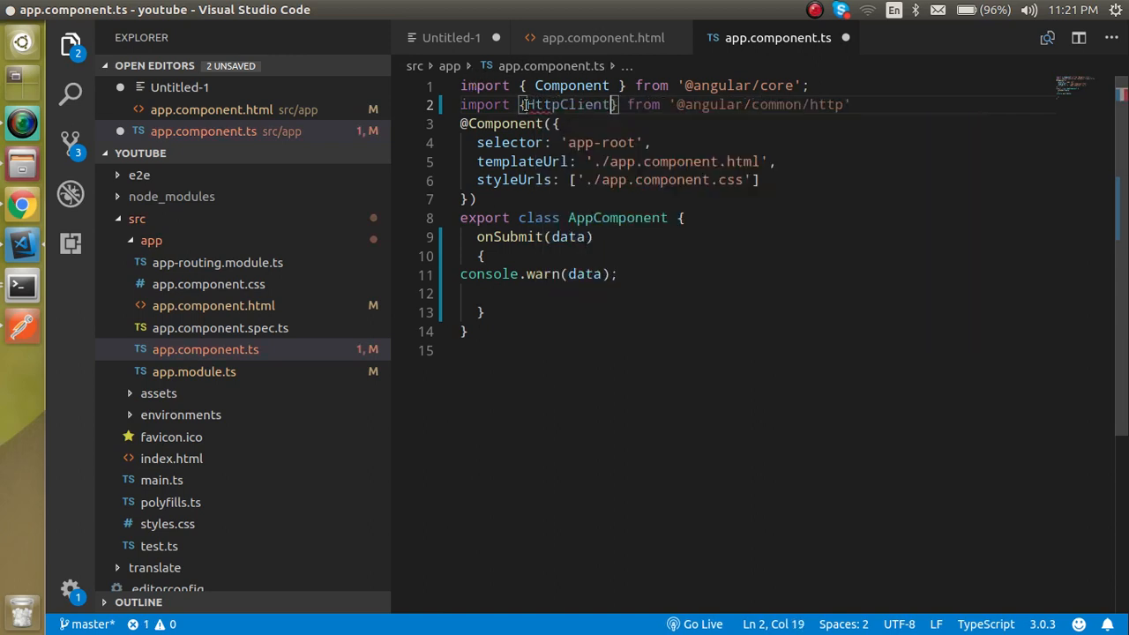
pyautogui.doubleClick(569, 104)
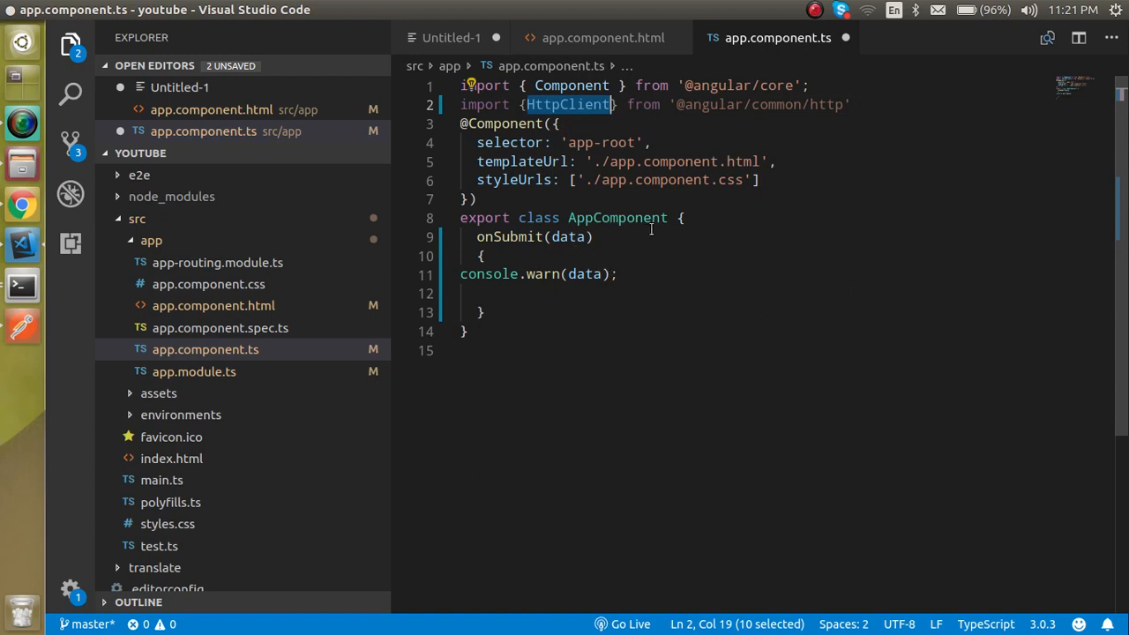
# Give AppComponent a constructor taking a private http parameter of type HttpClient
pyautogui.write('constructor')
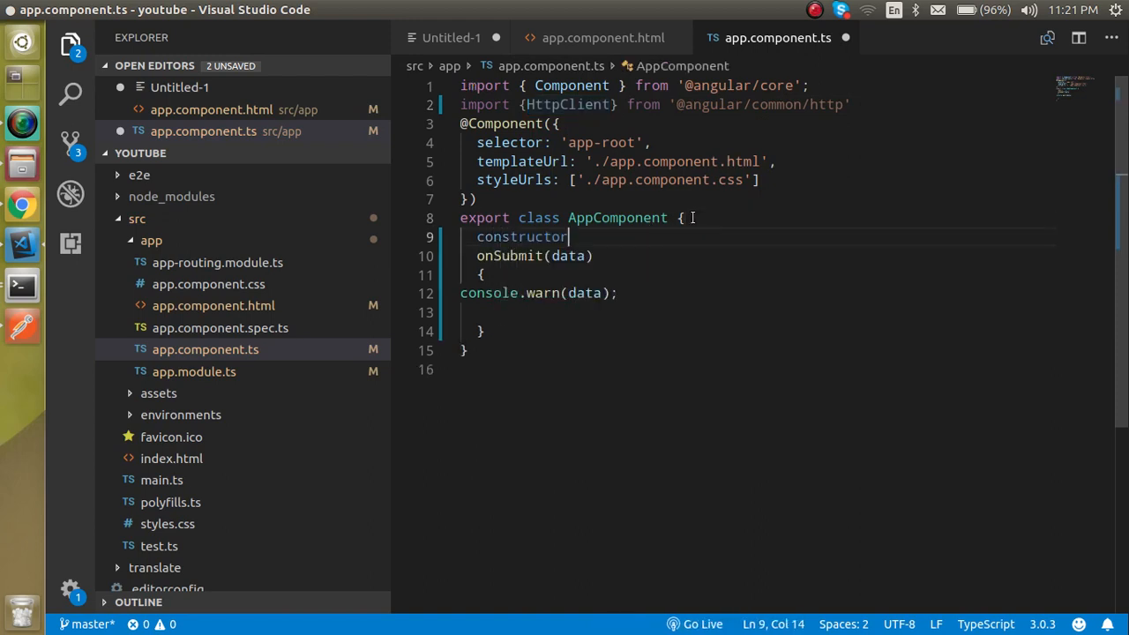
pyautogui.write('(h')
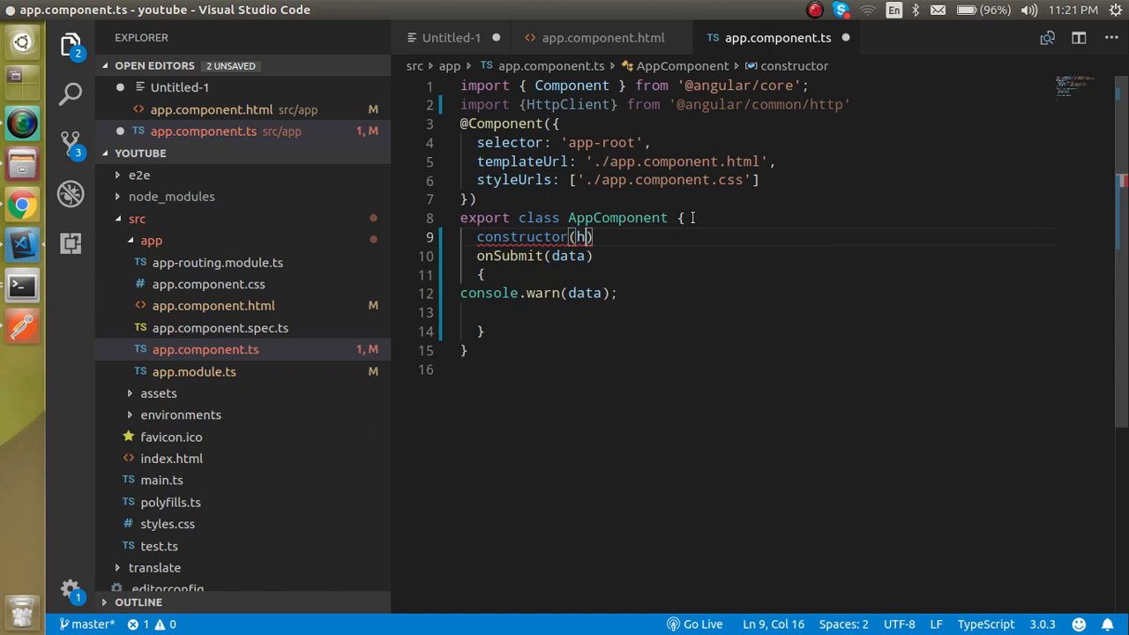
pyautogui.write('ttp:')
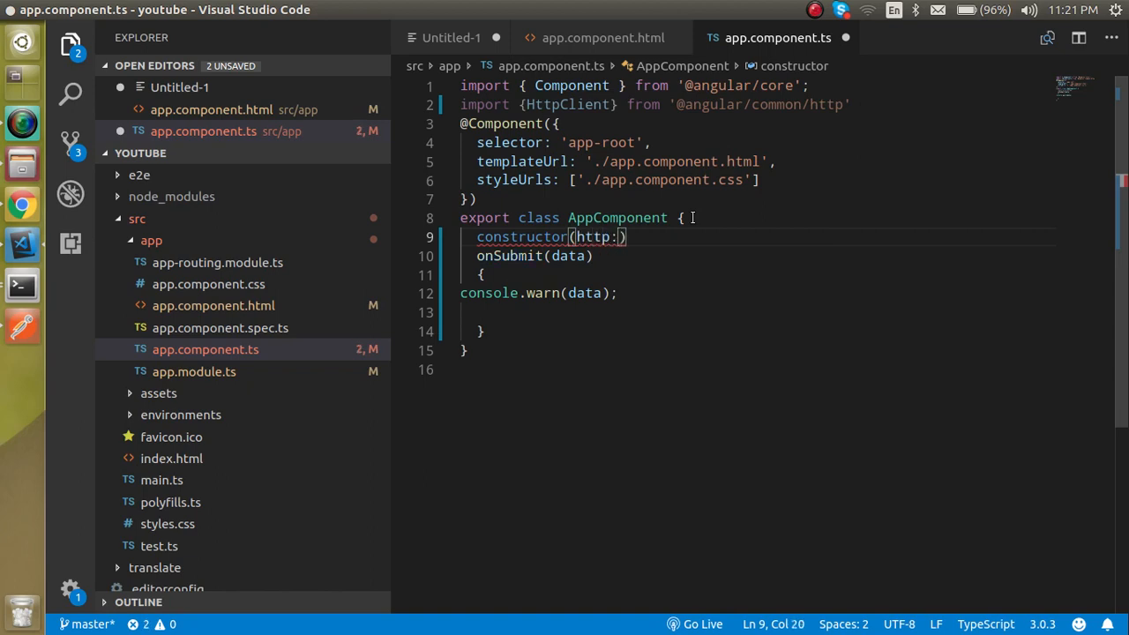
pyautogui.write('HttpClient')
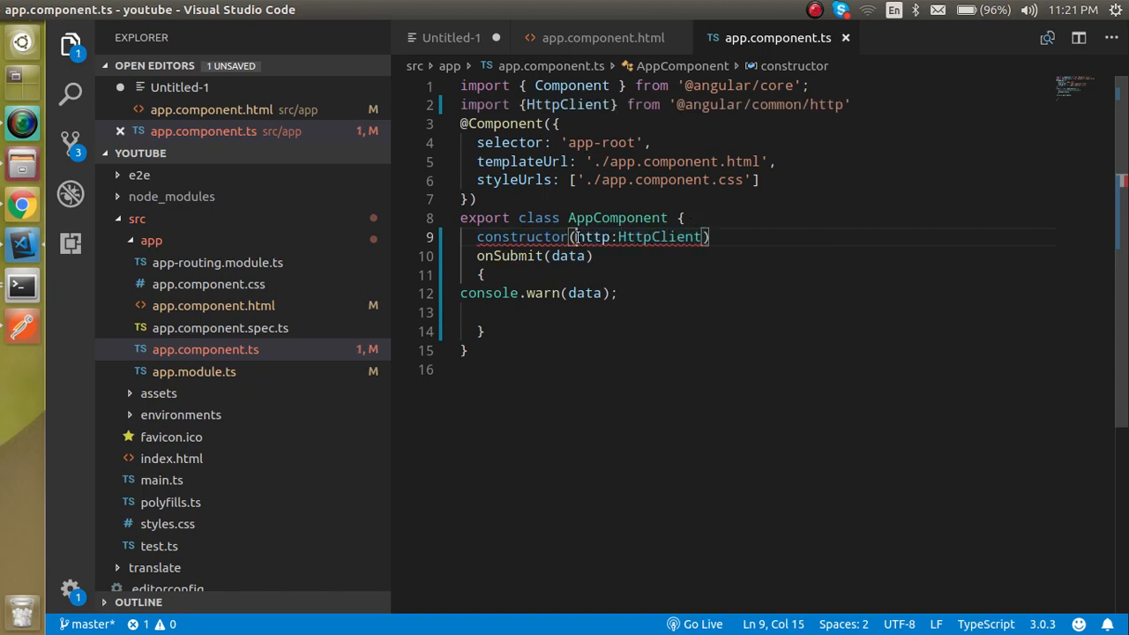
pyautogui.write('pr')
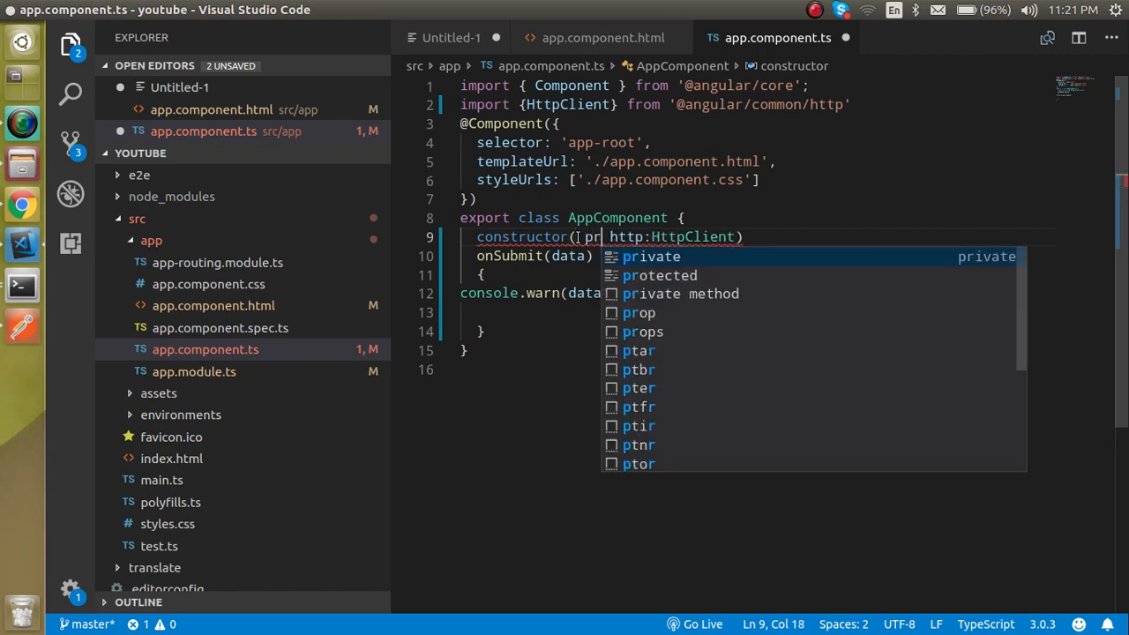
pyautogui.press('Tab')
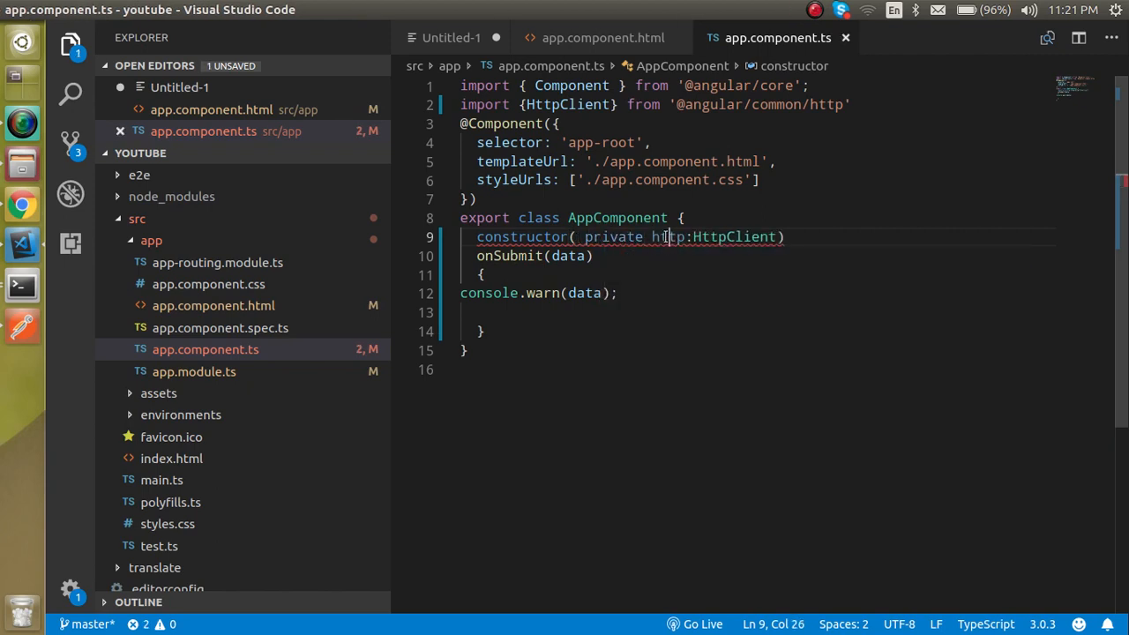
pyautogui.doubleClick(667, 236)
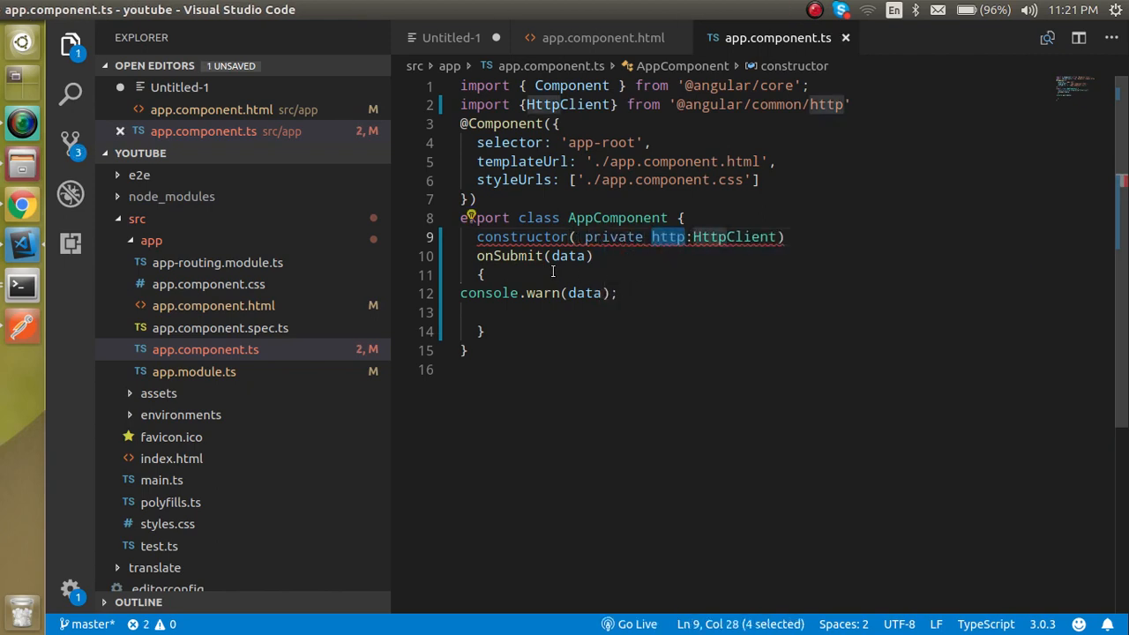
pyautogui.write('this.')
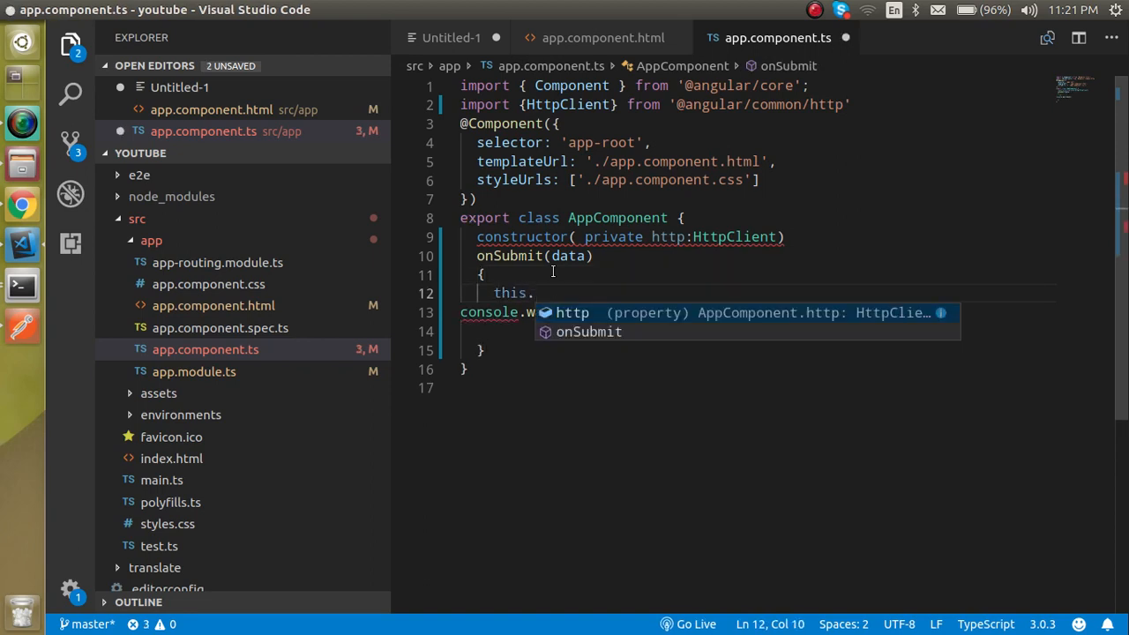
pyautogui.write('http.')
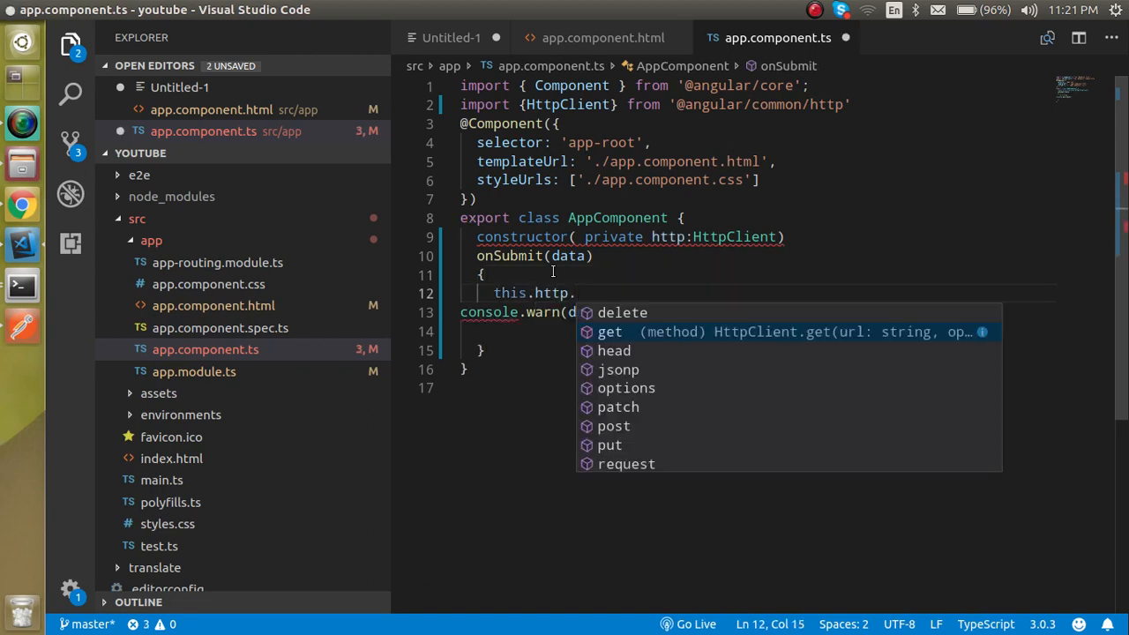
pyautogui.write('p')
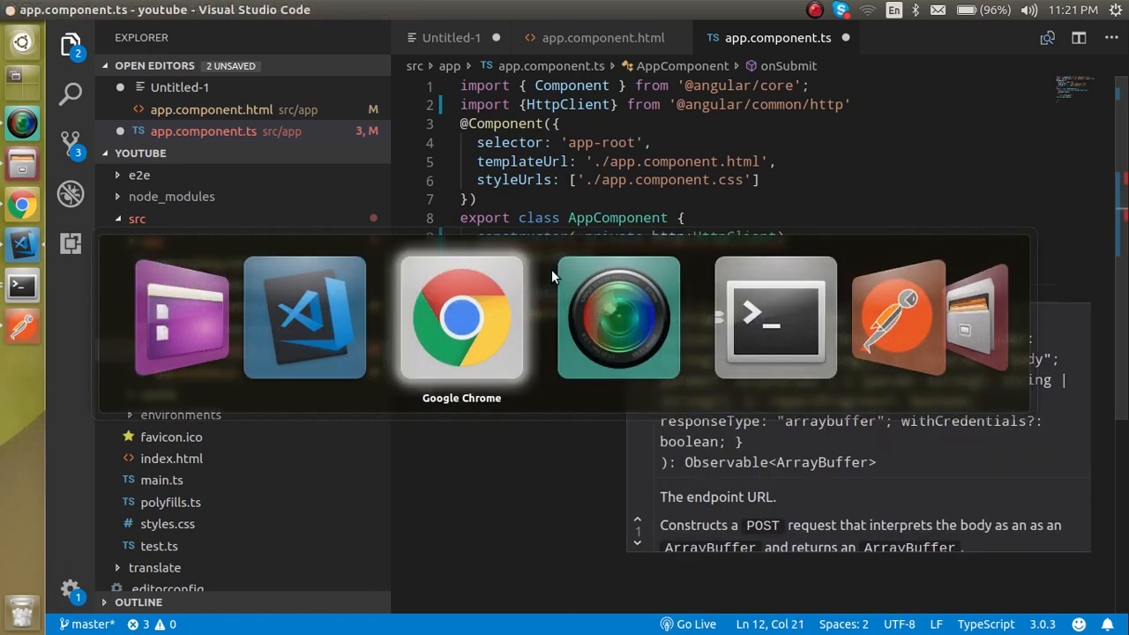
pyautogui.click(461, 318)
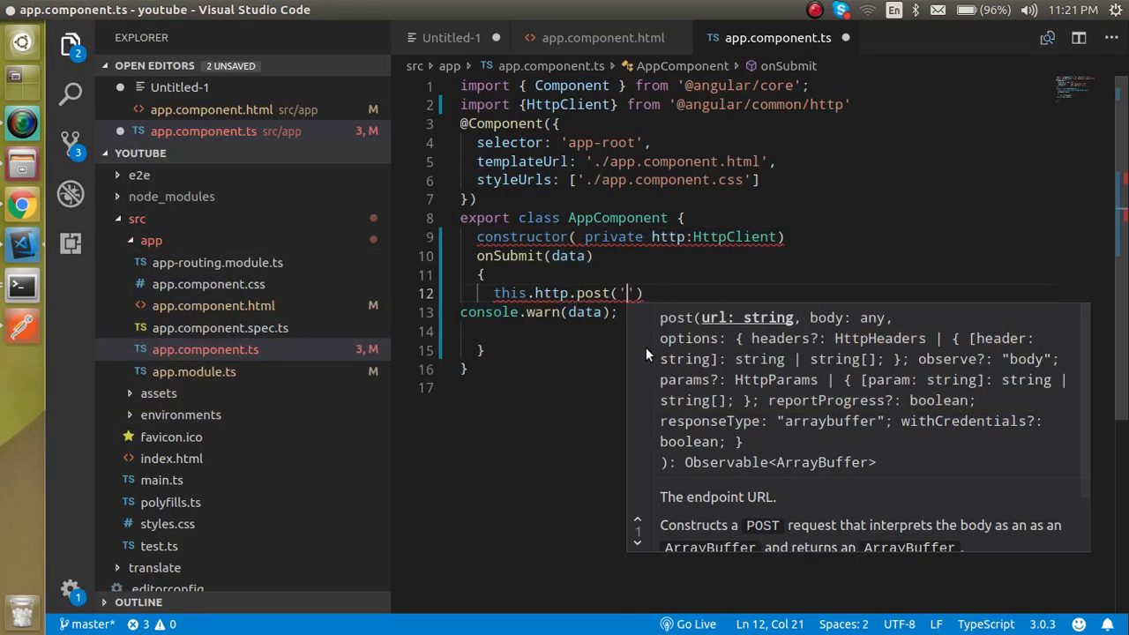
pyautogui.write('http://localhost:3000/restaurant')
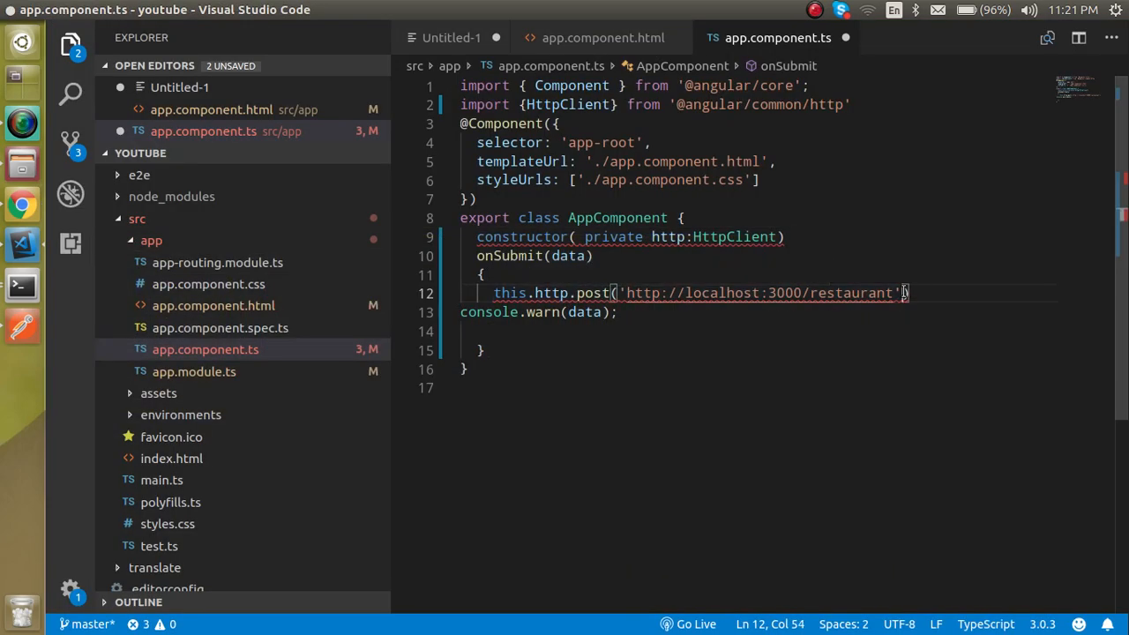
pyautogui.write(',')
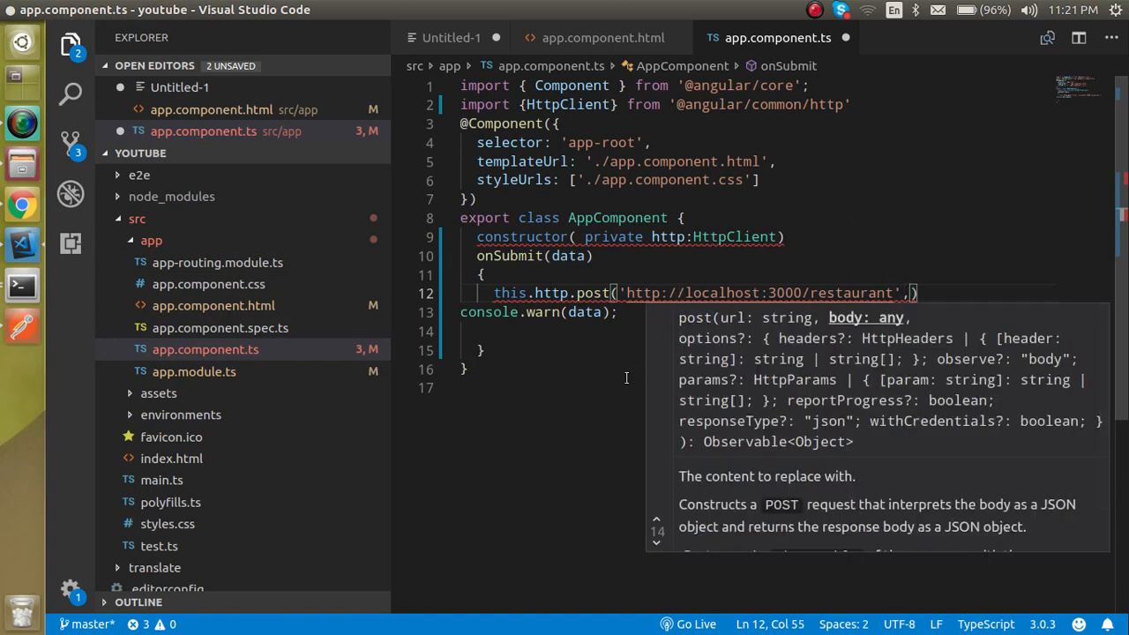
pyautogui.write('data')
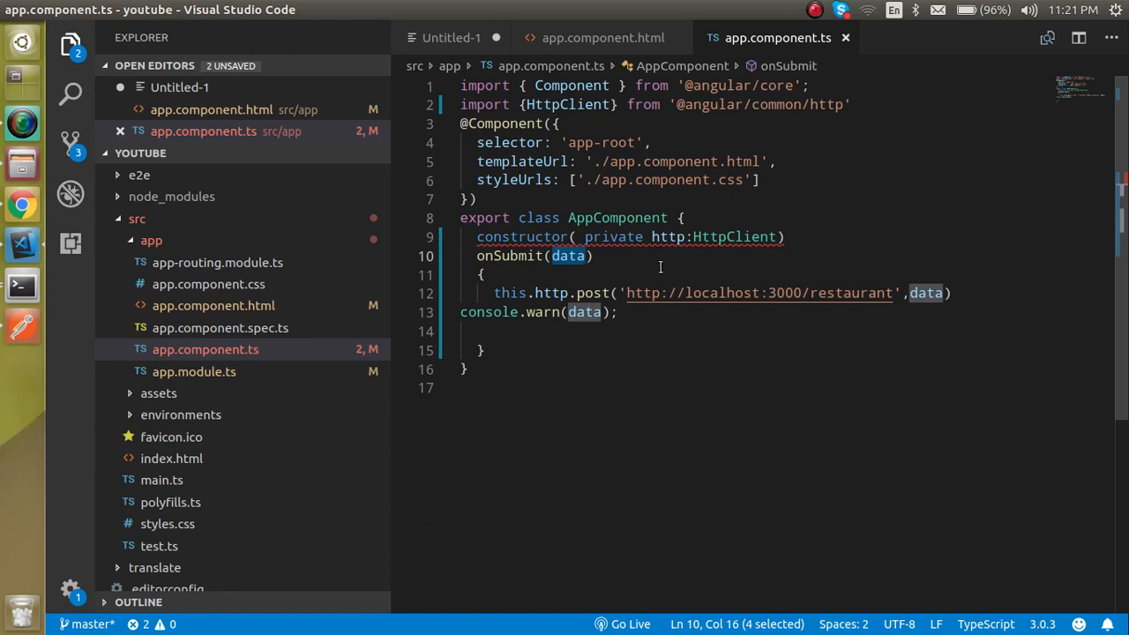
pyautogui.rightClick(659, 267)
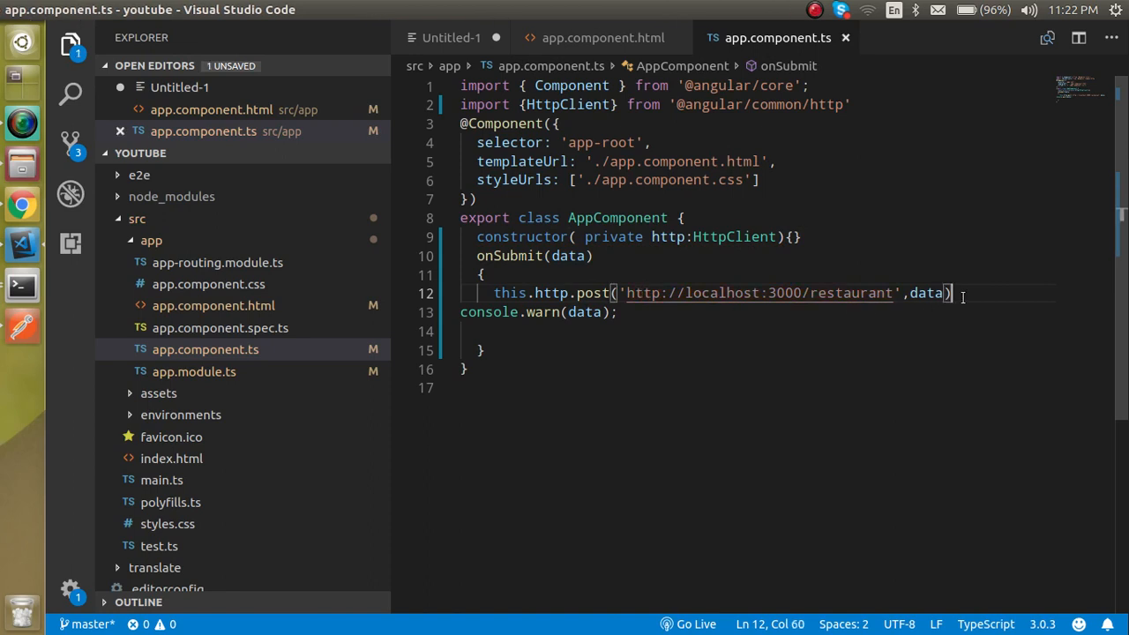
# Chain .subscribe((result)=>…) onto the post call, logging console.warn("result", result)
pyautogui.write('.su')
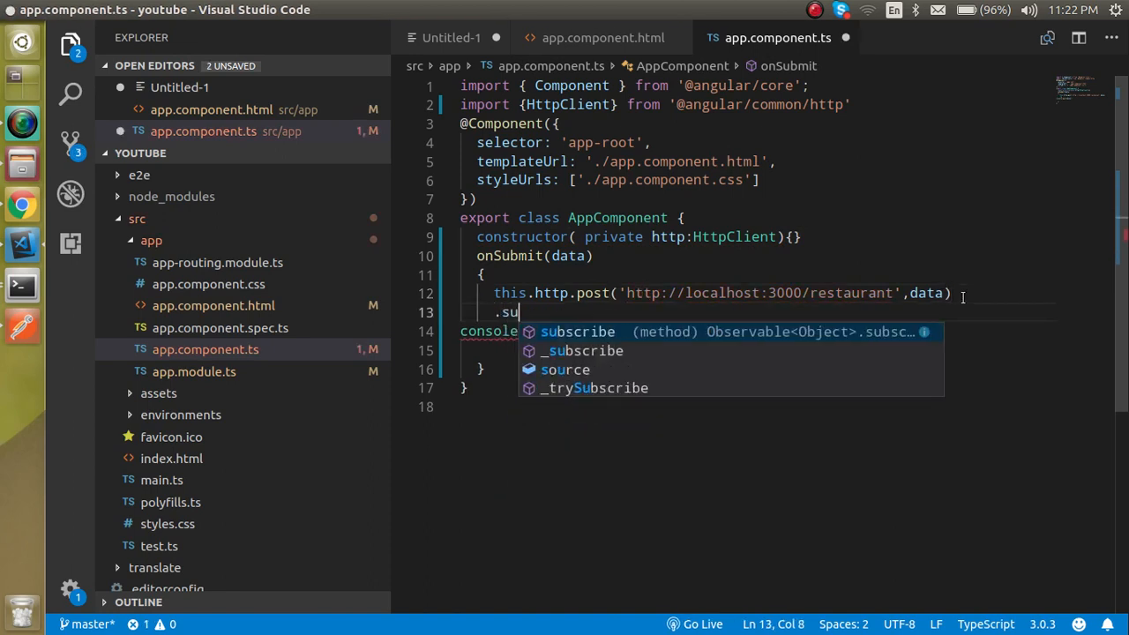
pyautogui.press('Tab')
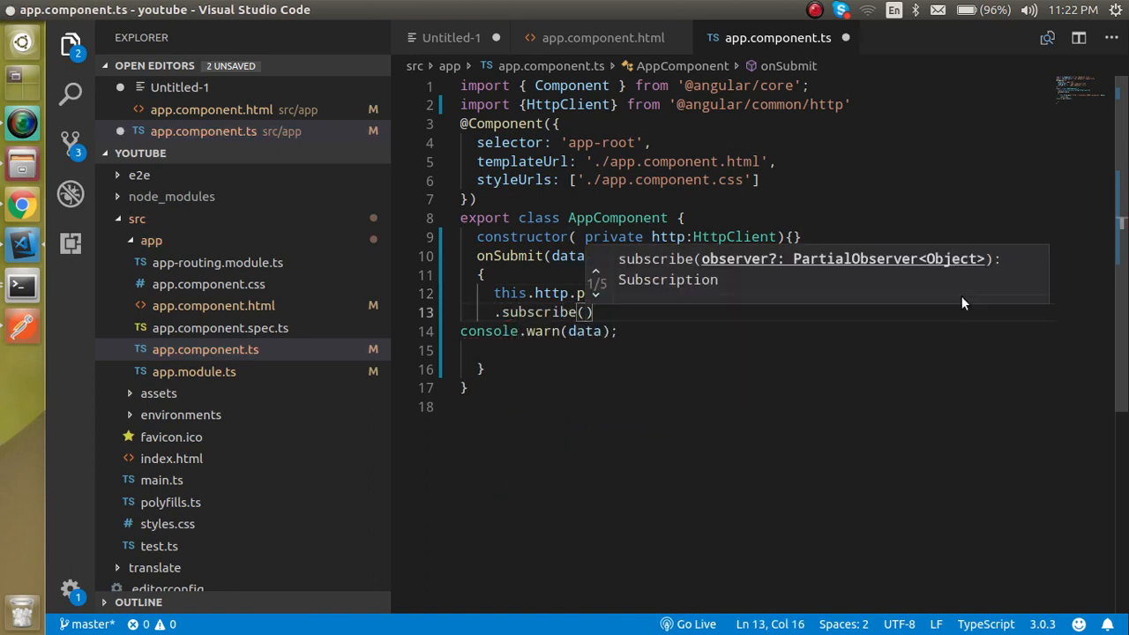
pyautogui.write('()=>{')
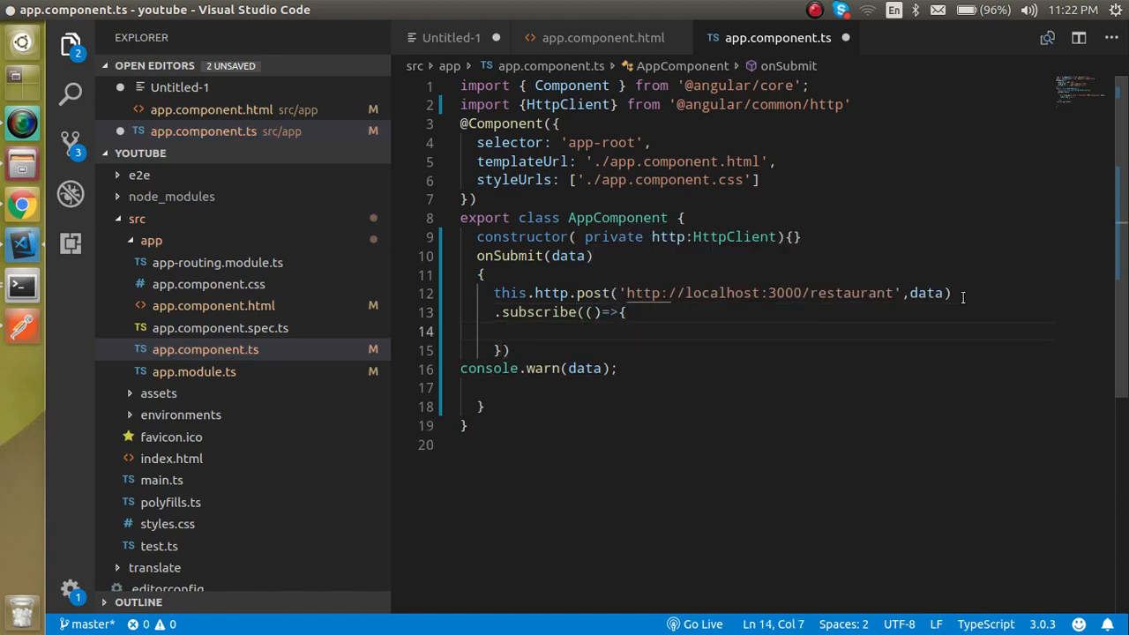
pyautogui.write('console')
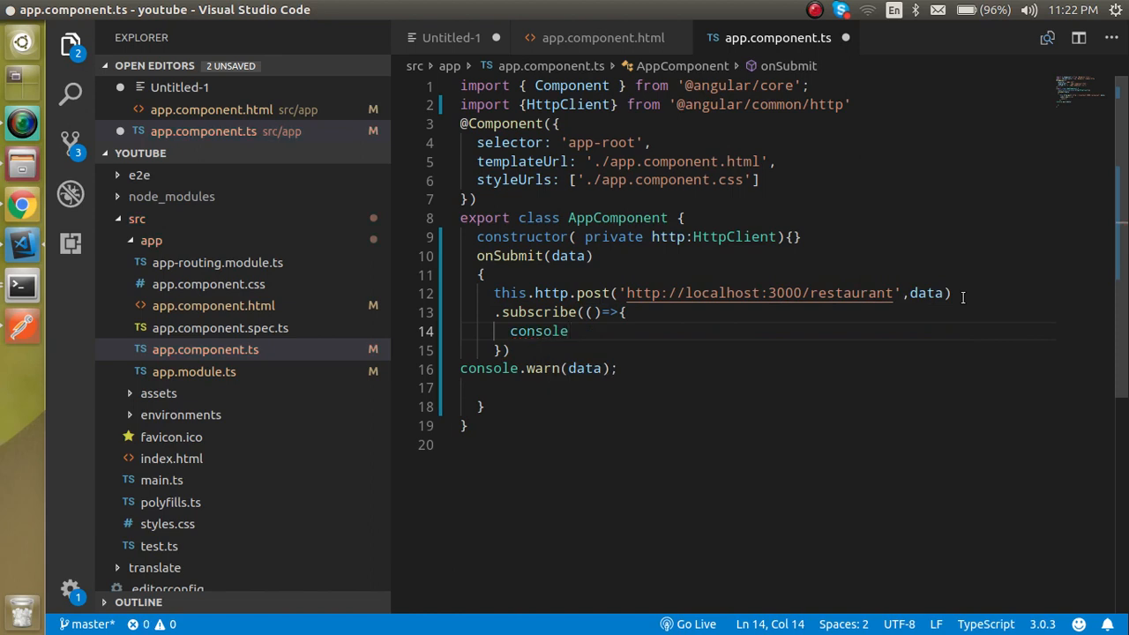
pyautogui.write('.warn')
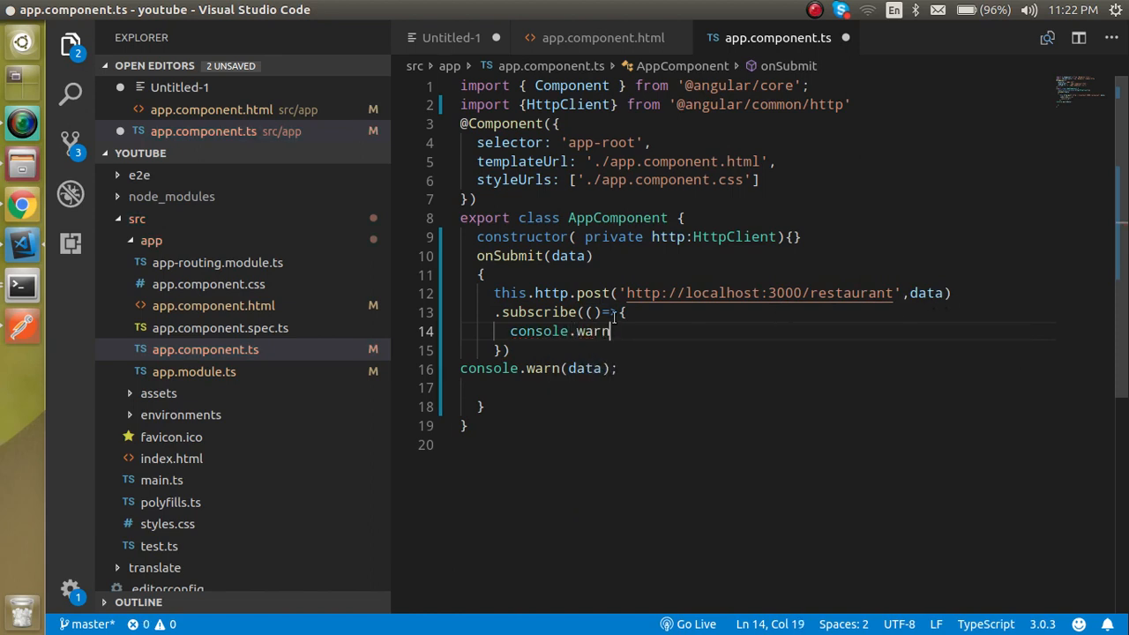
pyautogui.write('result')
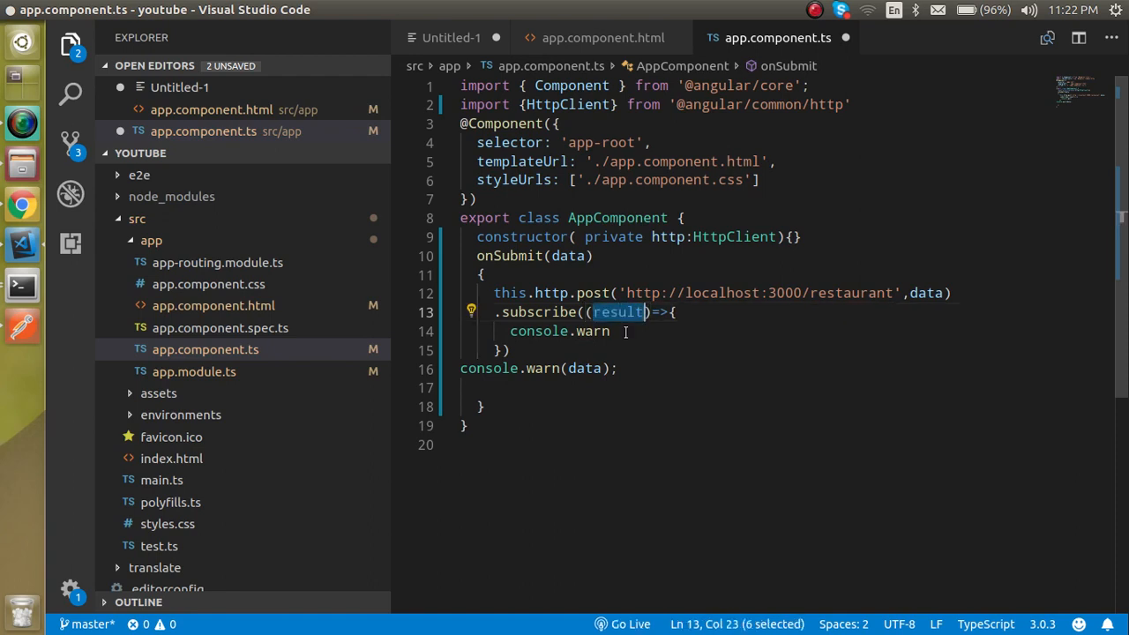
pyautogui.write('(')
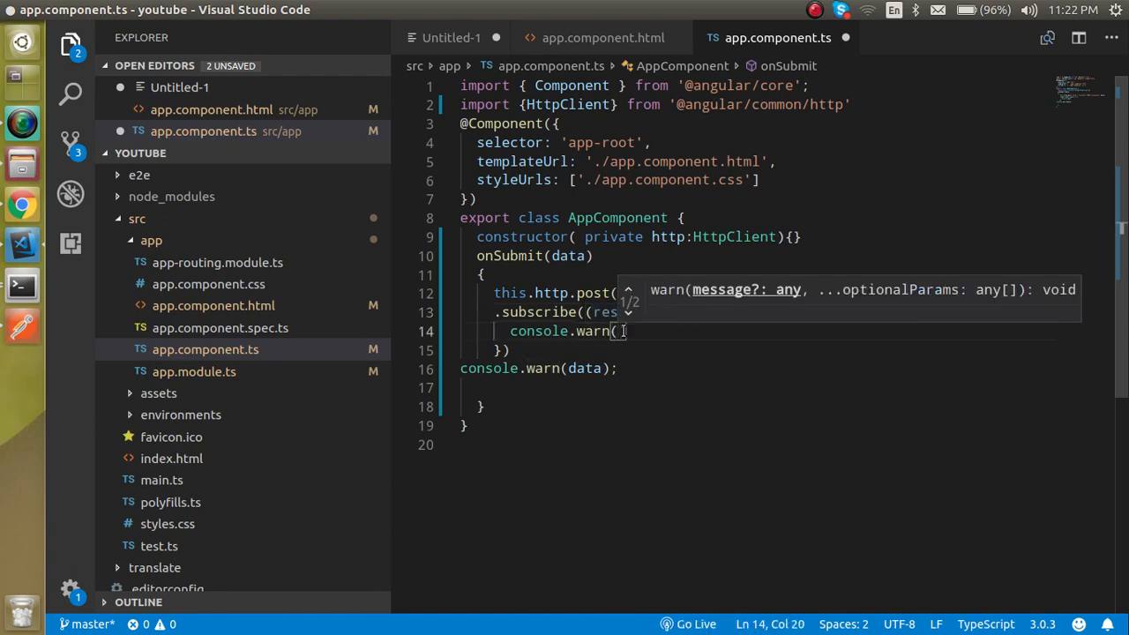
pyautogui.write('"result",')
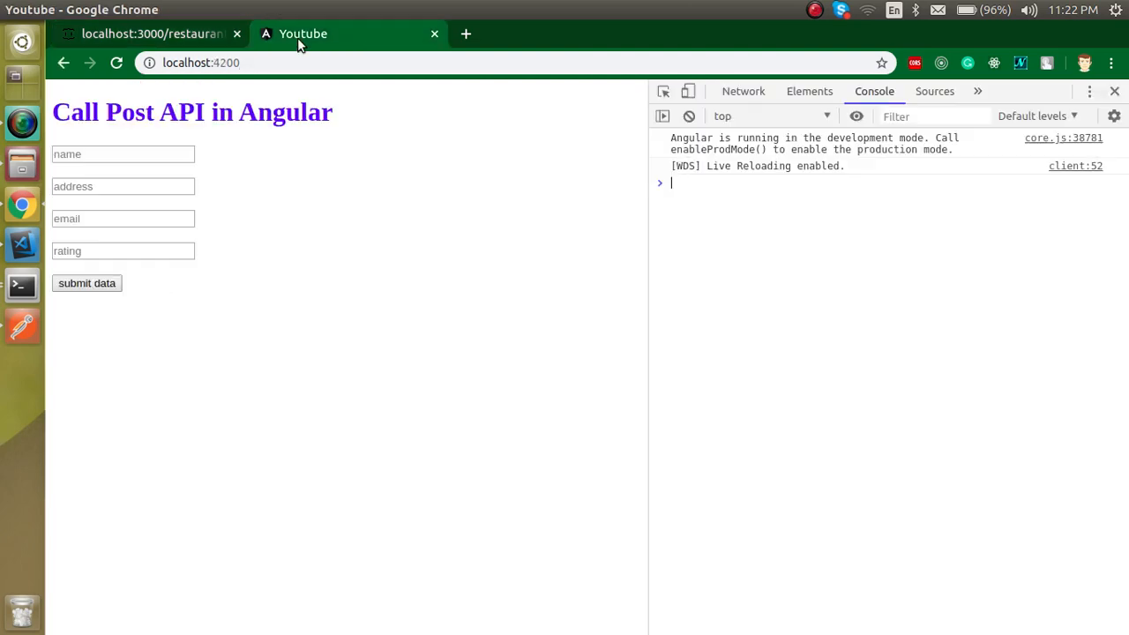
pyautogui.click(122, 153)
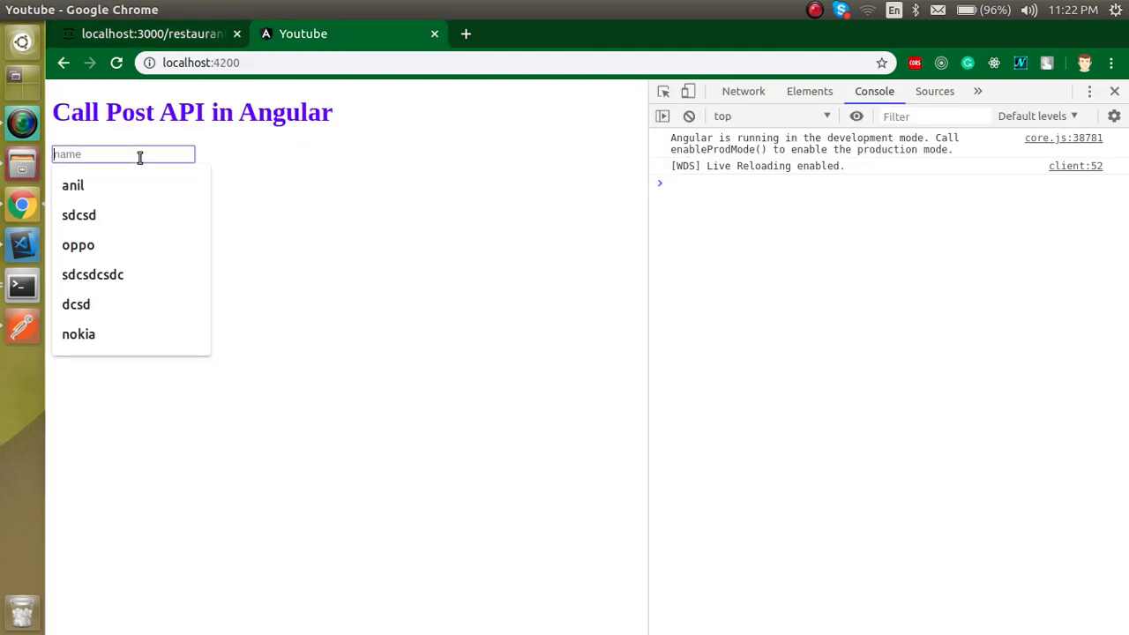
pyautogui.write('angular')
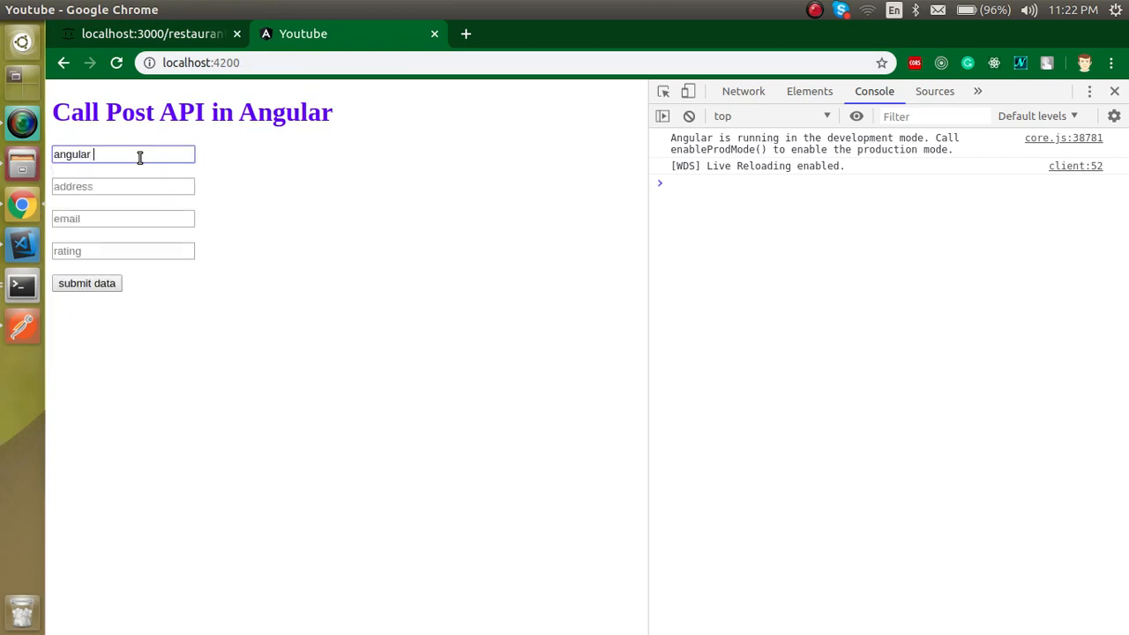
pyautogui.write('resto')
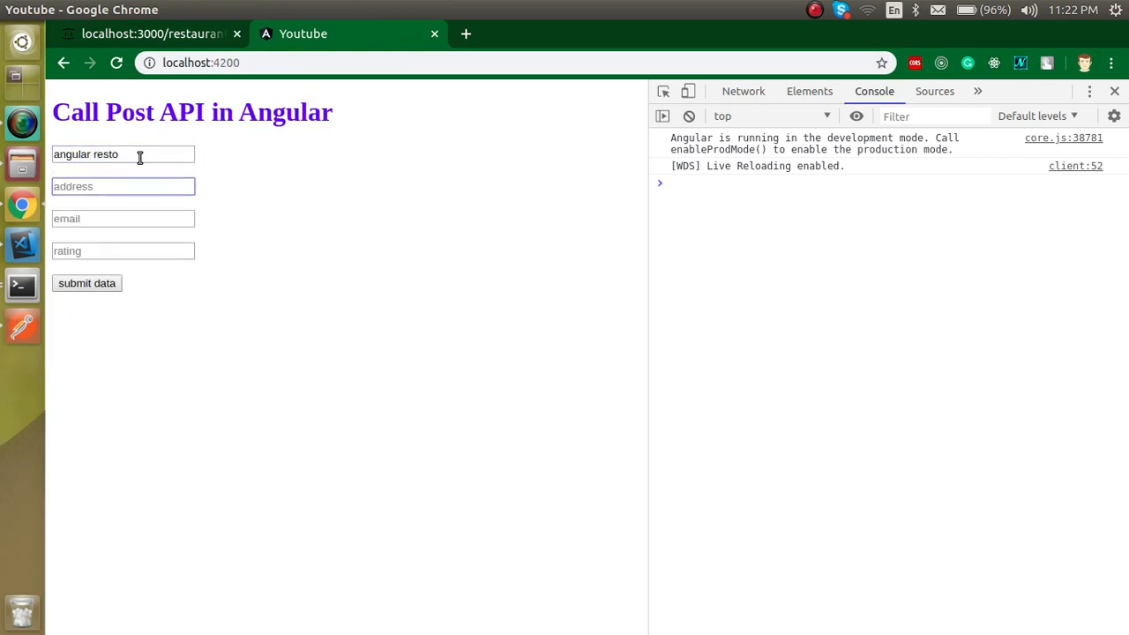
pyautogui.write('google')
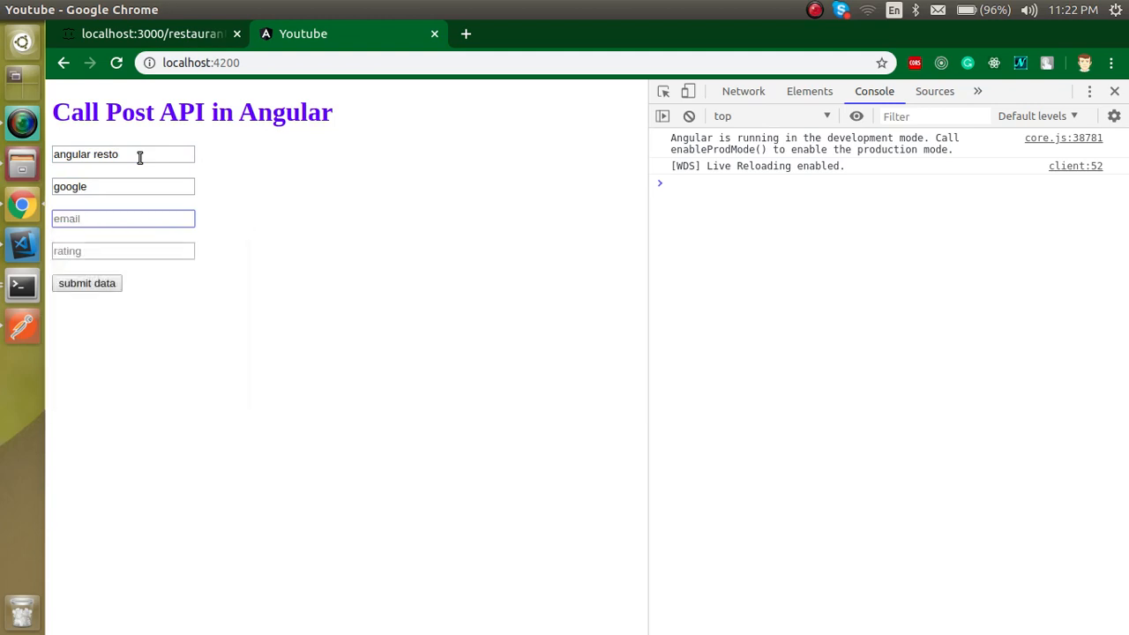
pyautogui.write('resto@test.com')
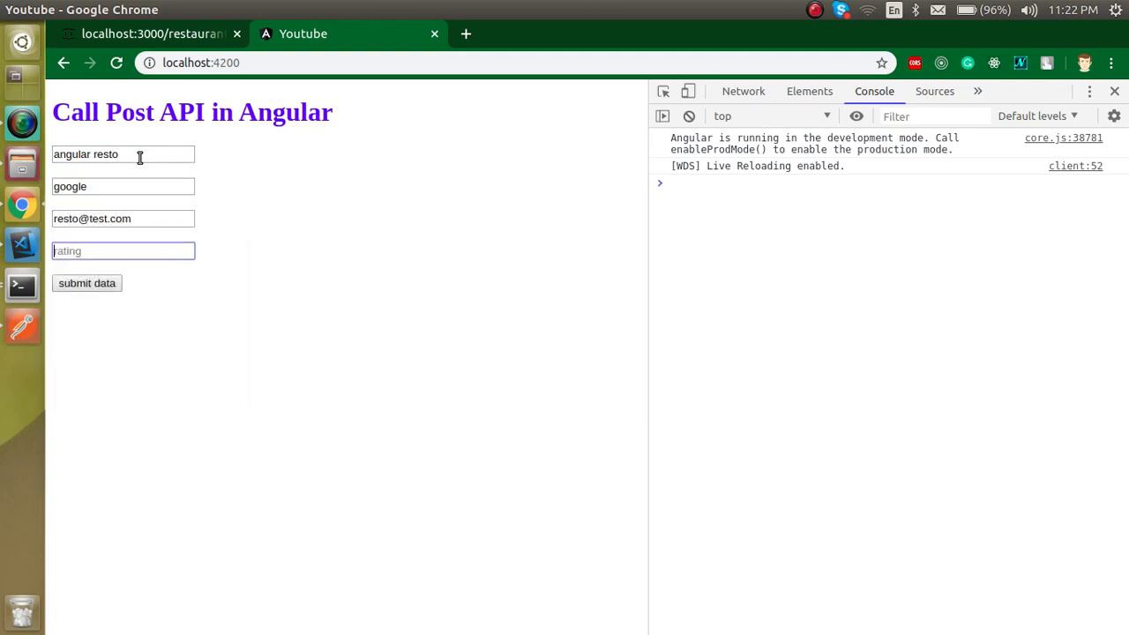
pyautogui.write('4')
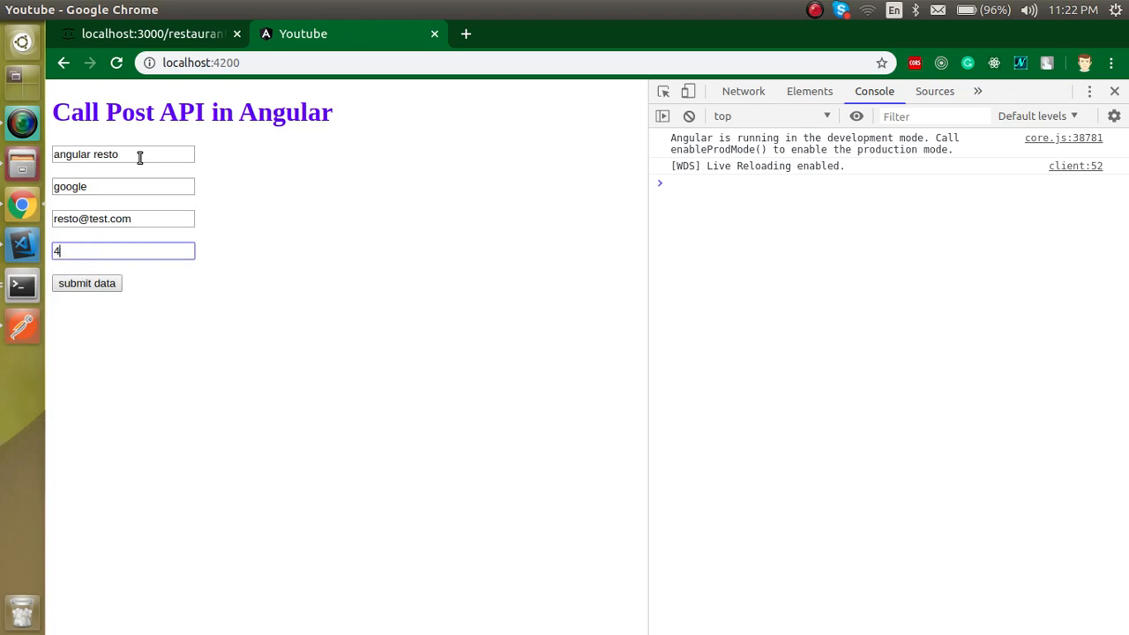
pyautogui.write('.9')
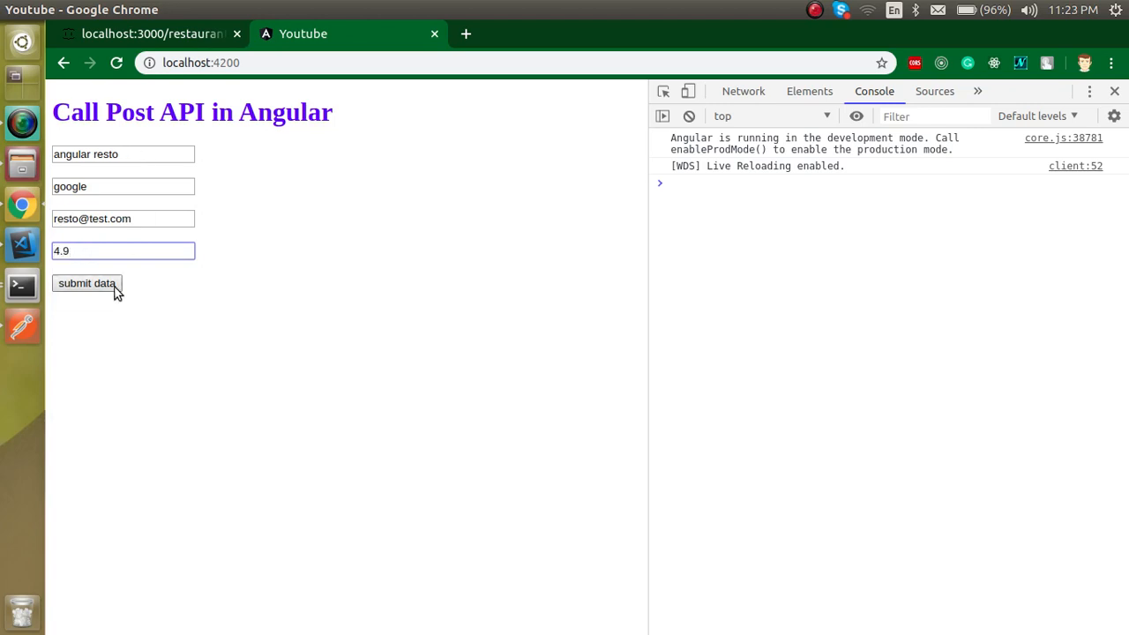
pyautogui.click(86, 283)
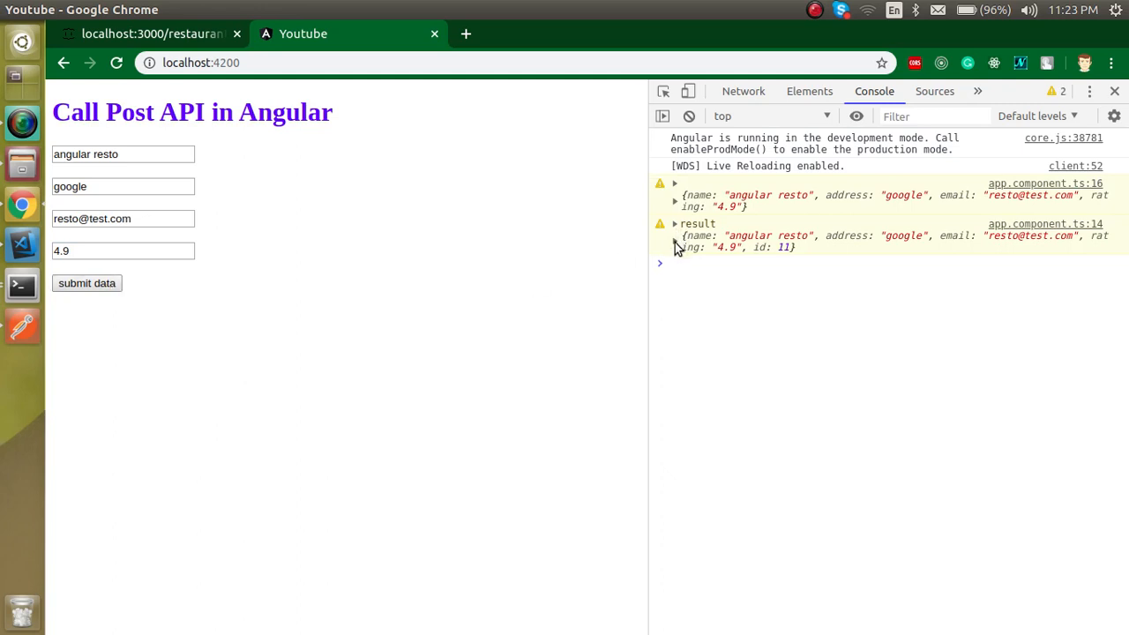
# View the localhost:3000/restaurant JSON list ending with the new id 11 record
pyautogui.click(676, 224)
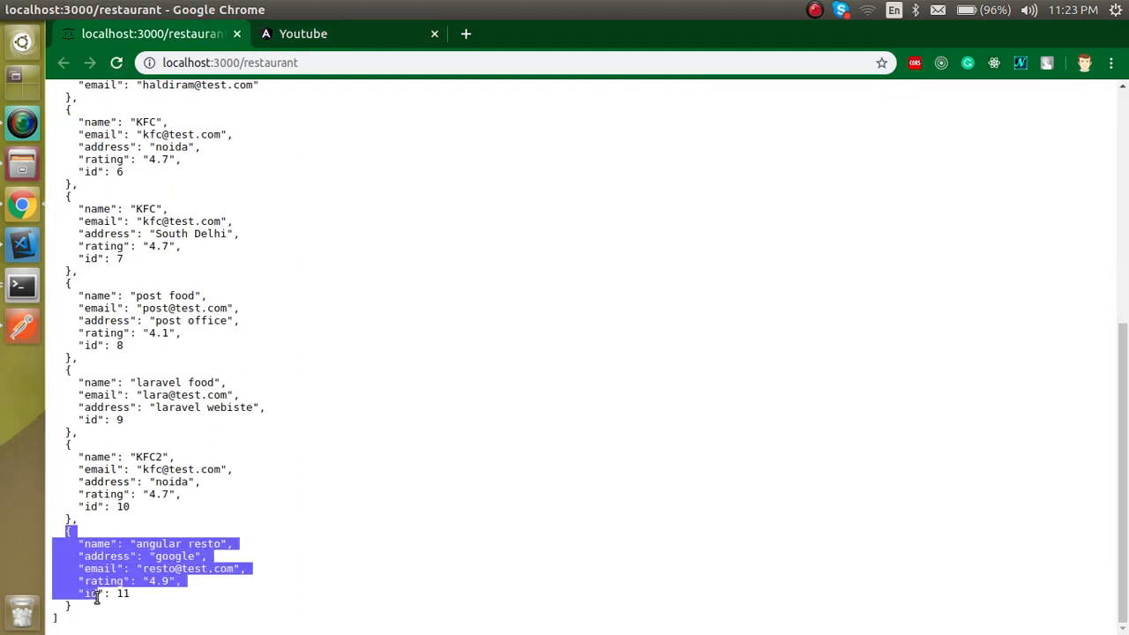
pyautogui.click(97, 600)
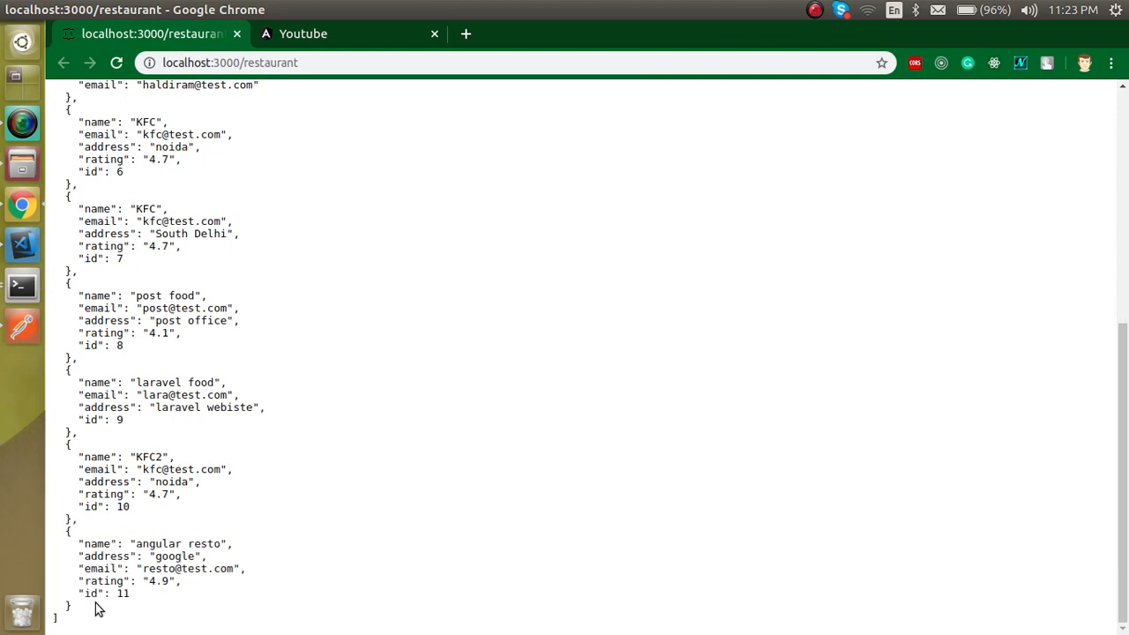